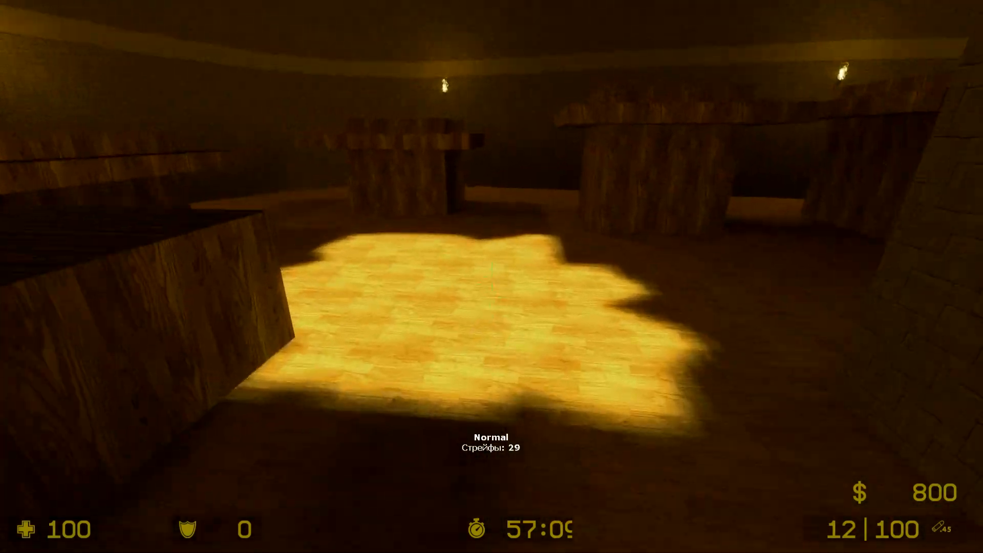
mouse_move(491, 277)
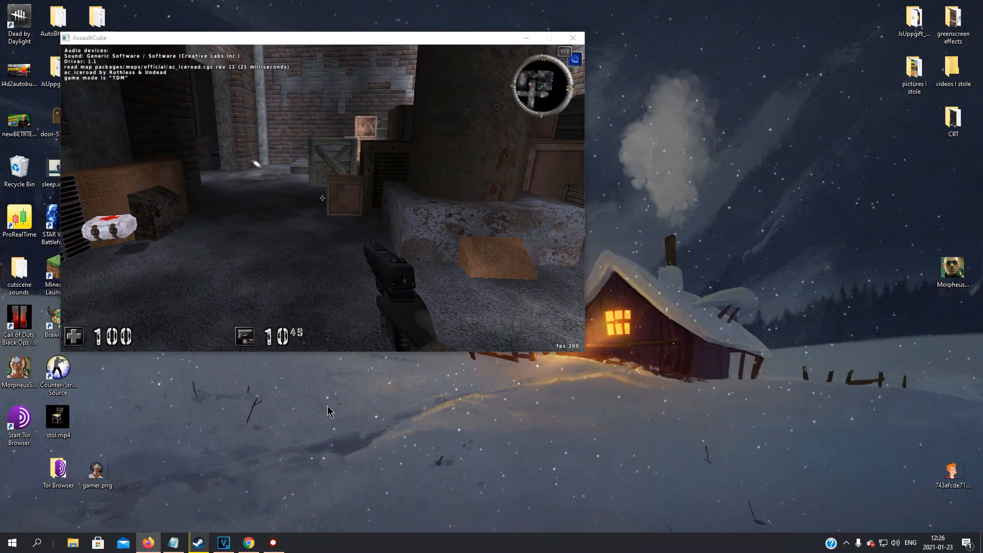
Launch Cheat Engine and attach it to the AssaultCube ac_client process.
click(36, 543)
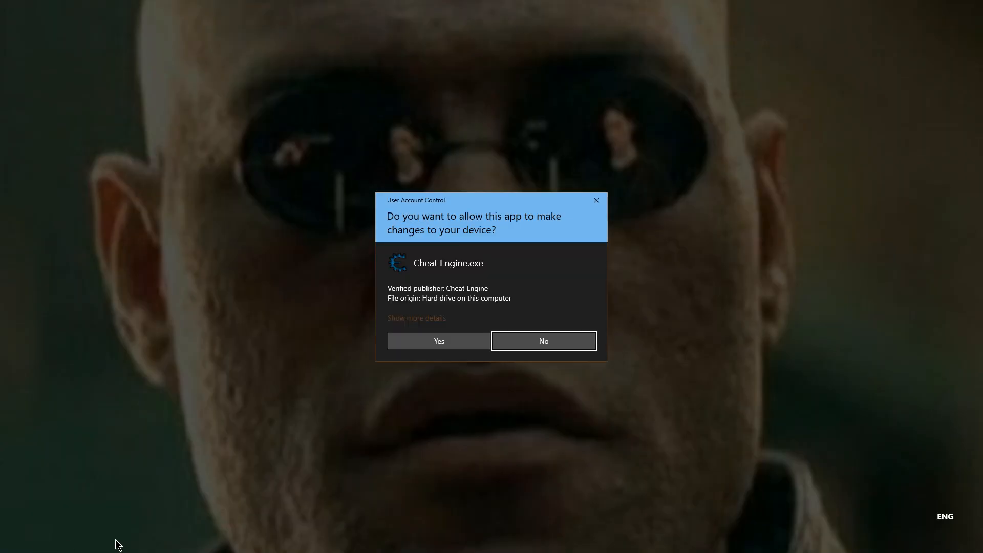
click(439, 341)
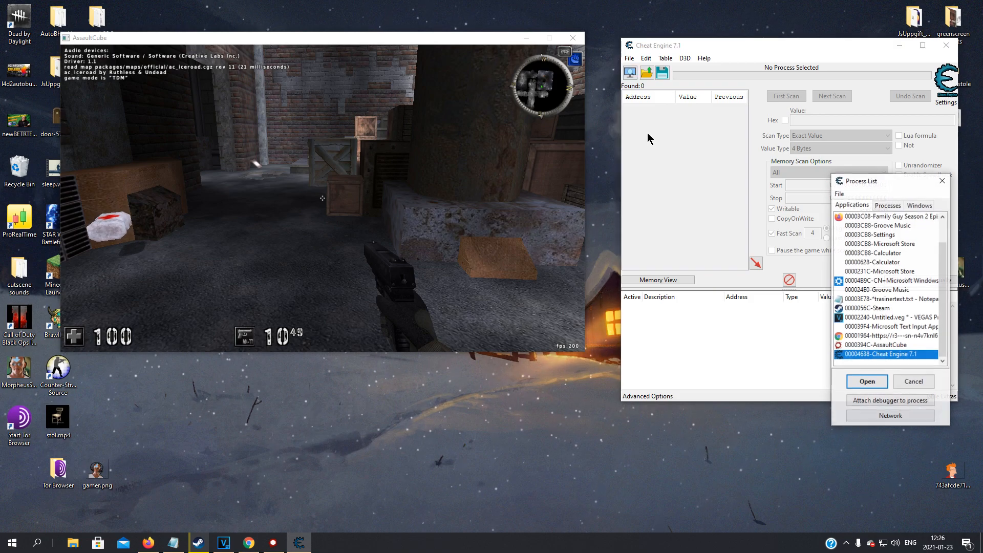
click(880, 345)
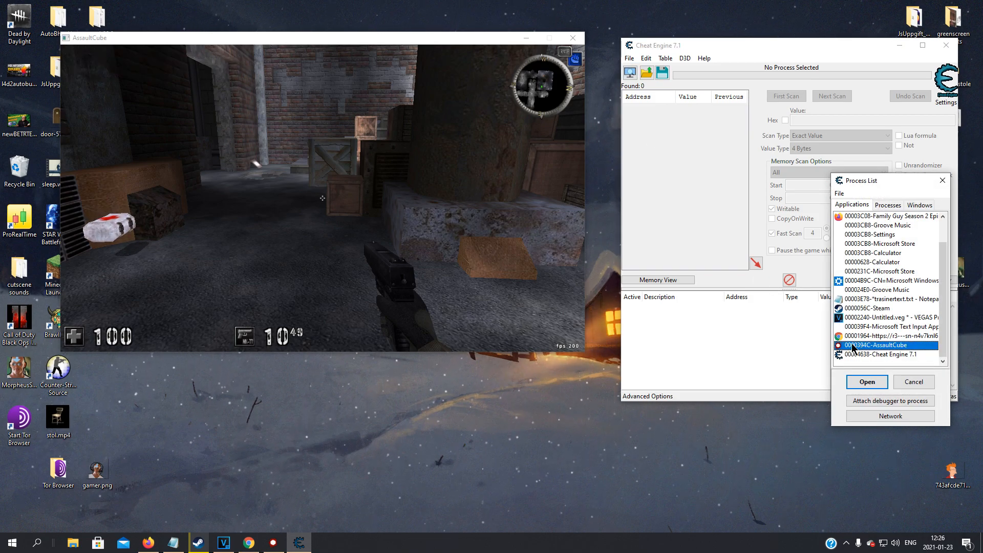
click(866, 382)
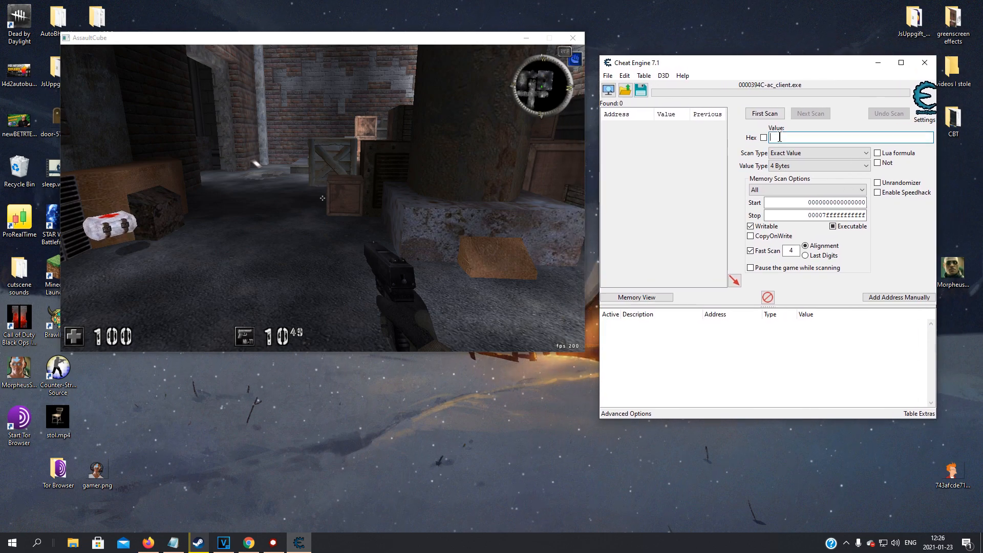
First Scan for 10, Next Scan as ammo drops, and set the found ammo to 1333.
text(10)
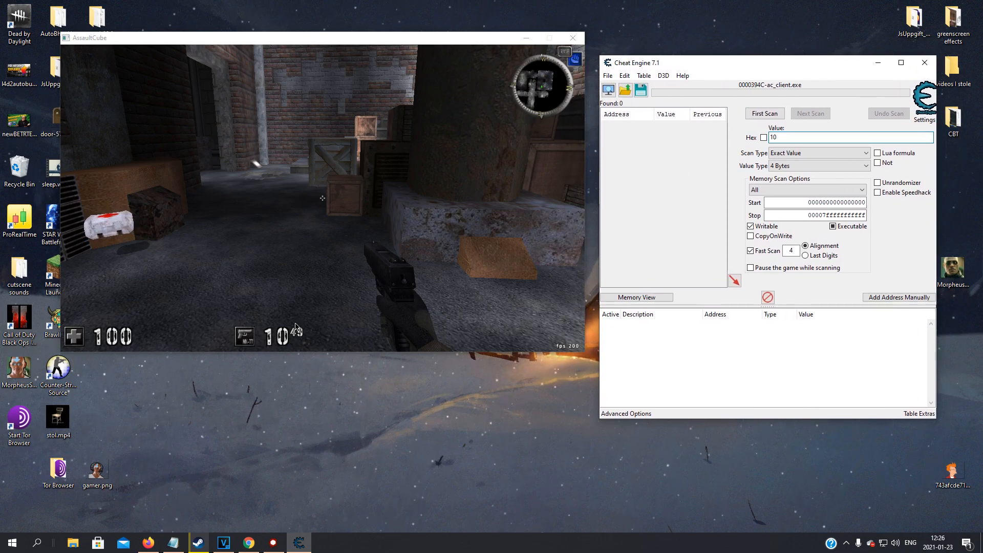
click(763, 114)
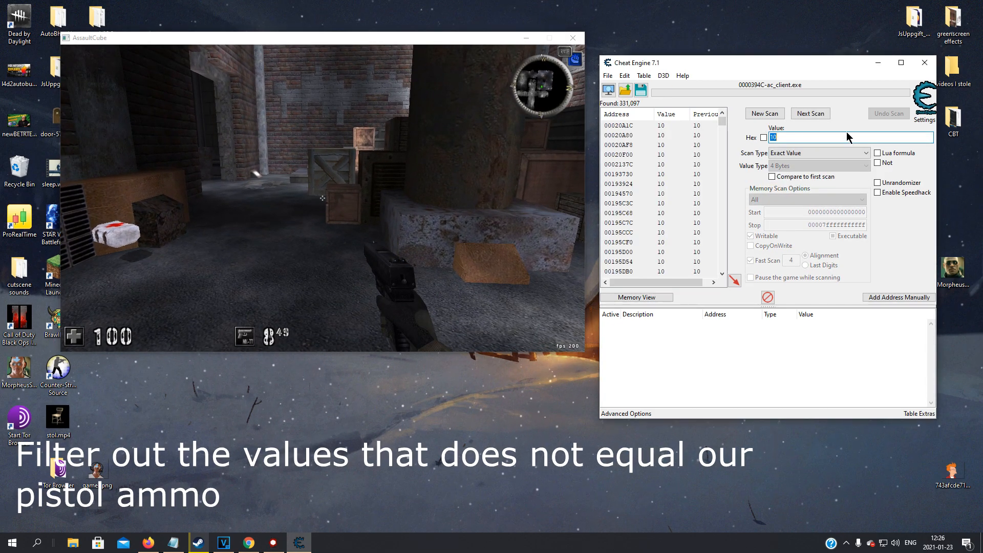
click(808, 113)
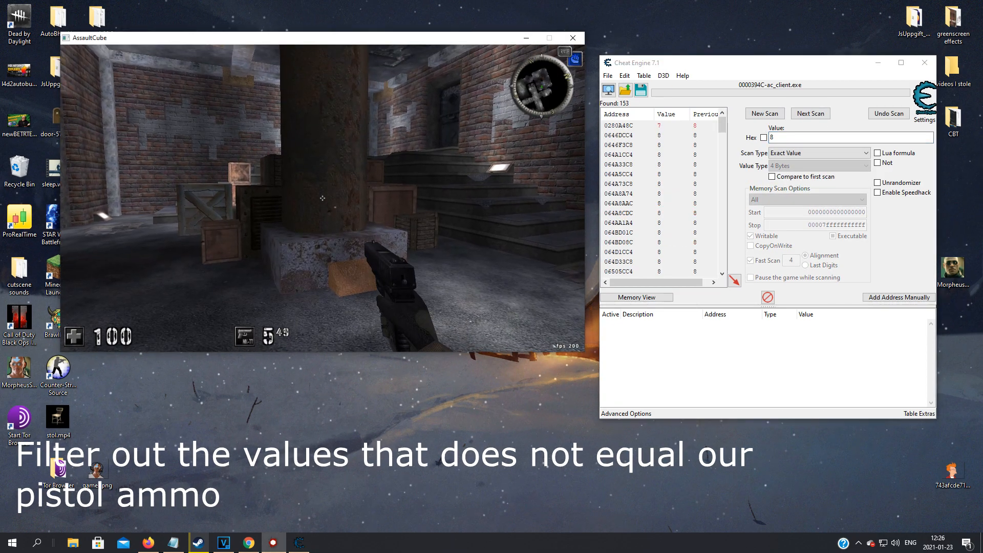
click(809, 114)
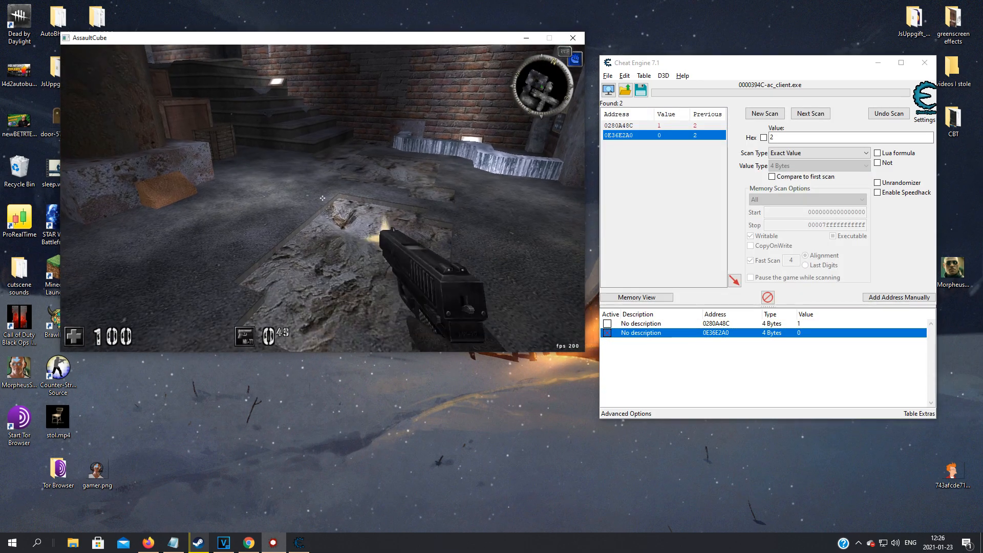
key(alt+tab)
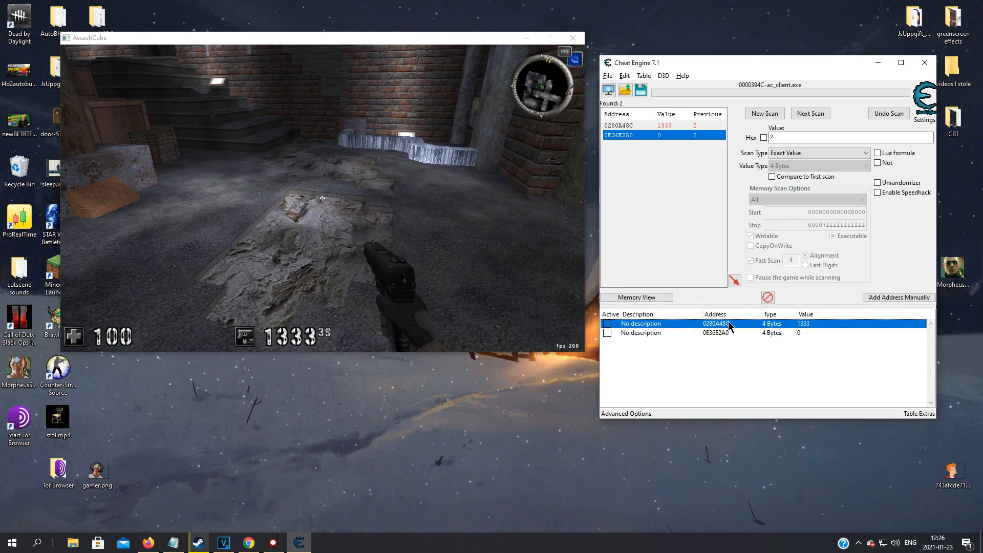
Run a pointer scan on the ammo address and save it as pistolAmmo (738 paths).
right_click(715, 331)
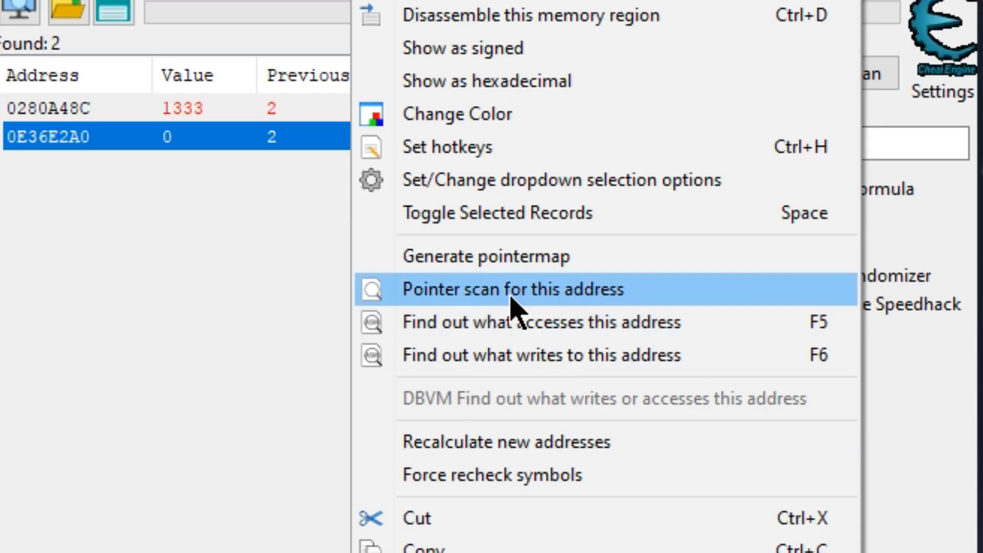
click(515, 290)
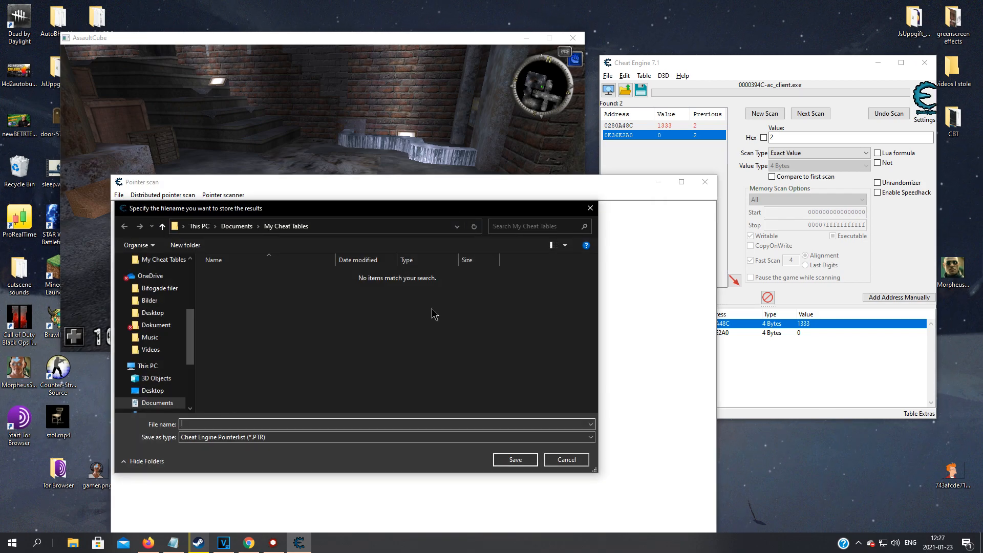
text(po)
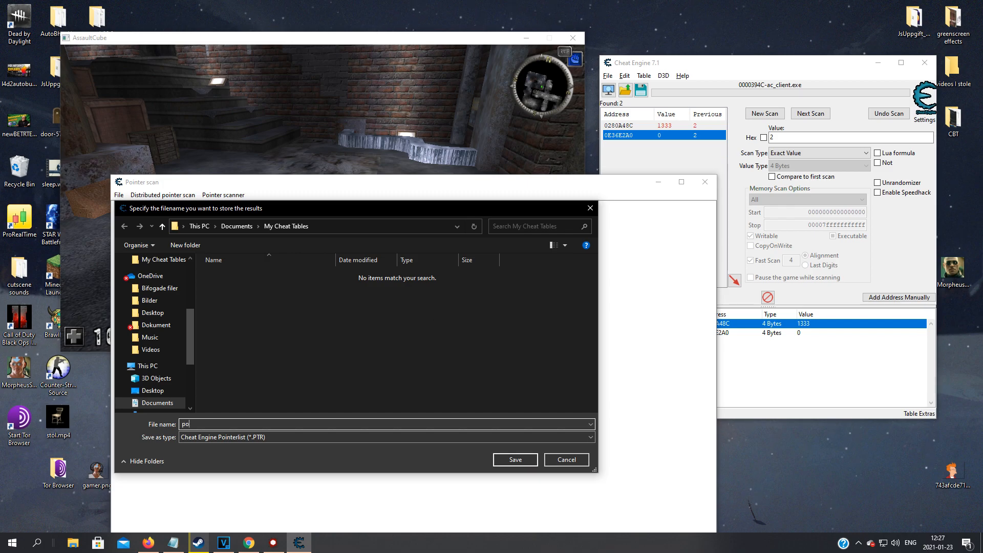
text(pistolAmmo)
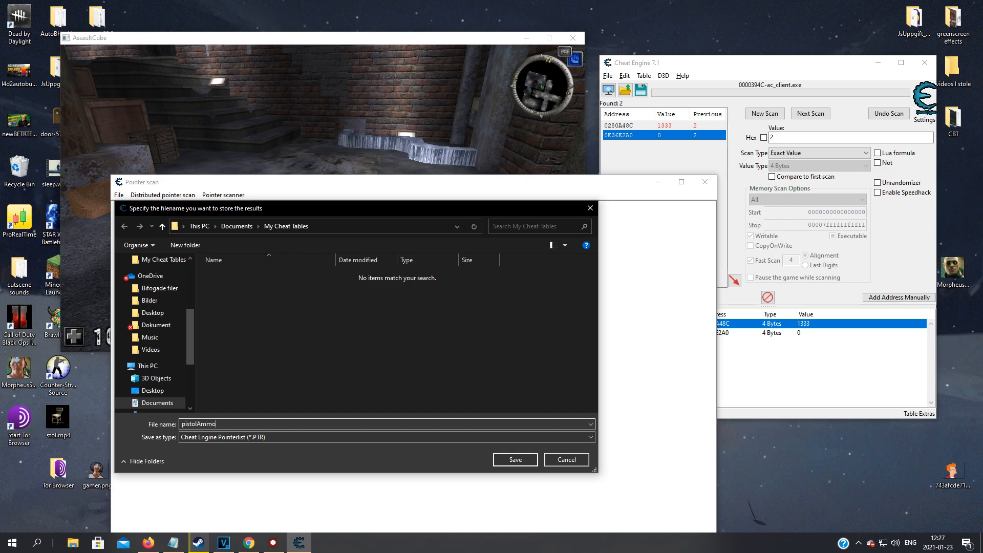
click(514, 460)
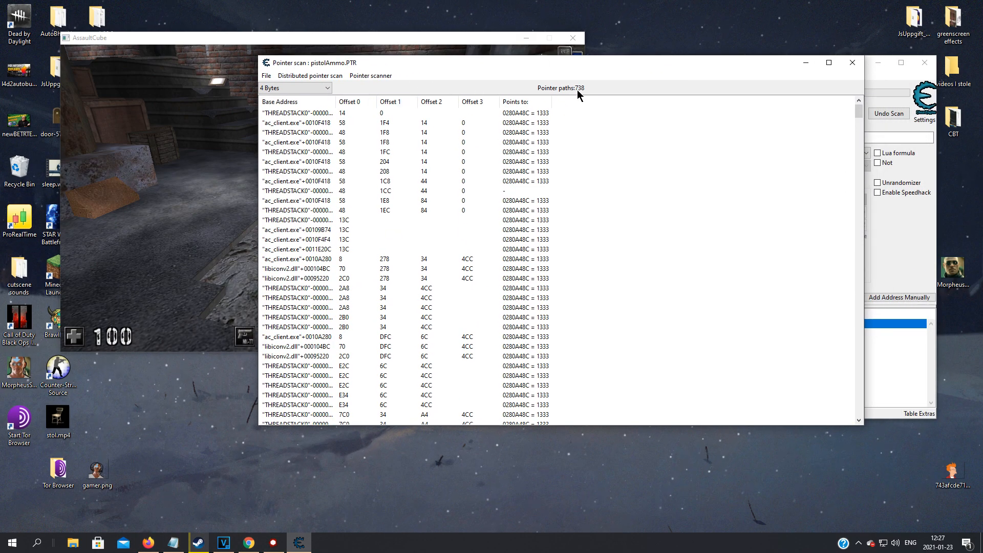
mouse_move(571, 38)
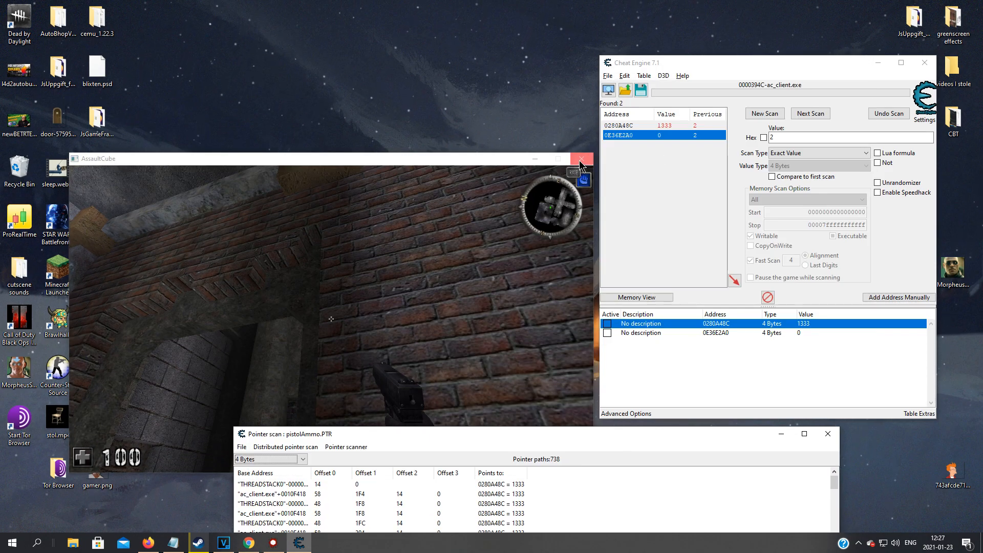
Relaunch AssaultCube, reattach, and rescan 10 then Next Scan to find the new ammo address.
click(579, 159)
text(ass)
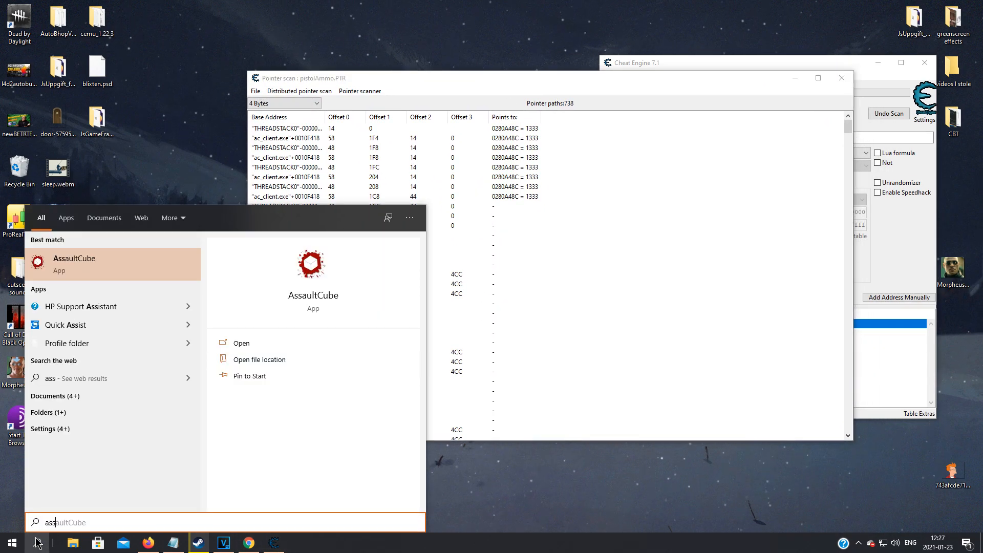
click(74, 258)
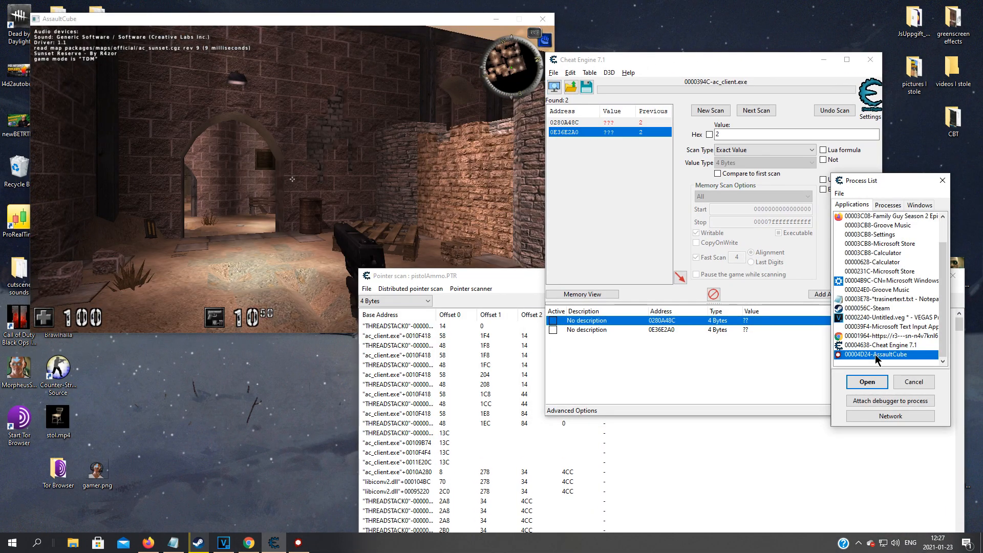
click(866, 381)
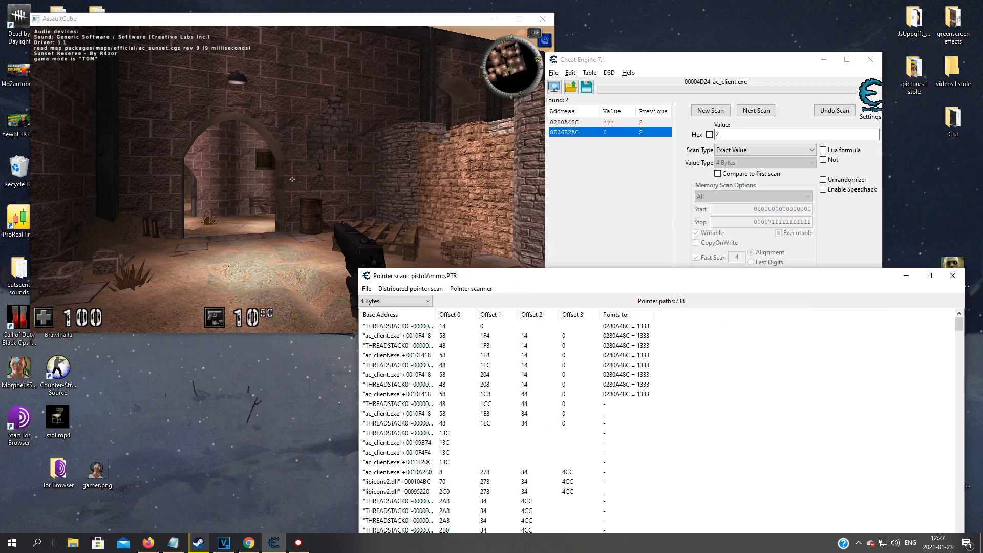
click(708, 110)
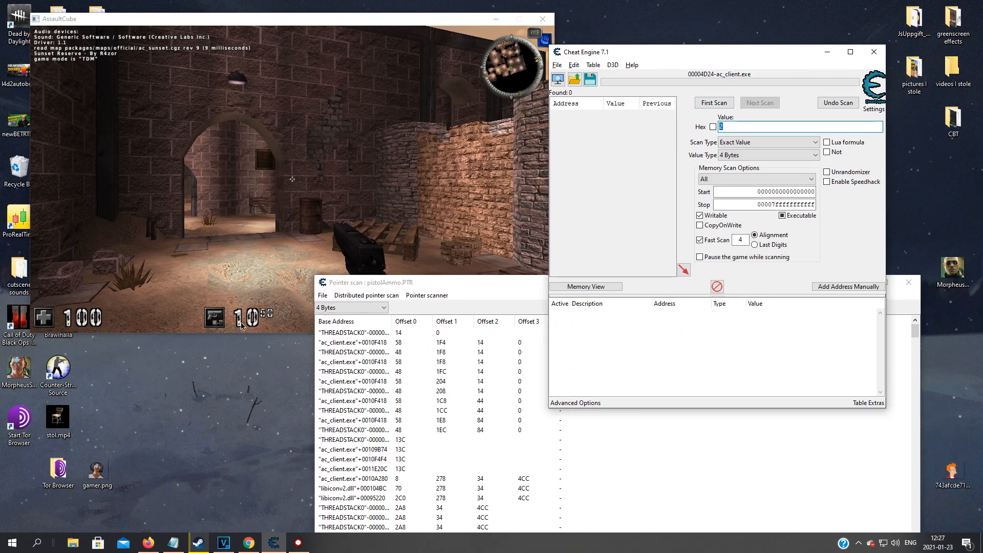
click(712, 102)
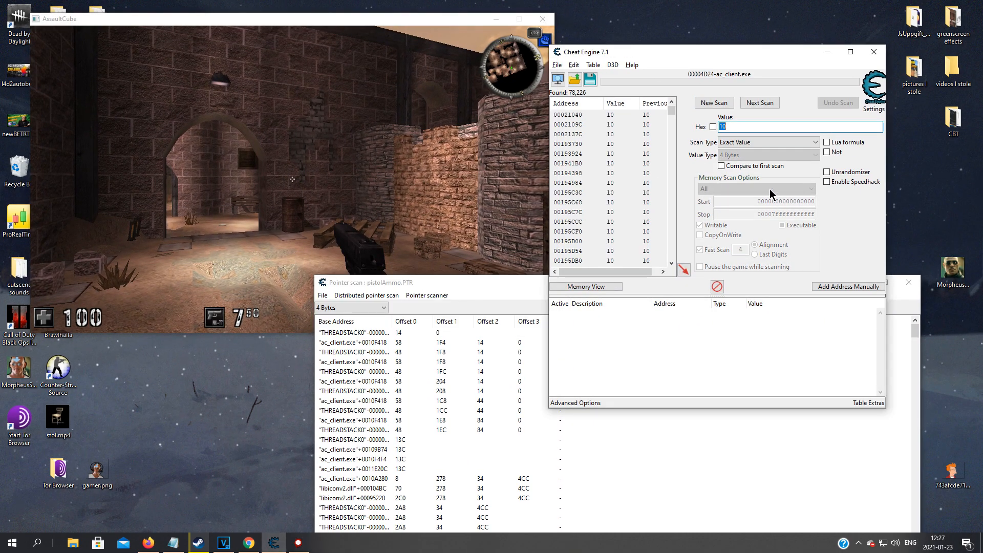
click(759, 102)
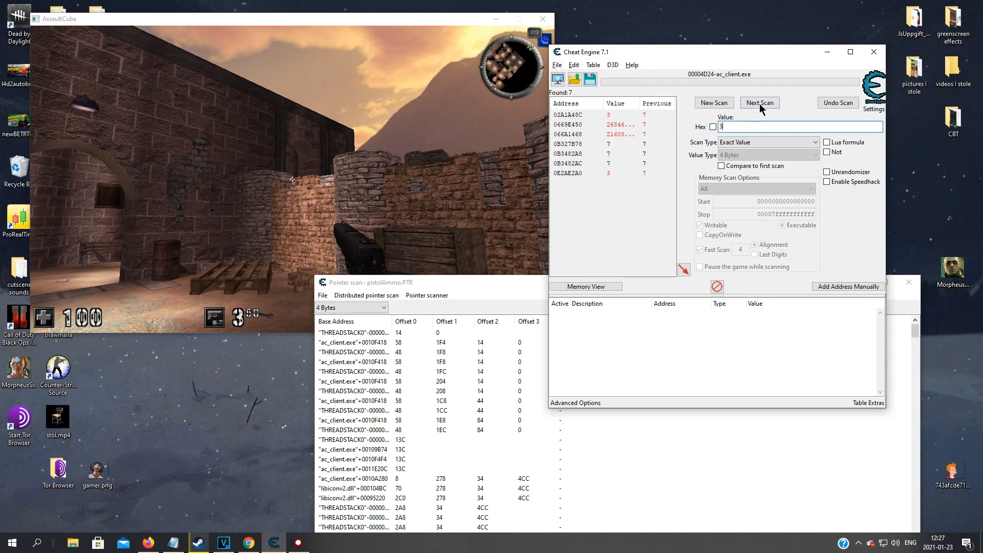
click(759, 102)
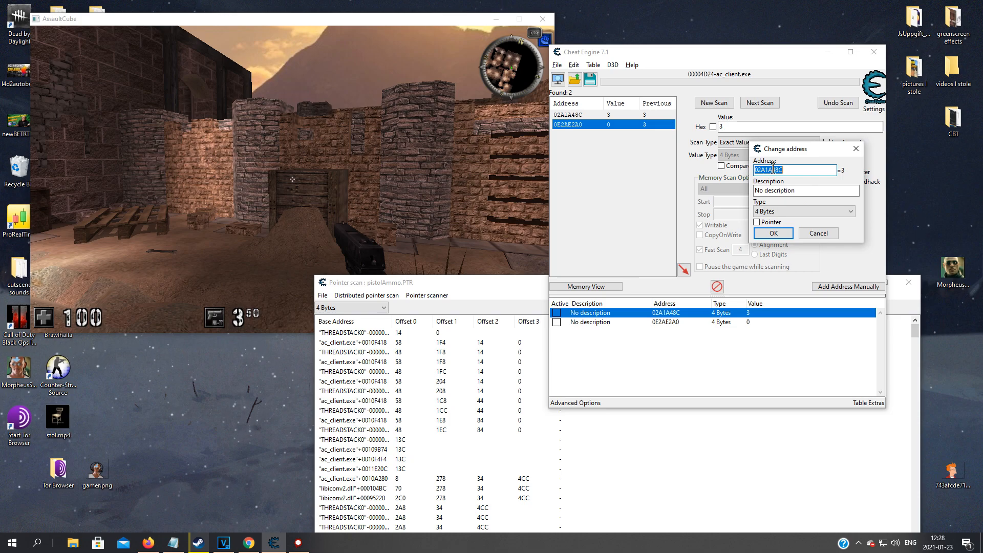
Rescan the pointer paths against address 02A1A48C and save as pistolAmmo2 (523 paths).
right_click(794, 170)
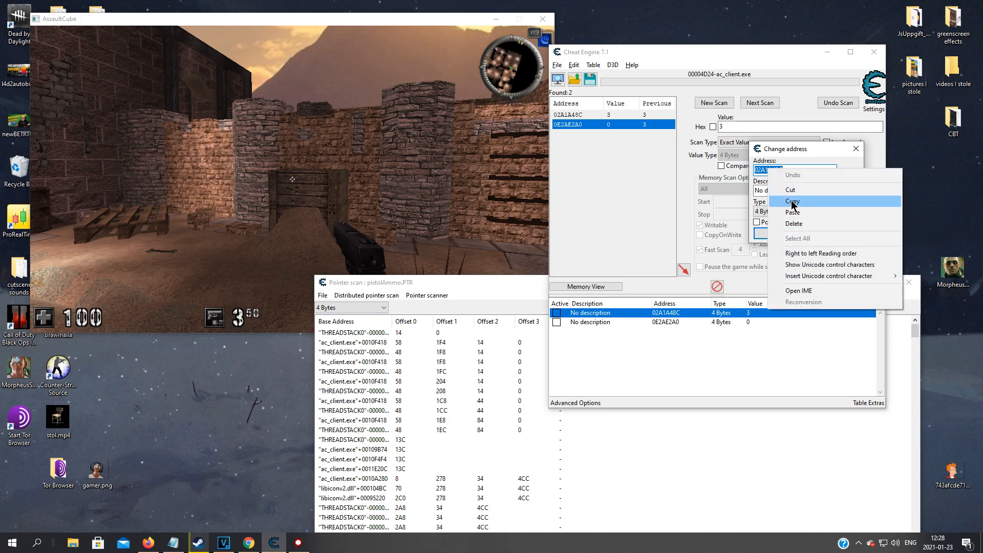
click(791, 201)
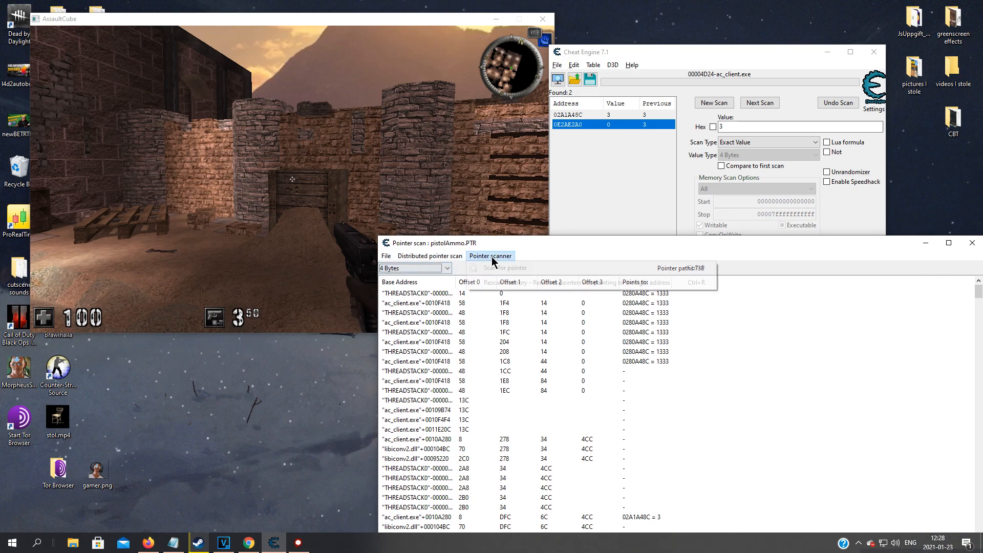
click(490, 255)
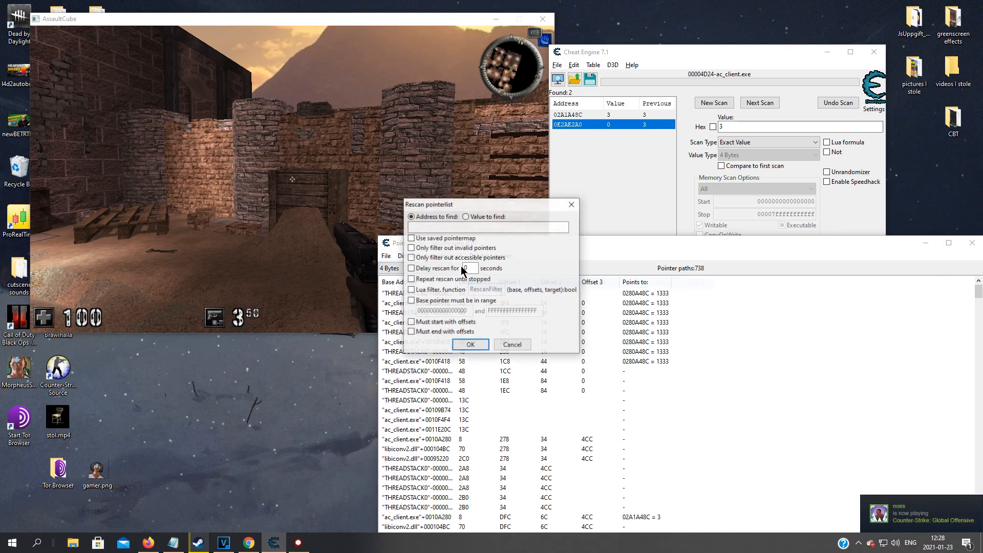
text(02A1A48C)
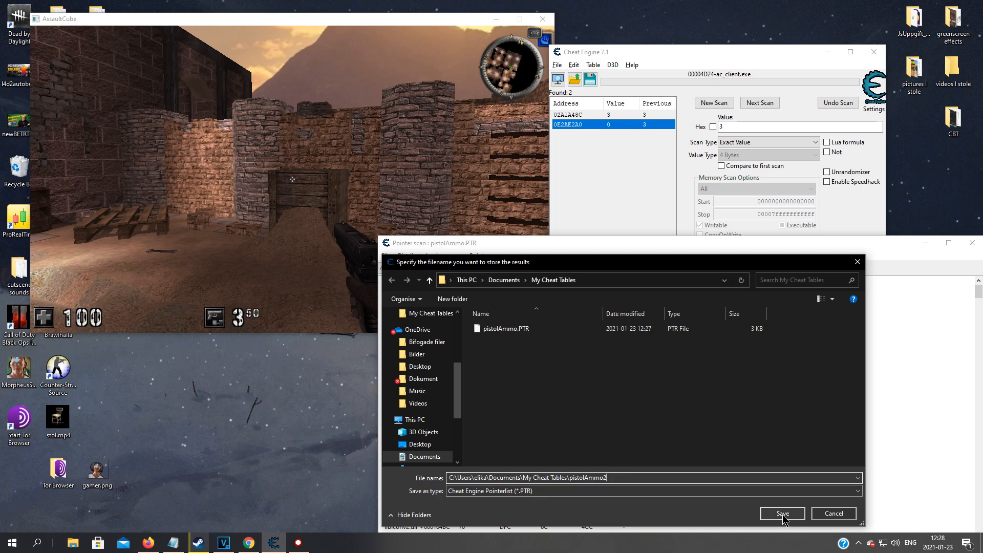
click(781, 513)
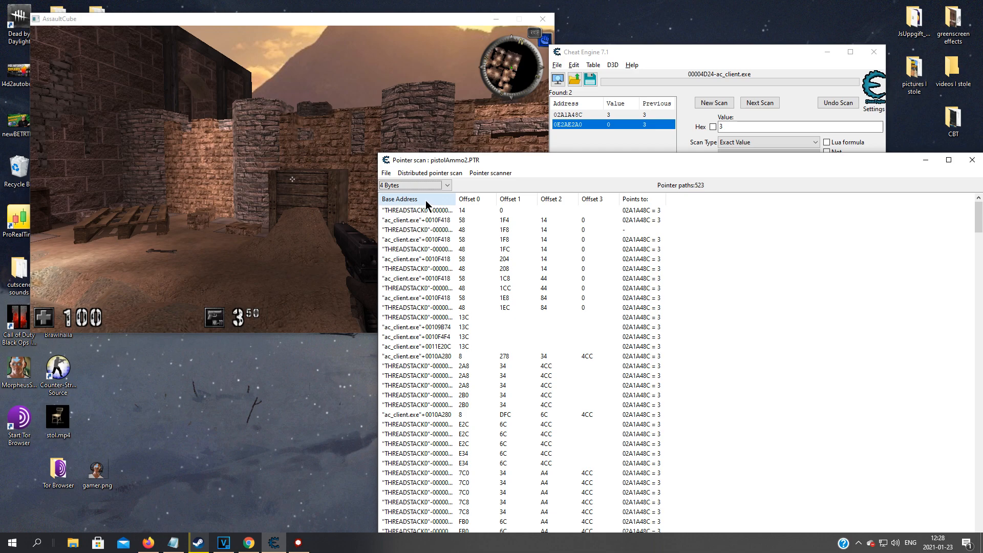
Sort paths by Offset 1 and add the two ac_client.exe paths with only offset 13C.
click(470, 198)
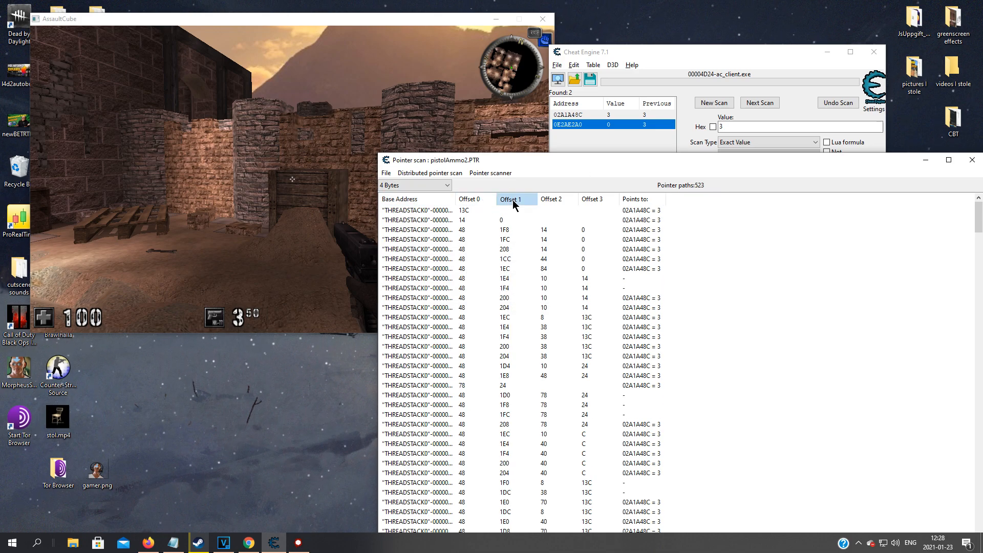
click(514, 199)
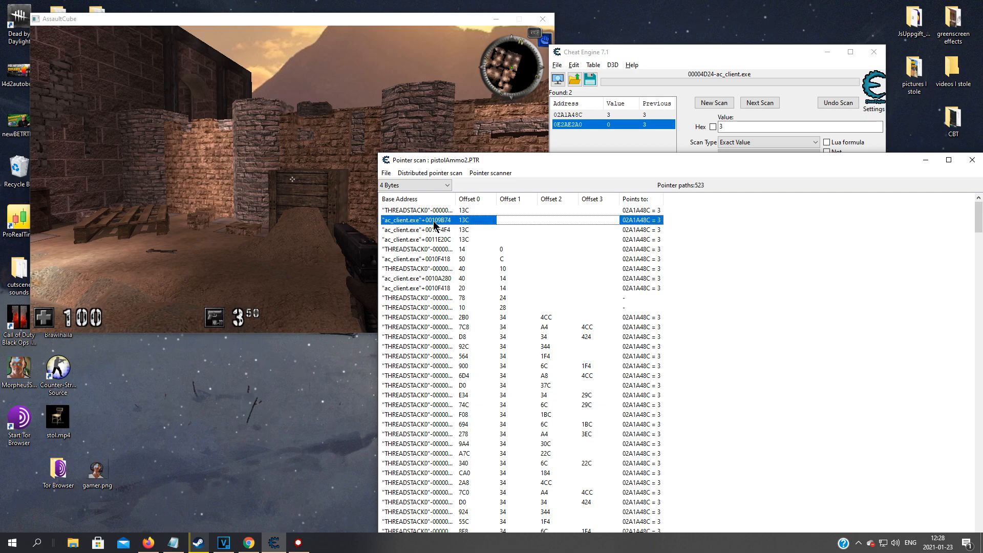
mouse_move(390, 224)
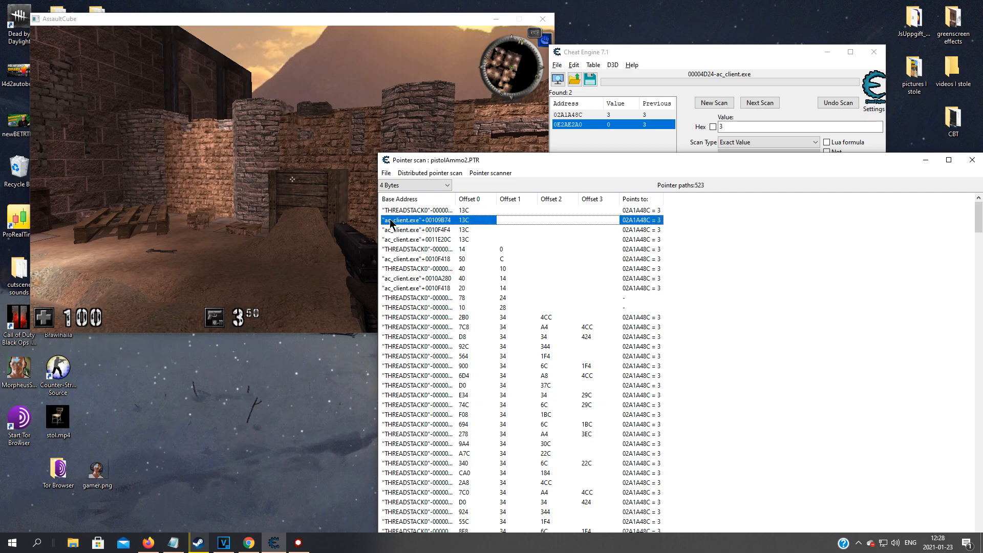
click(416, 239)
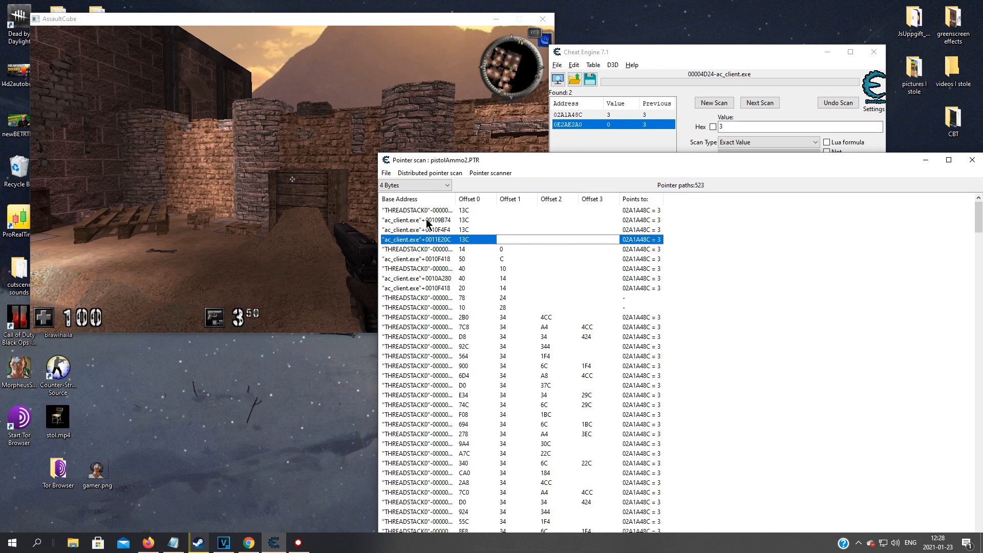
click(417, 219)
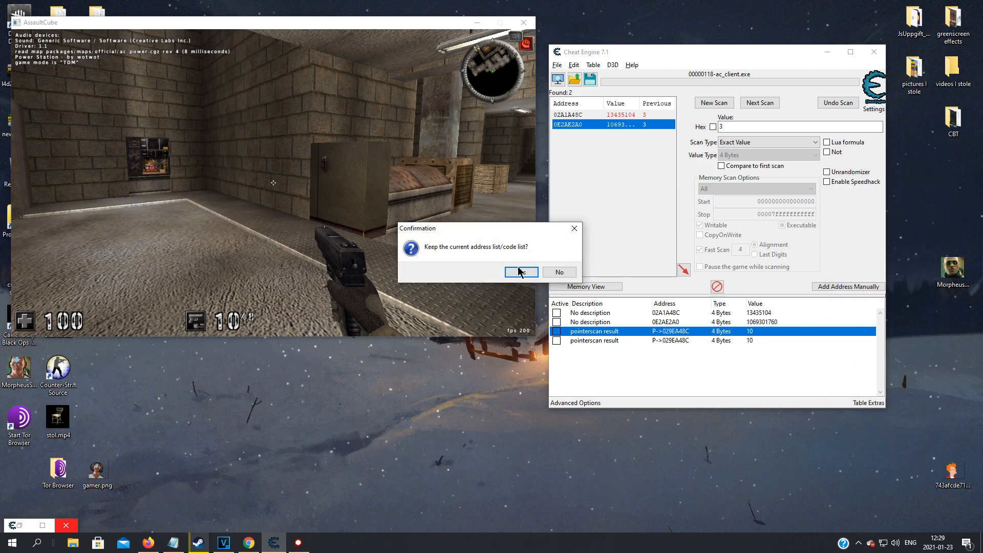
Keep the address list and set the pointer-scan ammo entries to 99999.
click(520, 272)
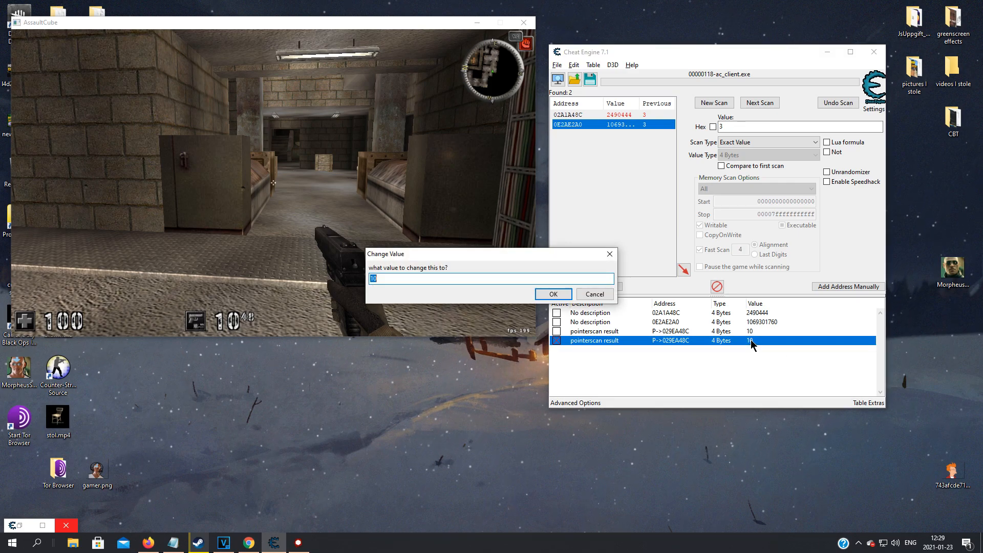
click(552, 294)
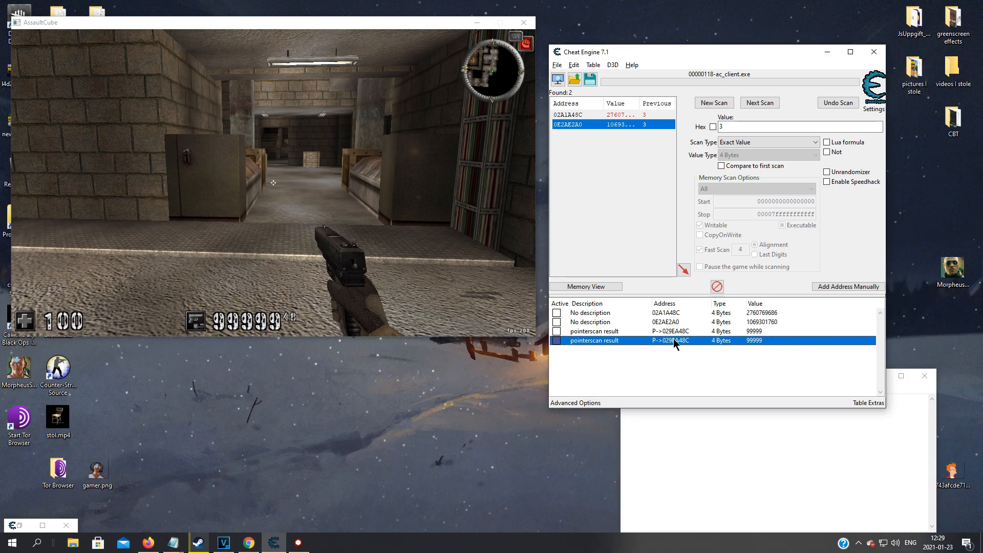
Copy "ac_client.exe"+0010F4F4 into Notepad and note + 13C // pistol ammo.
double_click(670, 340)
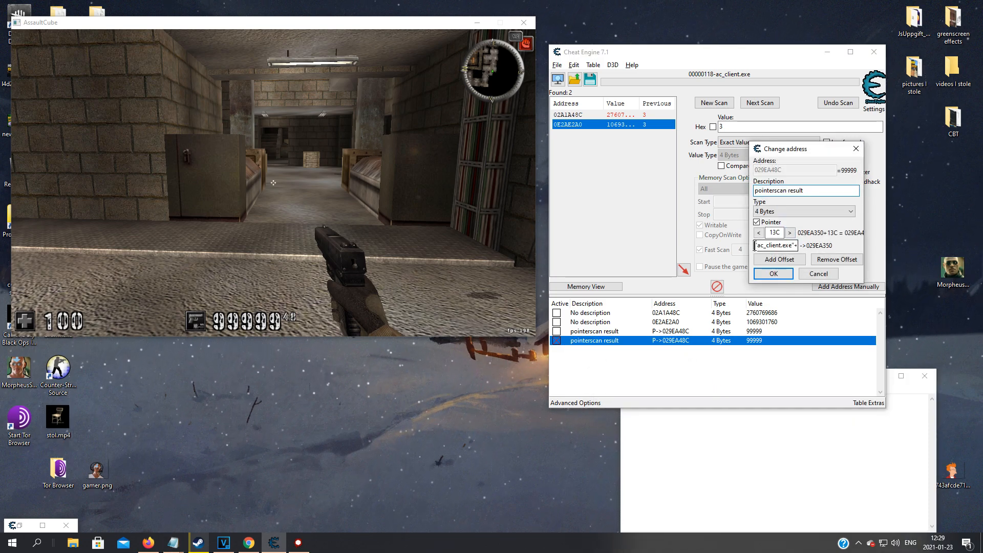
right_click(774, 245)
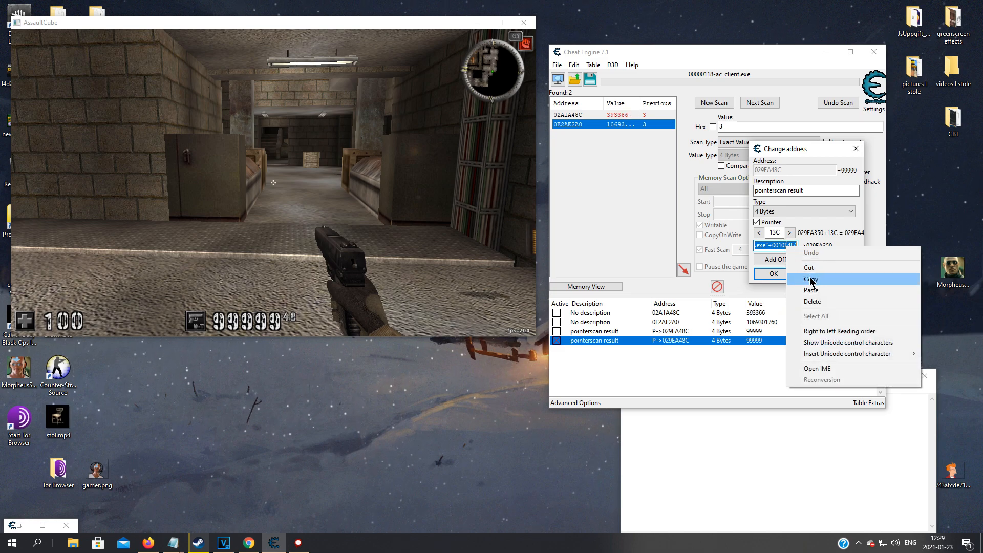
click(810, 279)
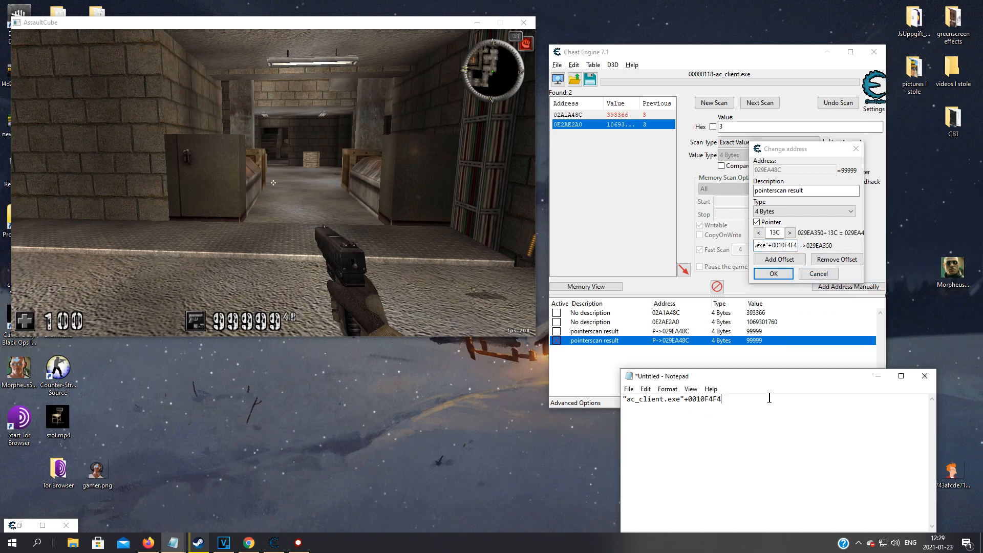
text(+ 13C)
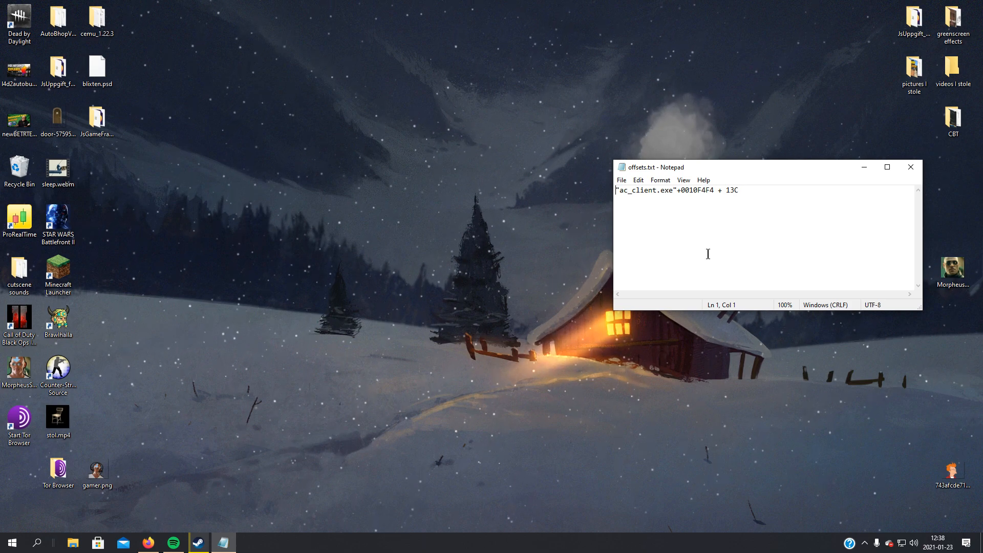
drag(708, 167, 708, 175)
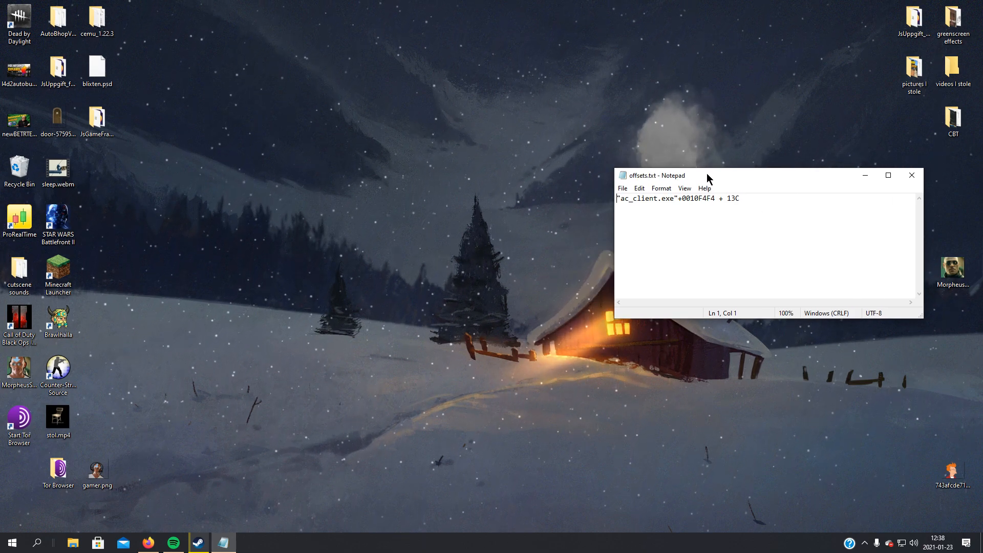
text(//)
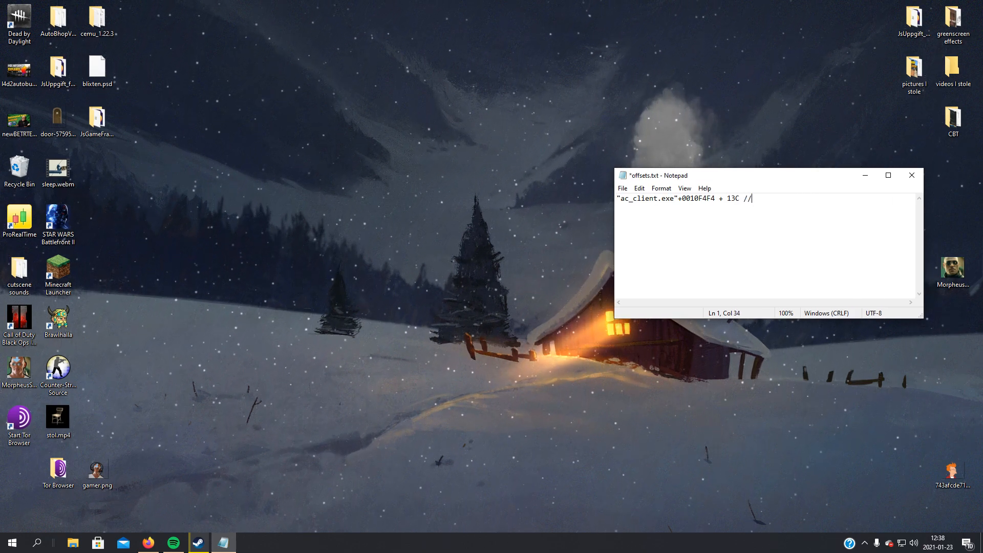
text(pistol ammo)
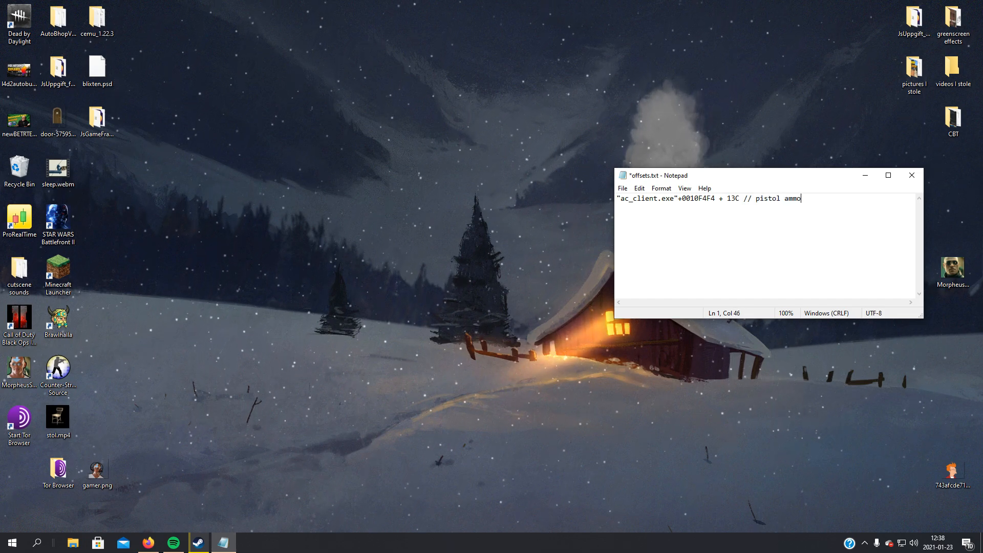
Launch Visual Studio 2019 and create the Windows Forms App trainerforassaultcube.
click(37, 543)
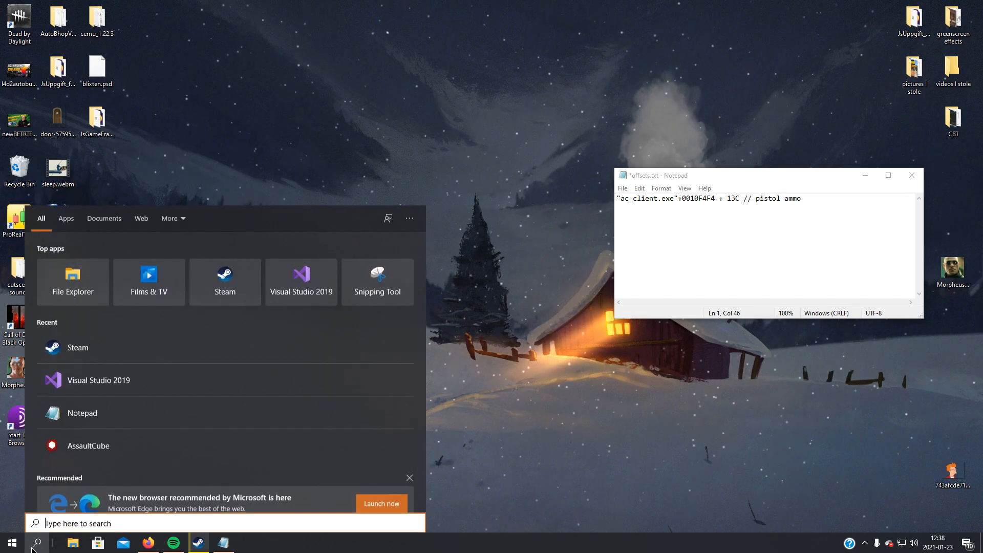
click(301, 281)
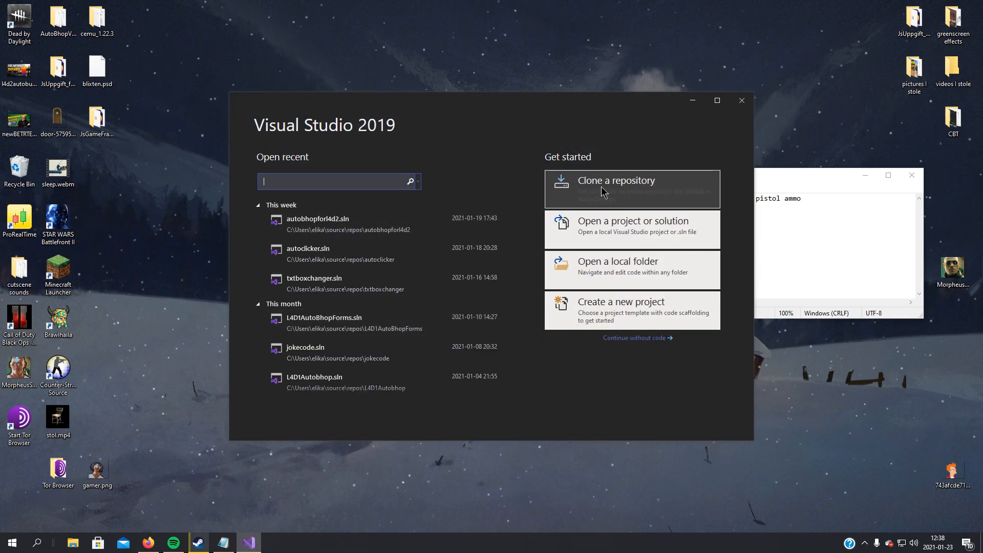
click(621, 309)
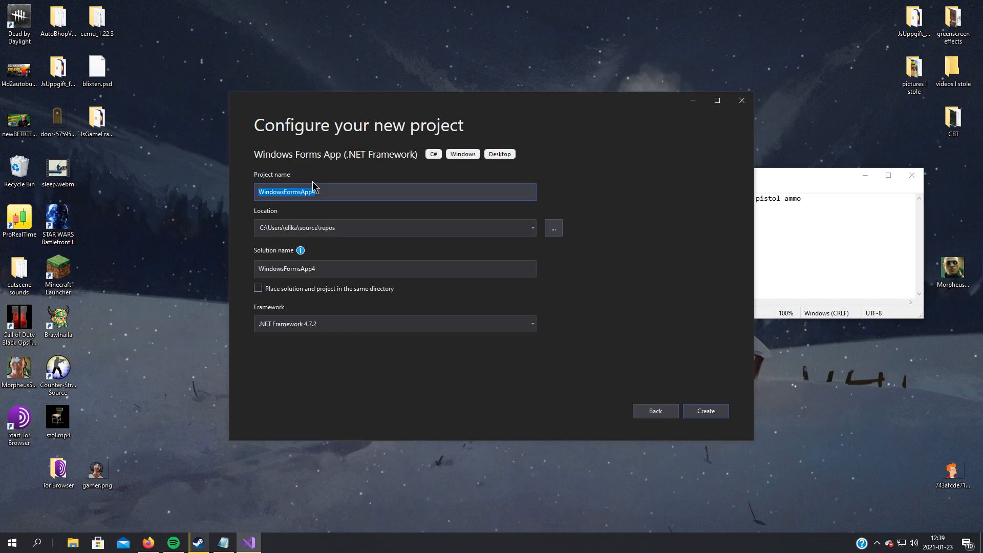
text(trainerforassaultcube)
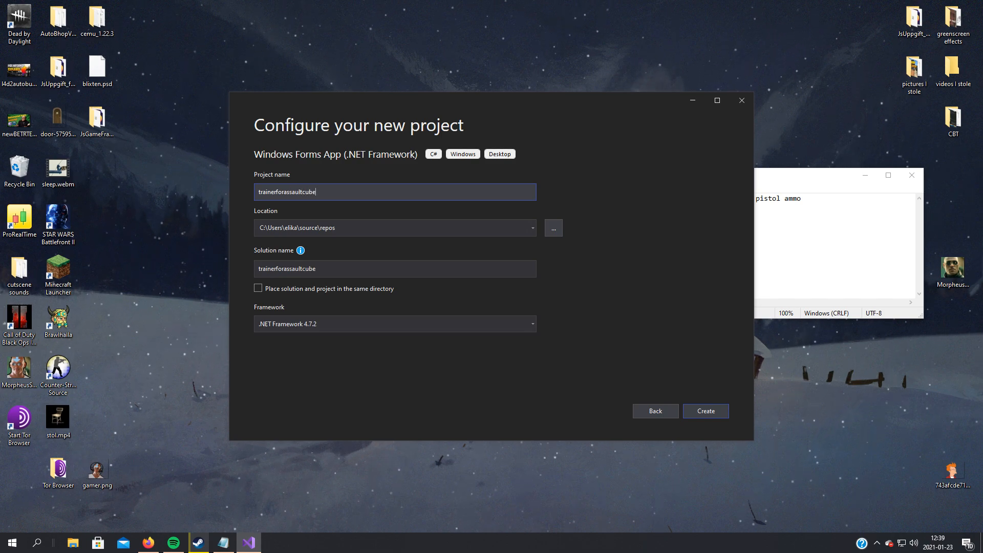
click(704, 410)
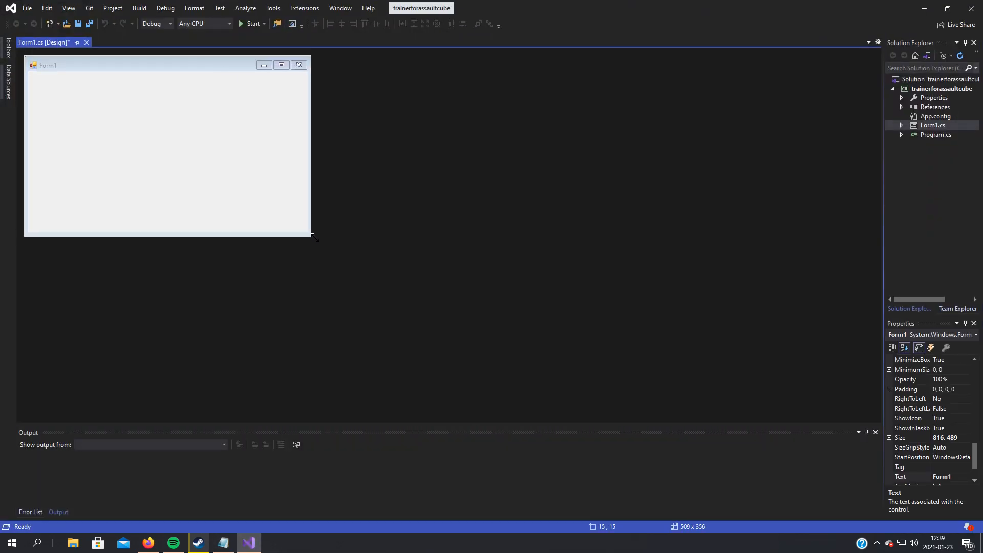
drag(315, 238, 321, 234)
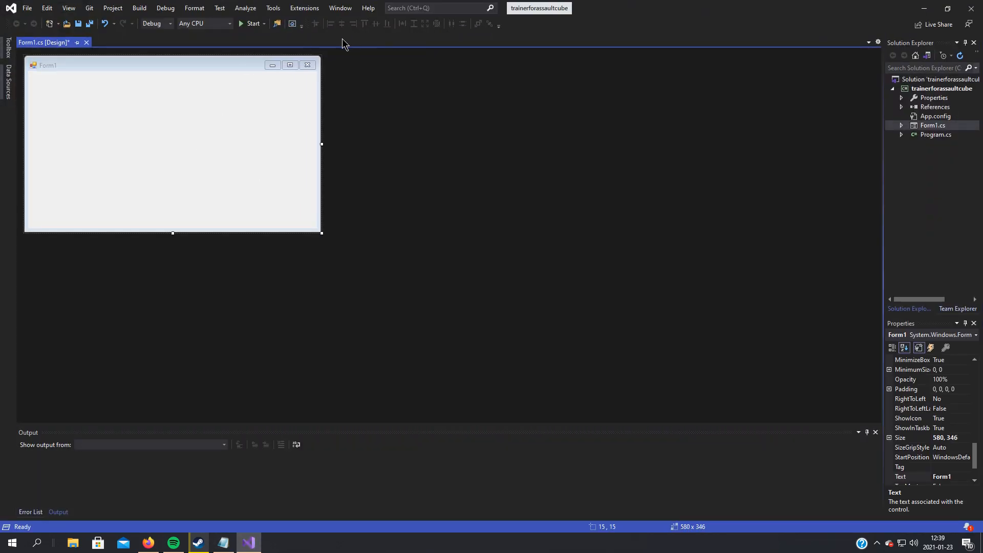
click(8, 50)
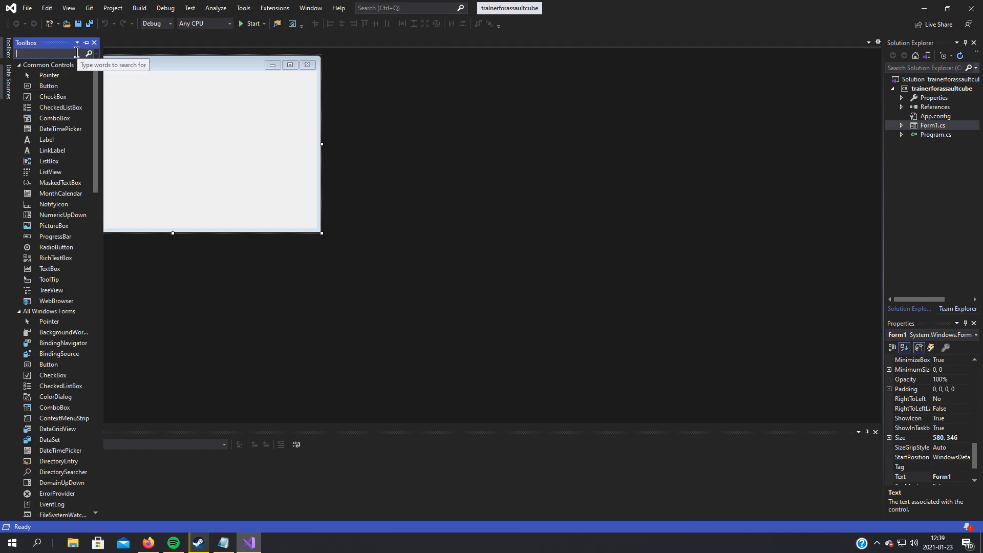
text(d)
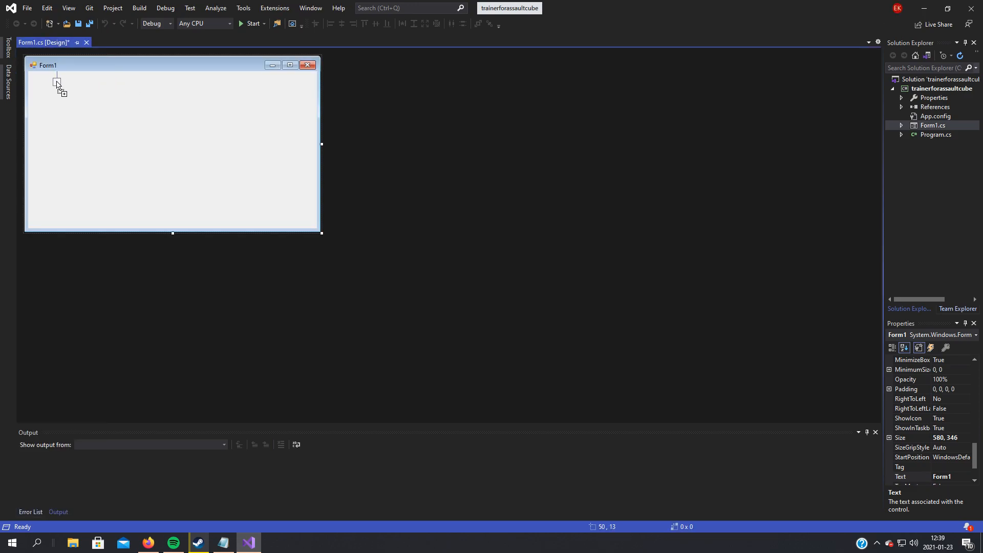
click(55, 82)
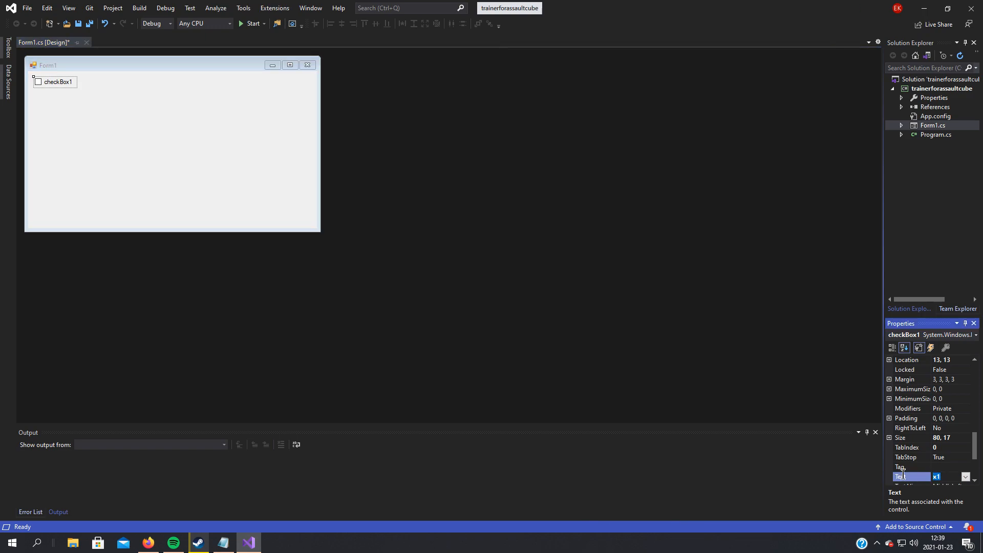
text(enable)
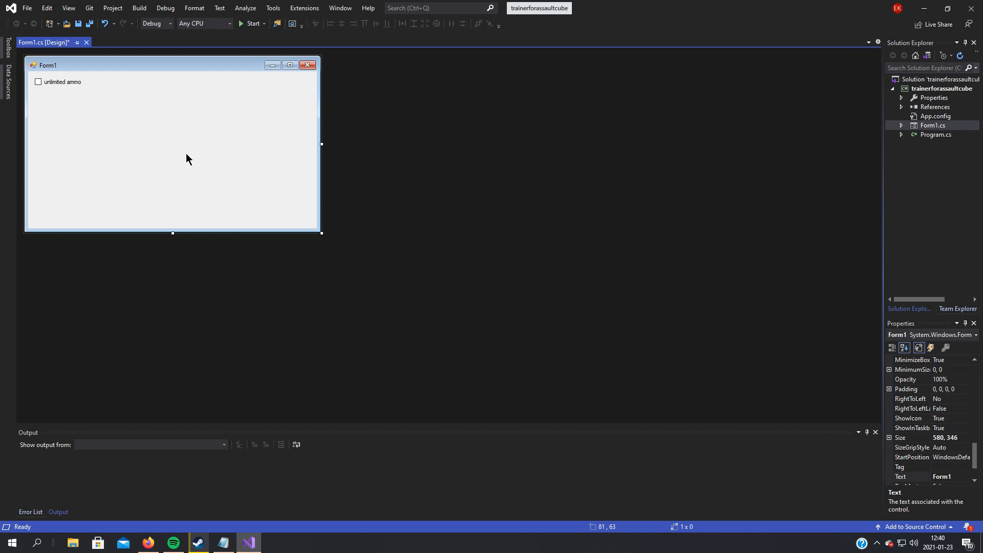
mouse_move(177, 147)
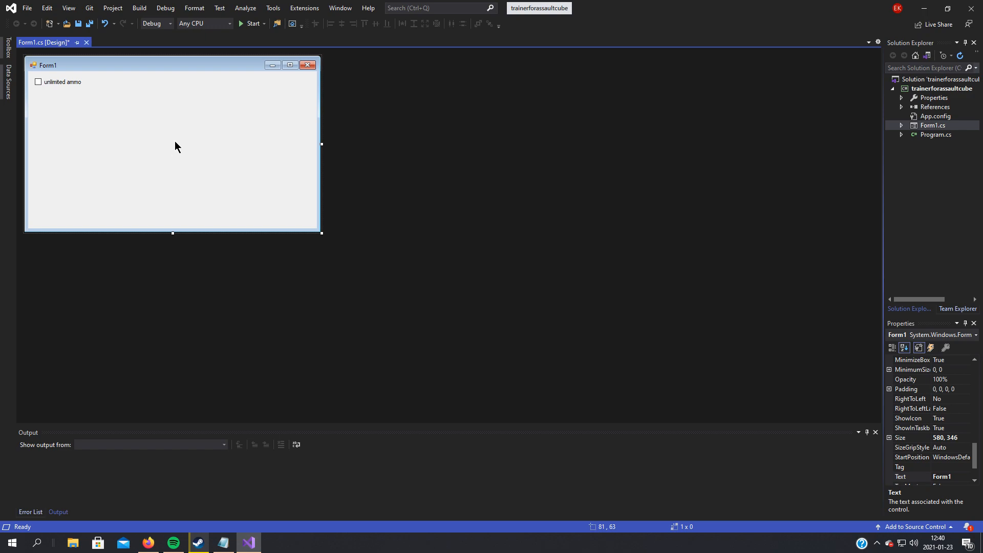
mouse_move(159, 144)
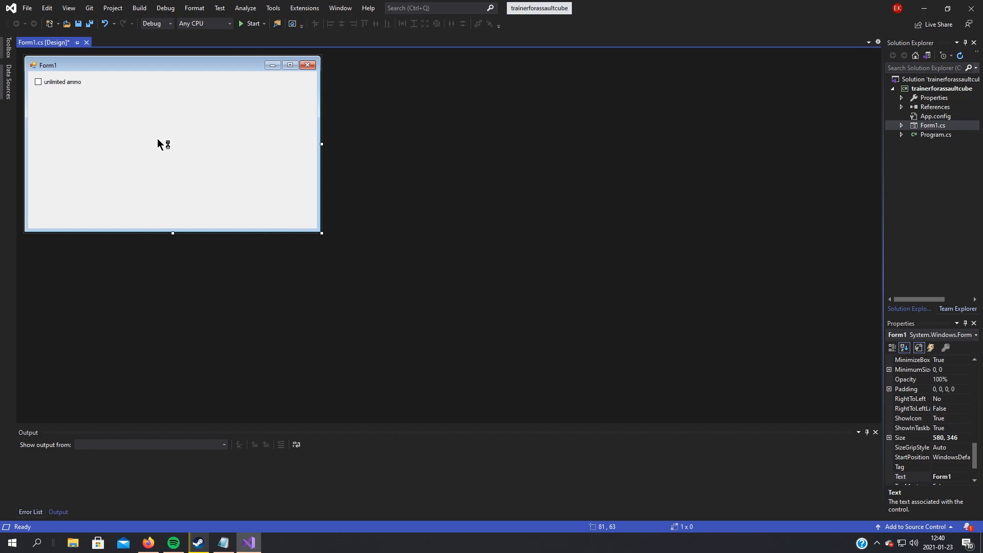
mouse_move(159, 144)
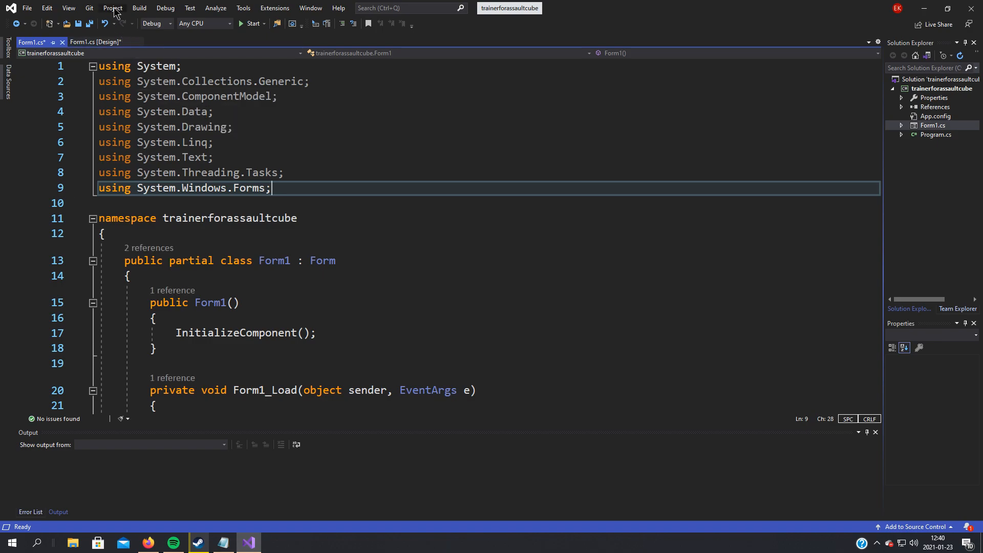
Search NuGet for memory.dll, install Memory.dll.x86 1.2.22, and close its README.
click(112, 7)
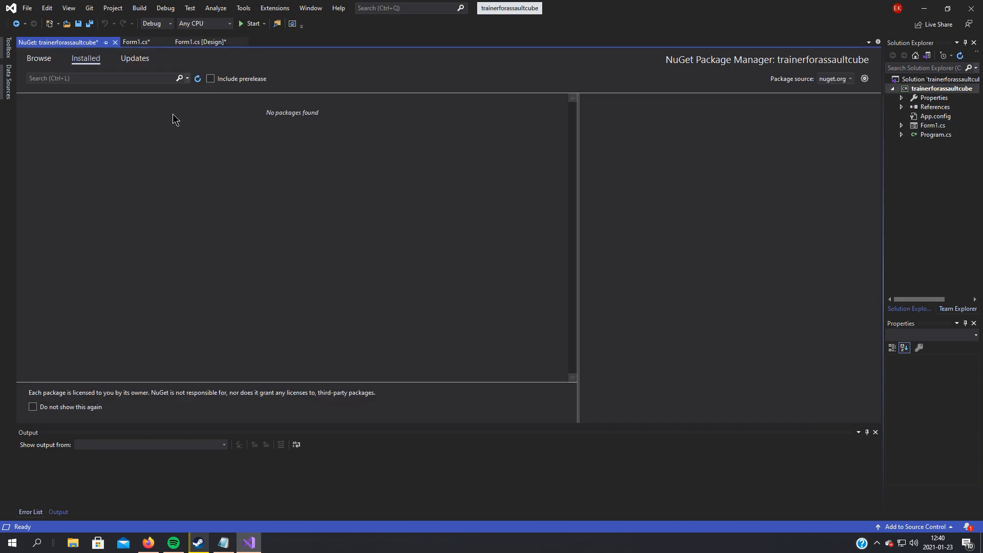
click(38, 57)
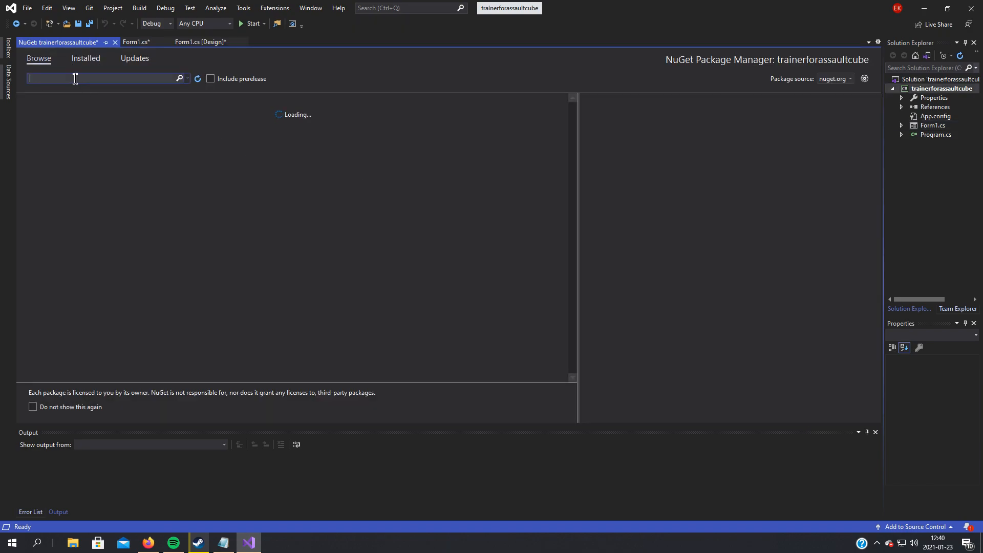
text(memory.dll)
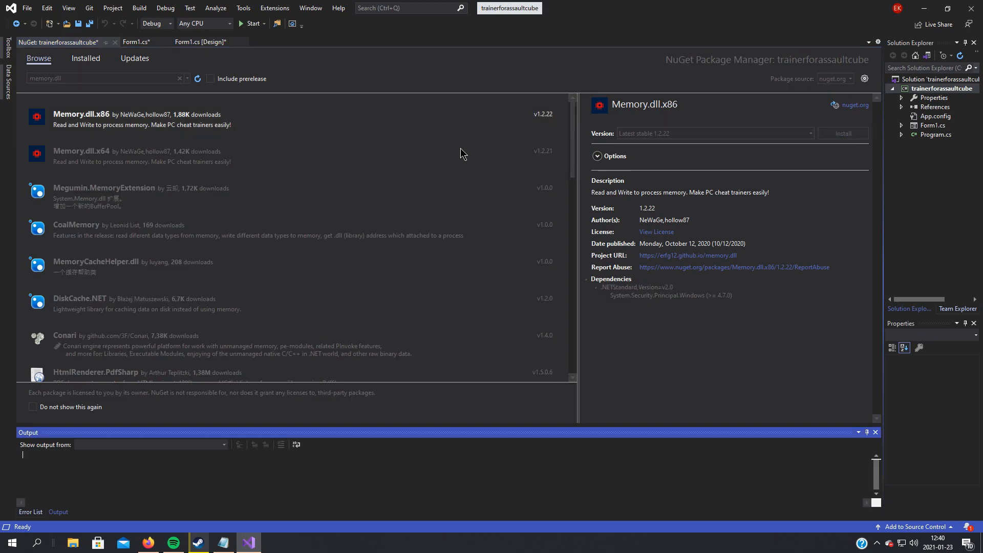
click(842, 133)
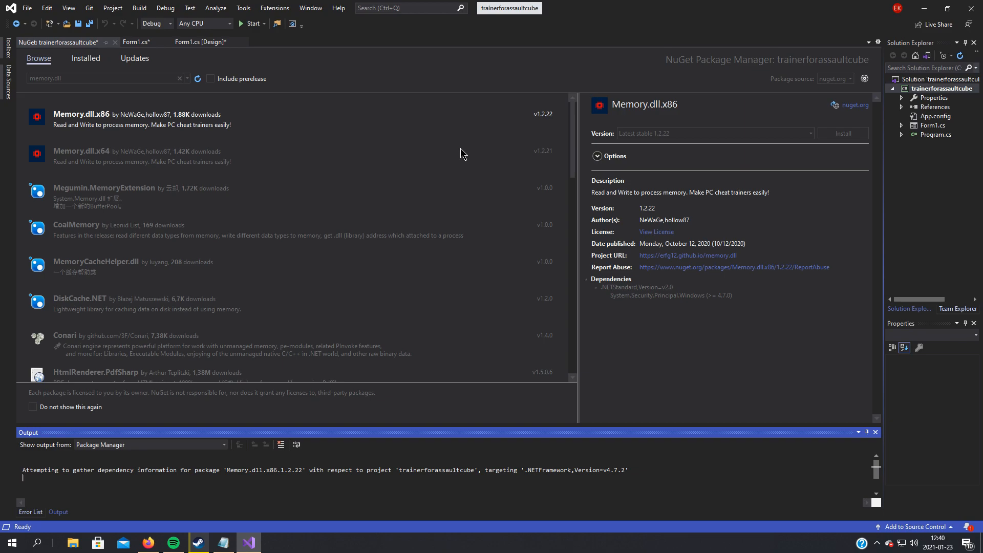
mouse_move(457, 152)
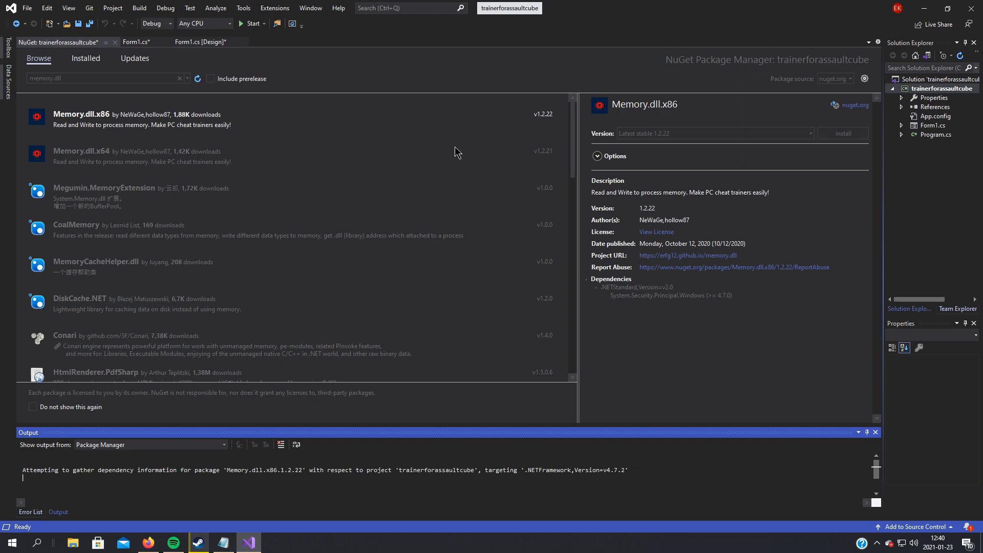
click(842, 133)
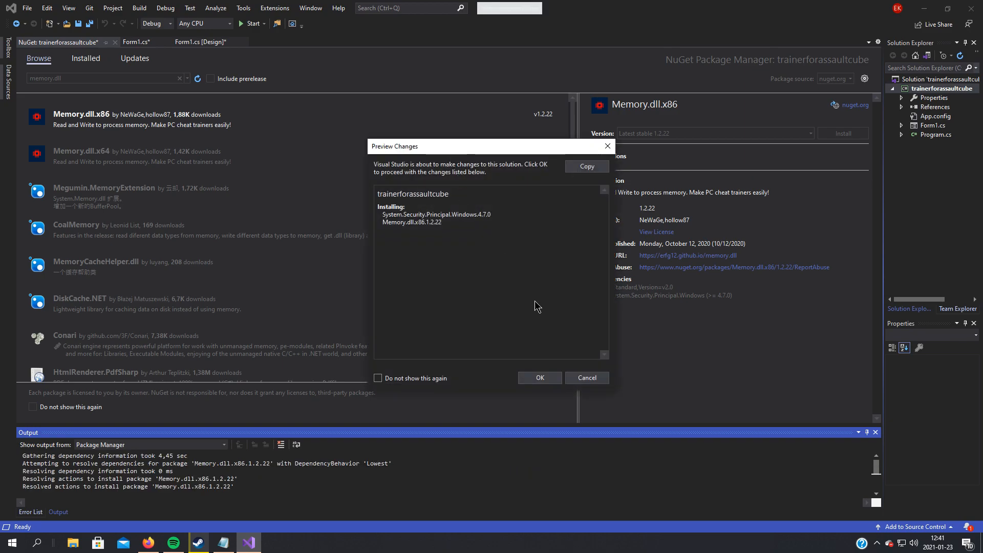
click(539, 378)
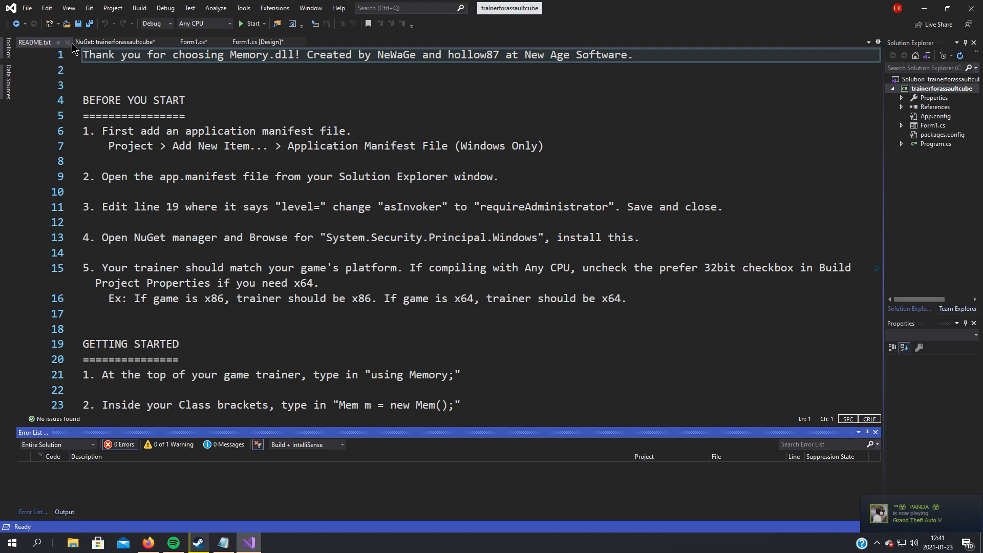
click(67, 42)
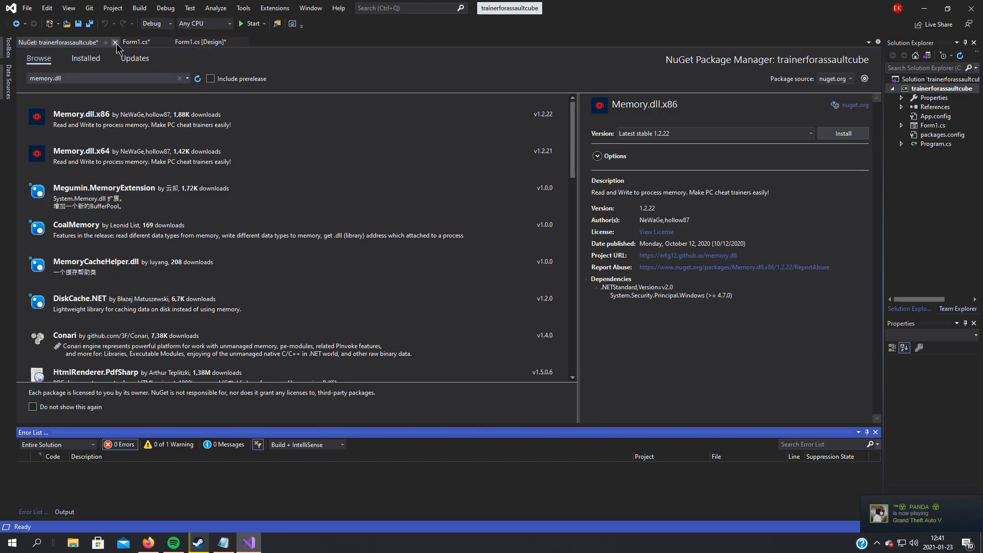
Add an Application Manifest File to the project and inspect its asInvoker level.
click(116, 42)
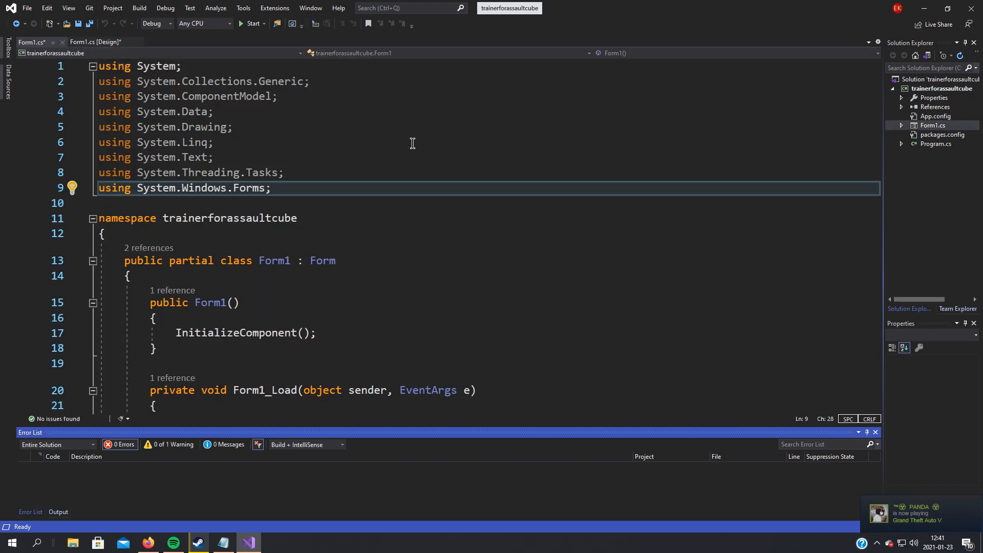
click(940, 88)
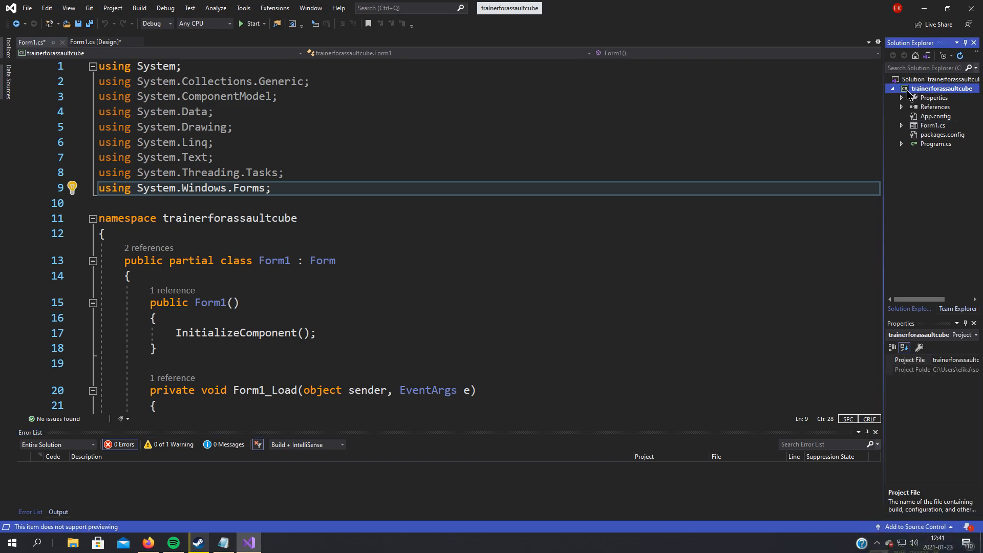
right_click(941, 88)
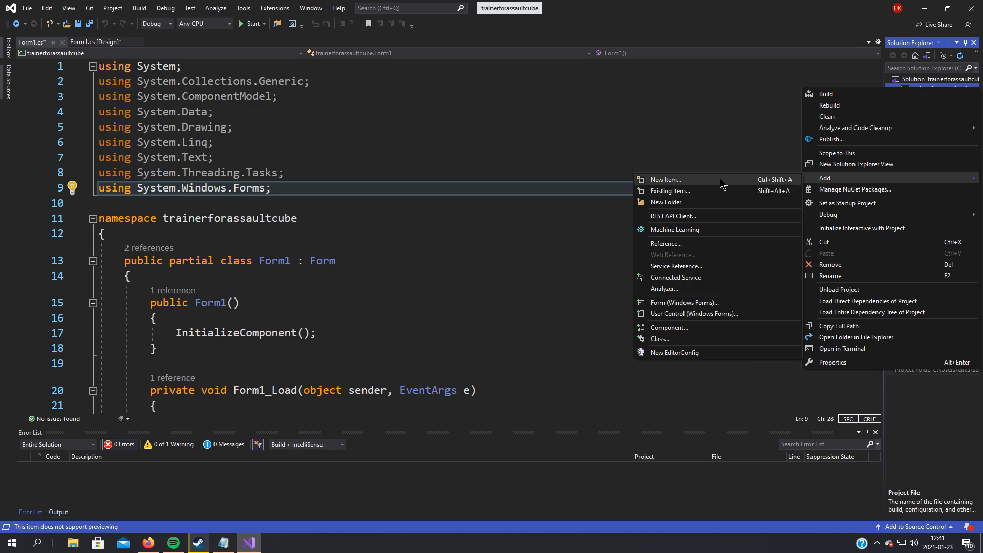
click(639, 219)
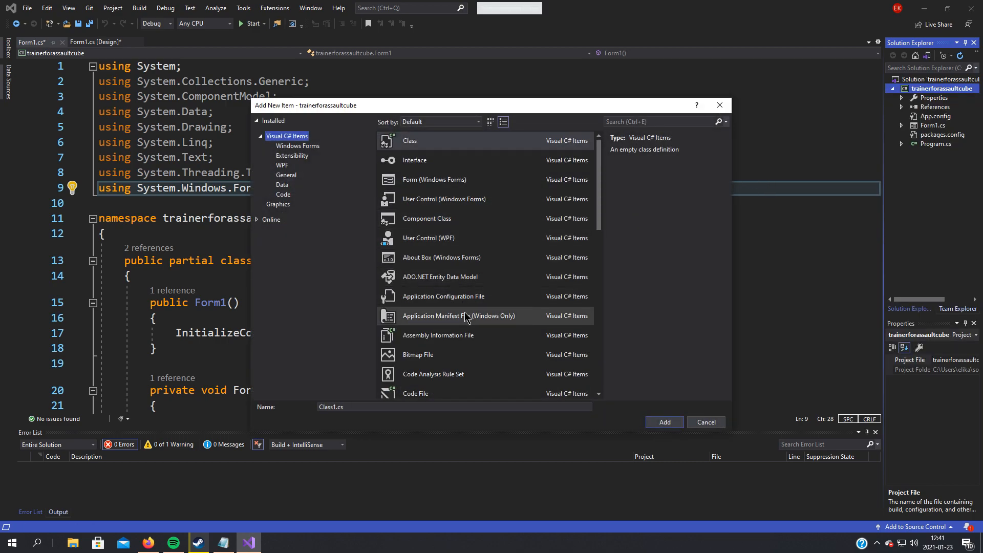
click(704, 422)
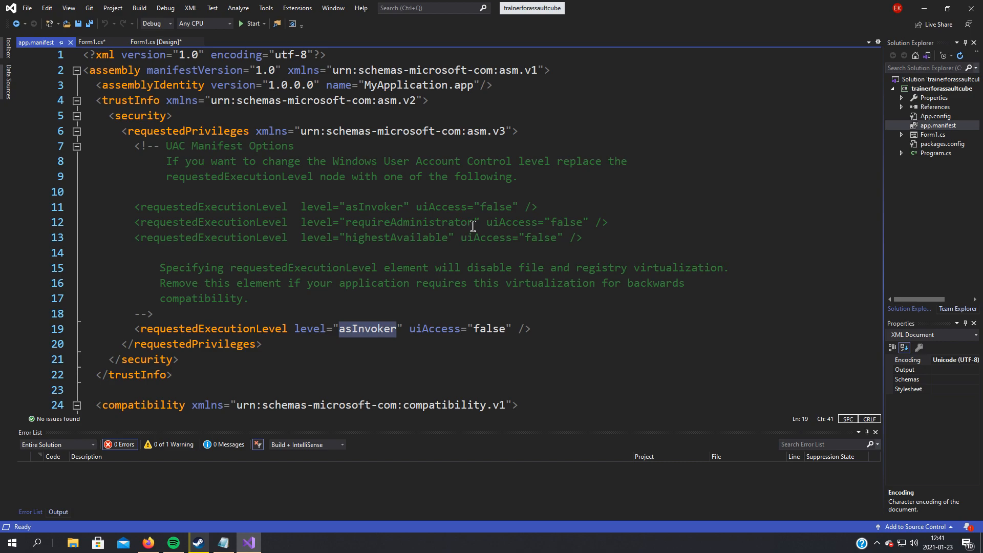
double_click(409, 222)
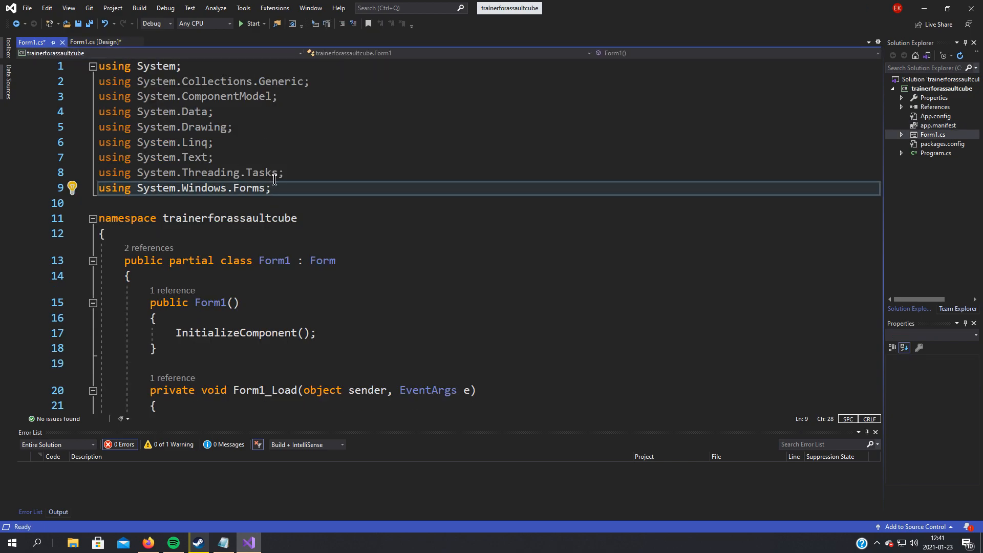
Add 'using Memory;' and declare 'Mem meme = new Mem();' inside Form1.
text(usi)
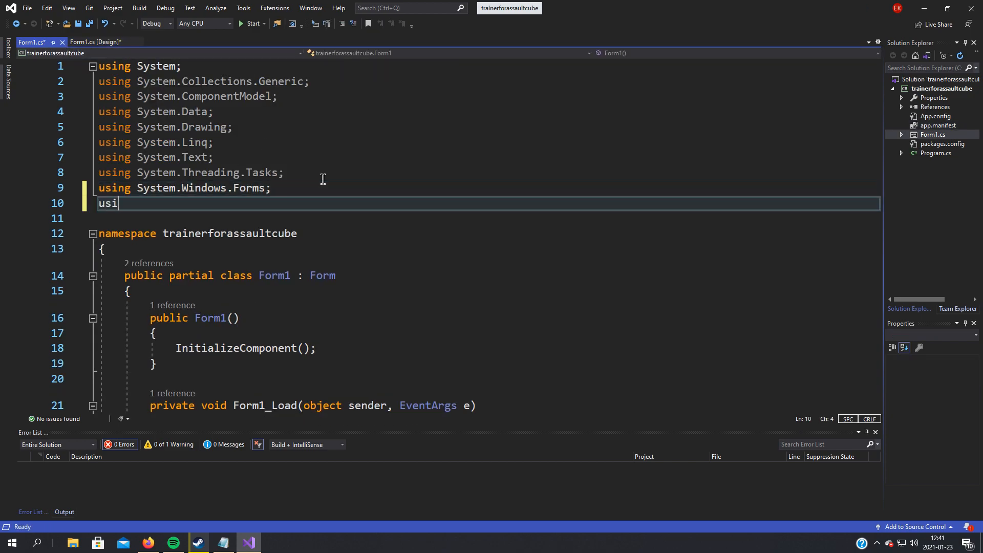
text(ng Memory;)
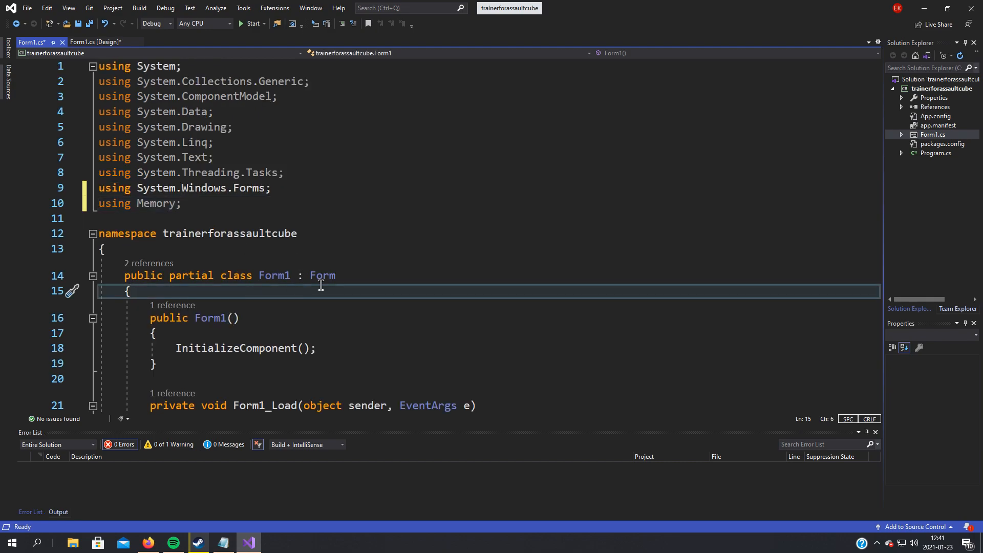
text(Mem)
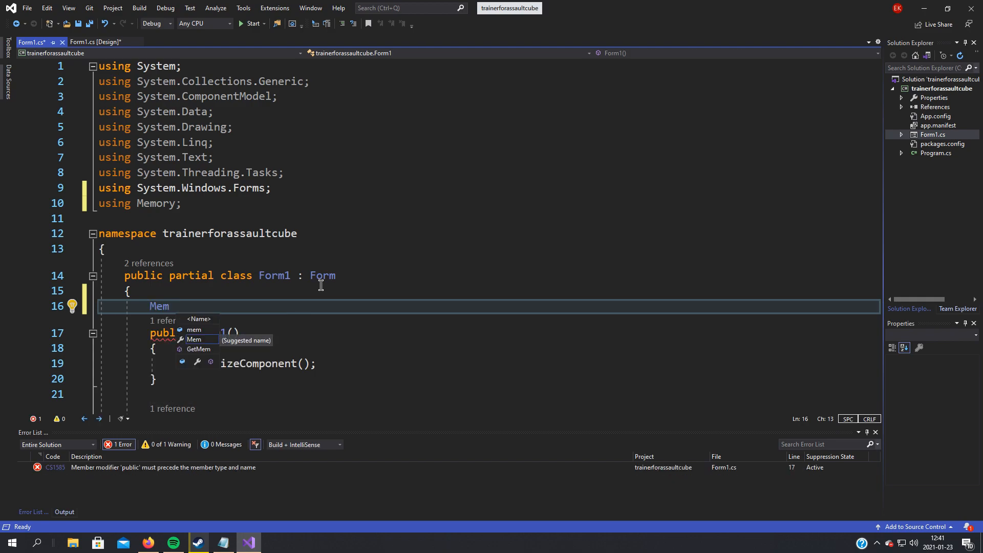
text(meme = new Mem();)
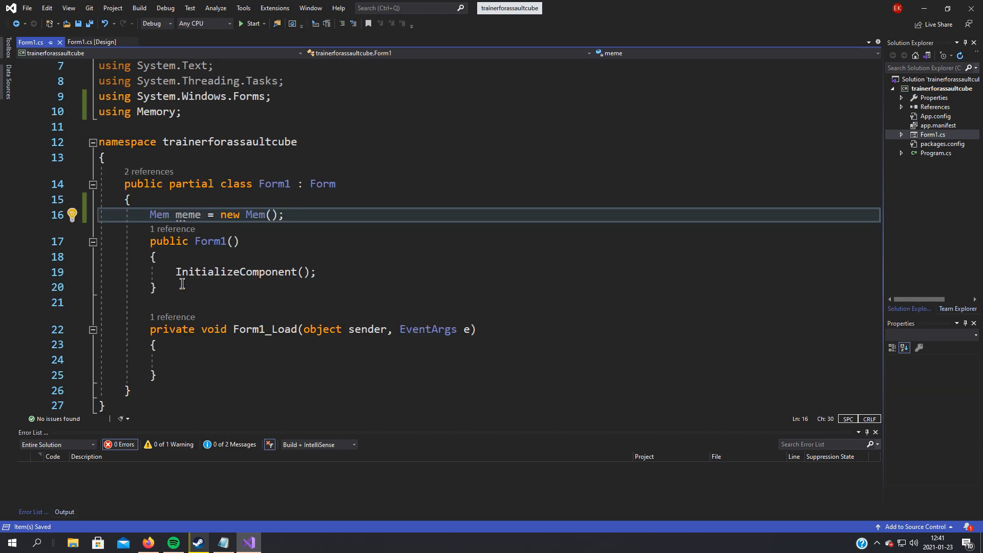
key(Enter)
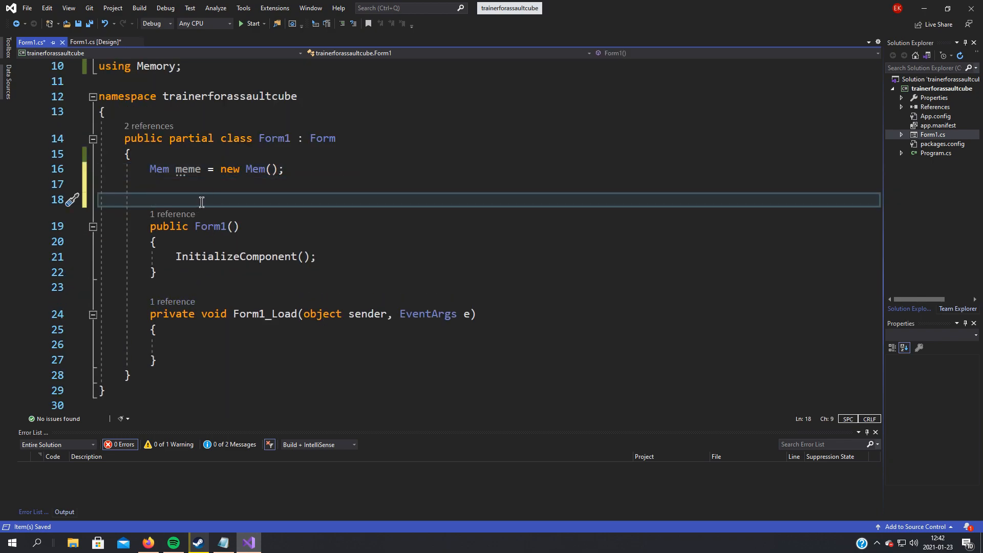
mouse_move(260, 194)
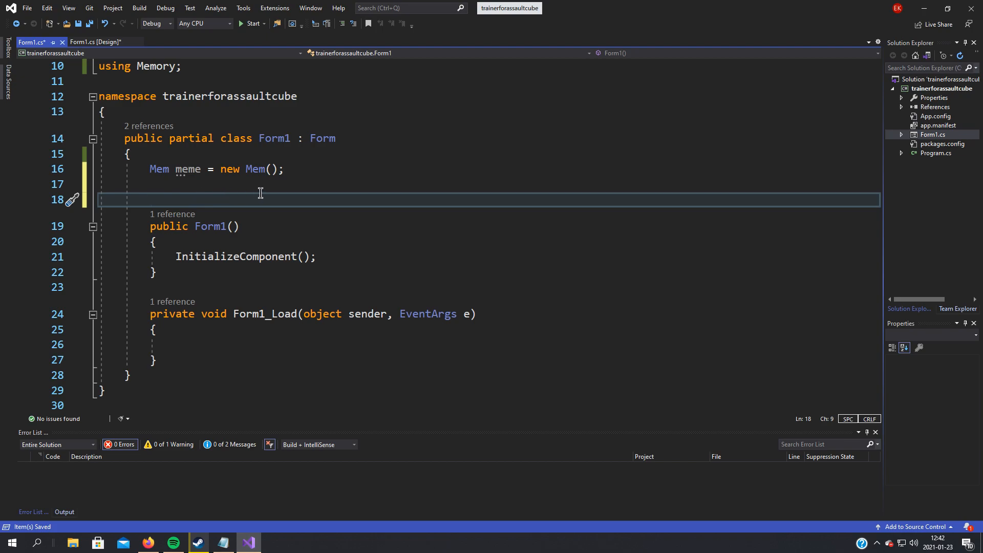
Declare string ammoAddress = "ac_client.exe+0x0010F4F4,13C"; with the 0x prefix and comma offset.
text(string ammo)
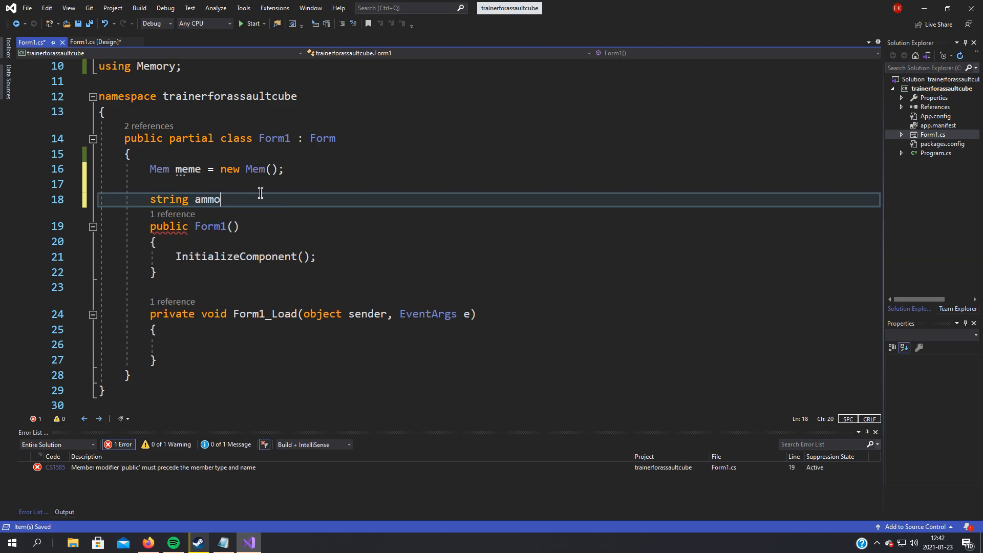
text(Address =)
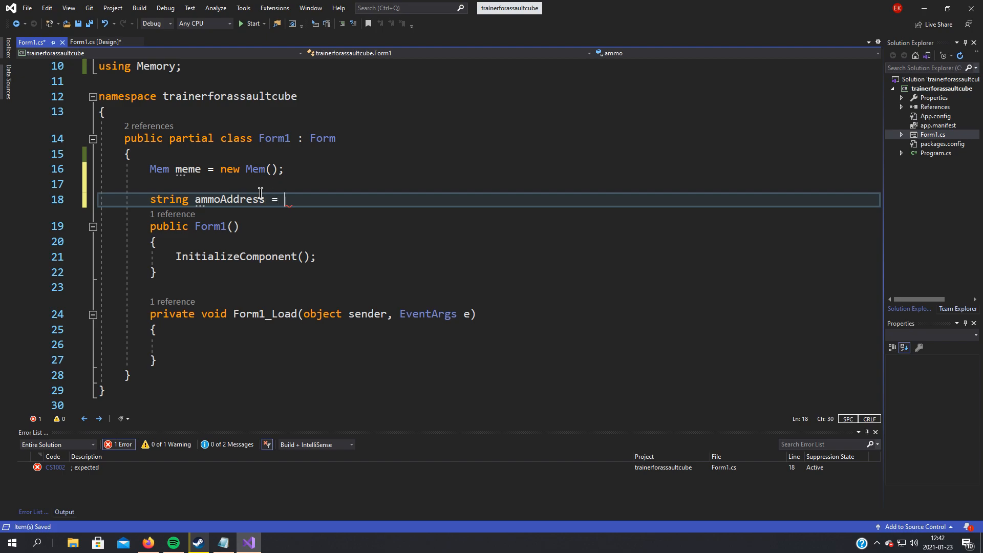
text("")
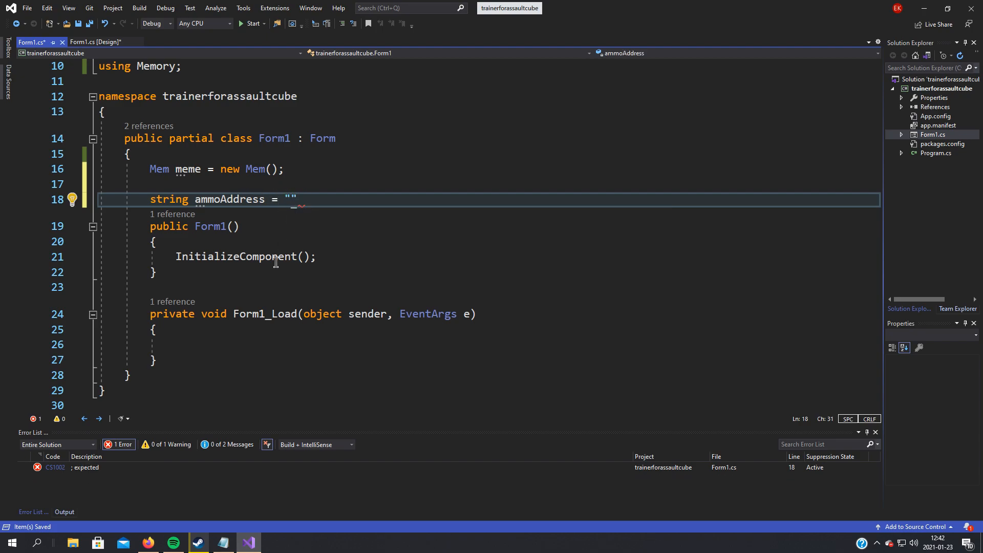
click(223, 542)
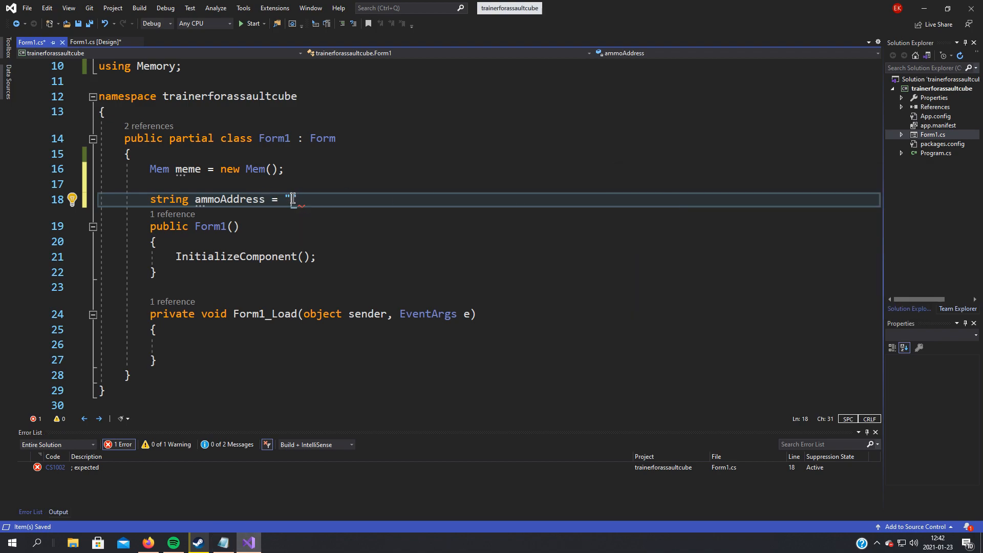
text("ac_client.exe"+0010F4F4 + 13C")
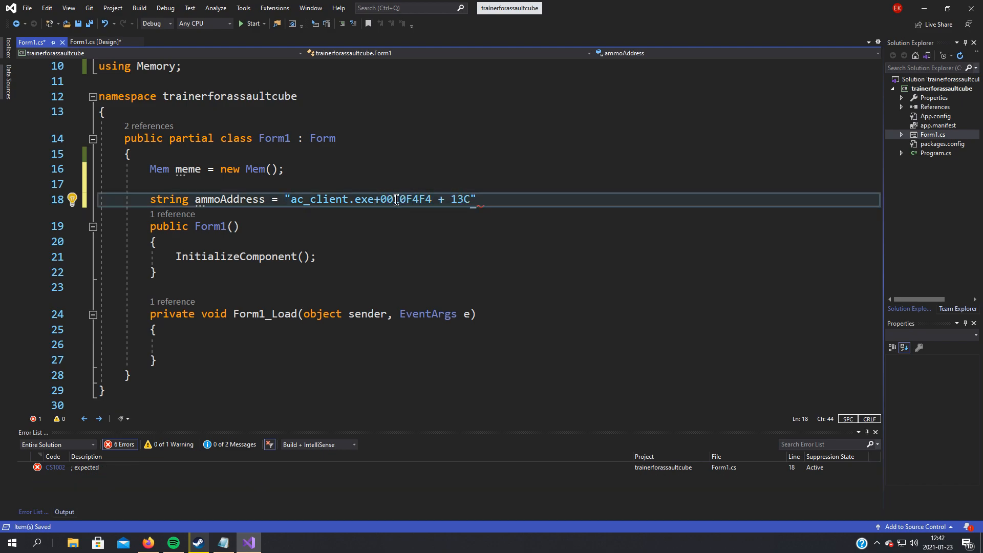
text(0)
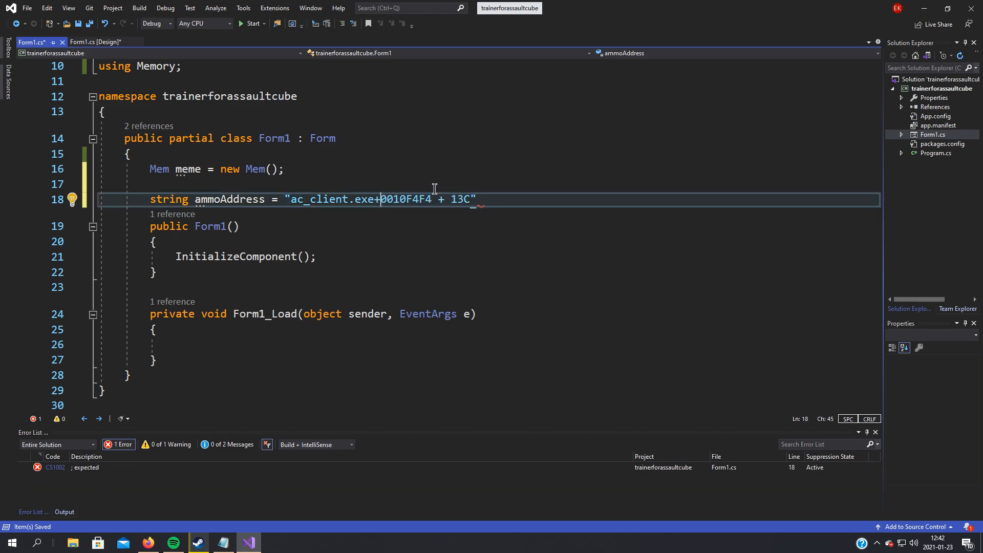
text(0x0)
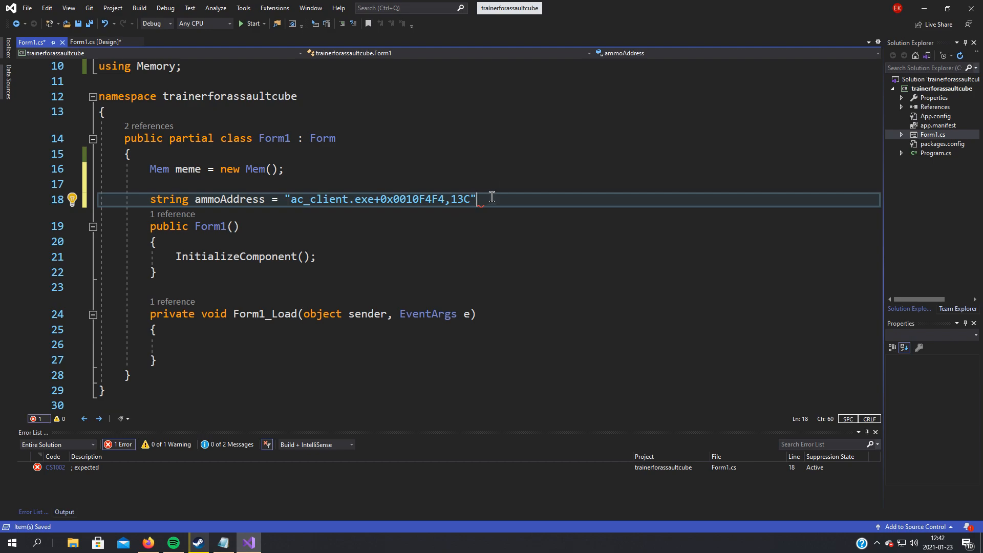
text(;)
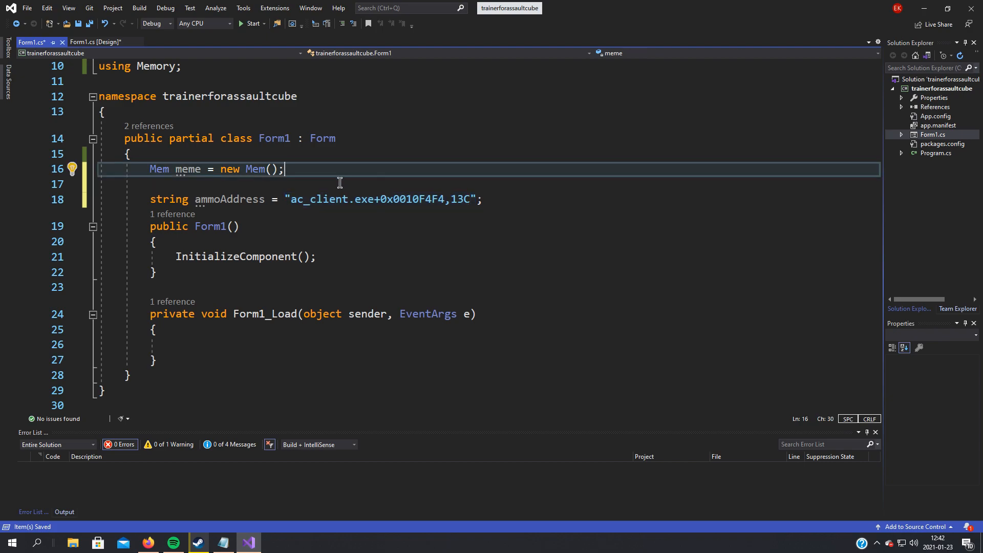
Add a // comment holding the raw pointer "ac_client.exe"+0010F4F4 + 13C above the declaration.
text(//)
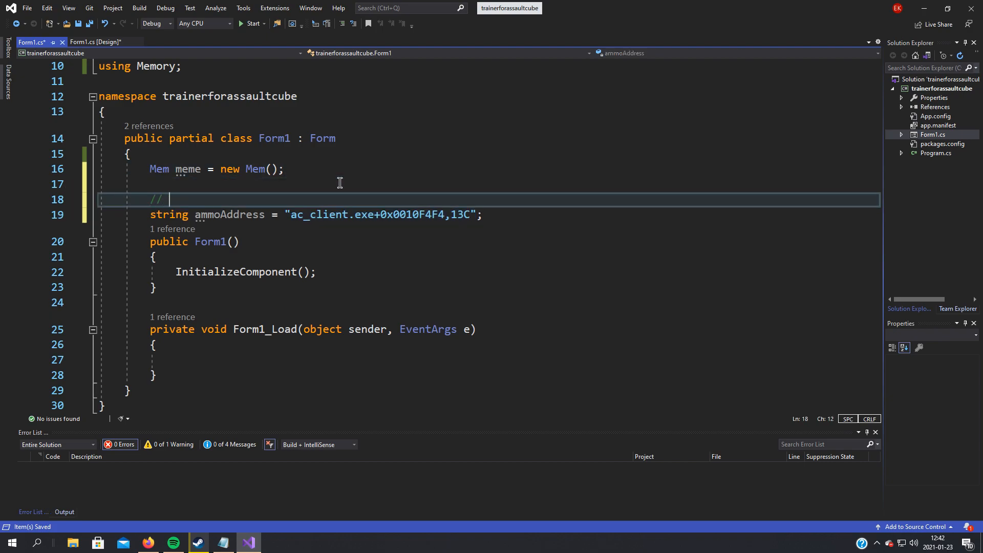
text("ac_client.exe"+0010F4F4 + 13C)
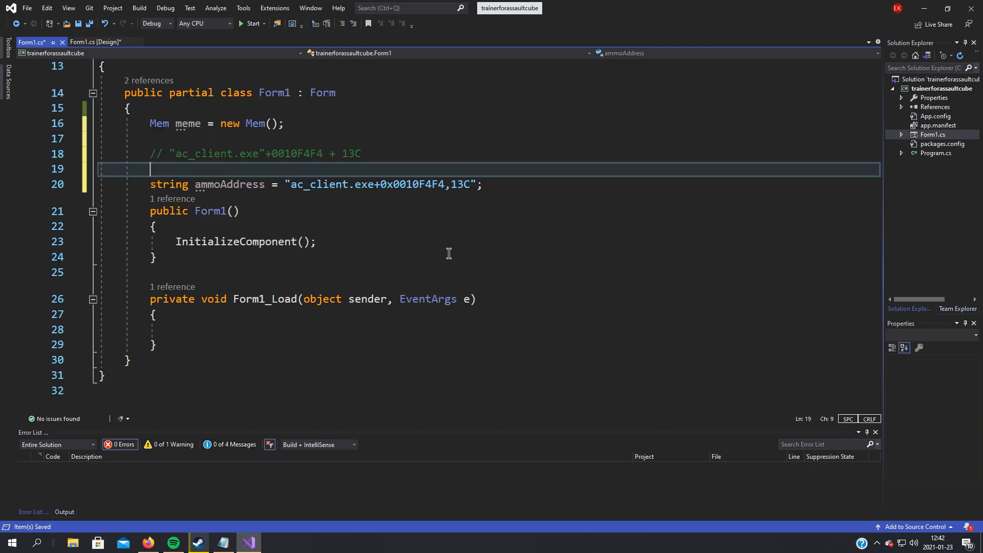
click(286, 329)
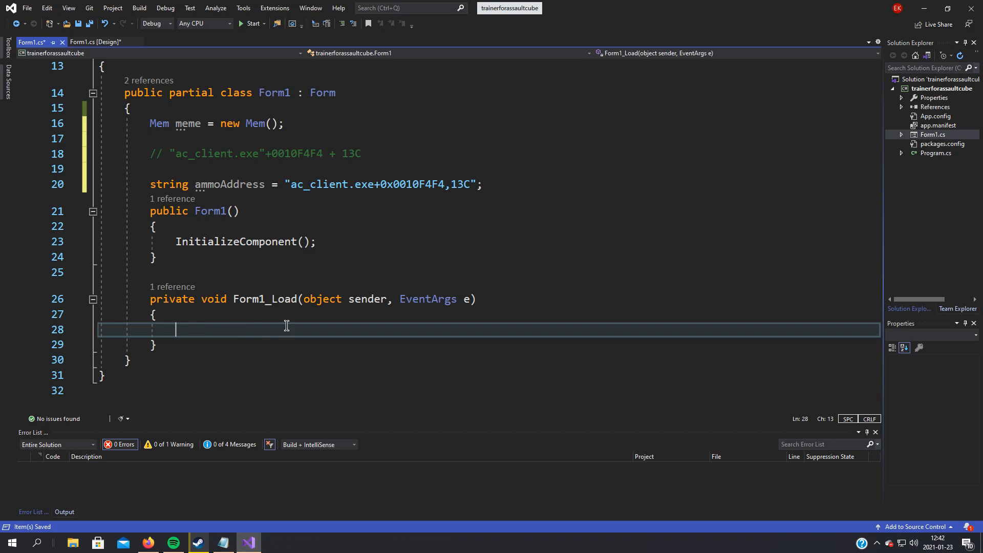
Begin int PID = meme.GetProcIdFromName("") in Form1_Load with empty quotes.
text(PlatformI)
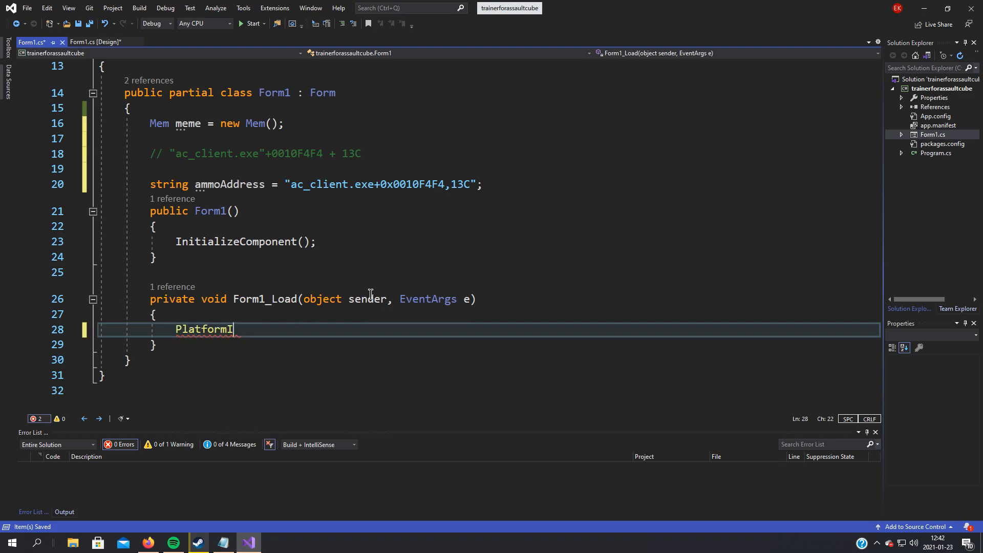
text(int P)
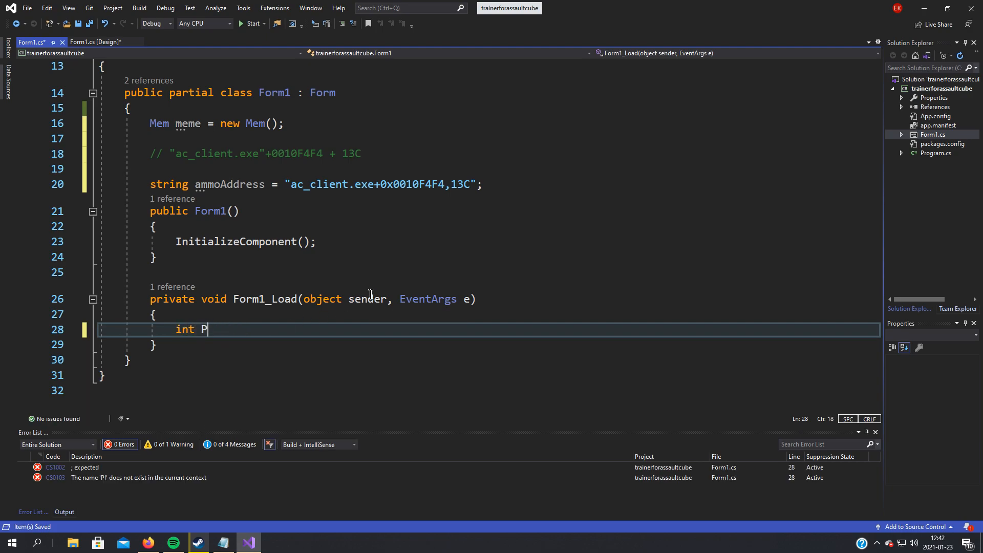
text(ID =)
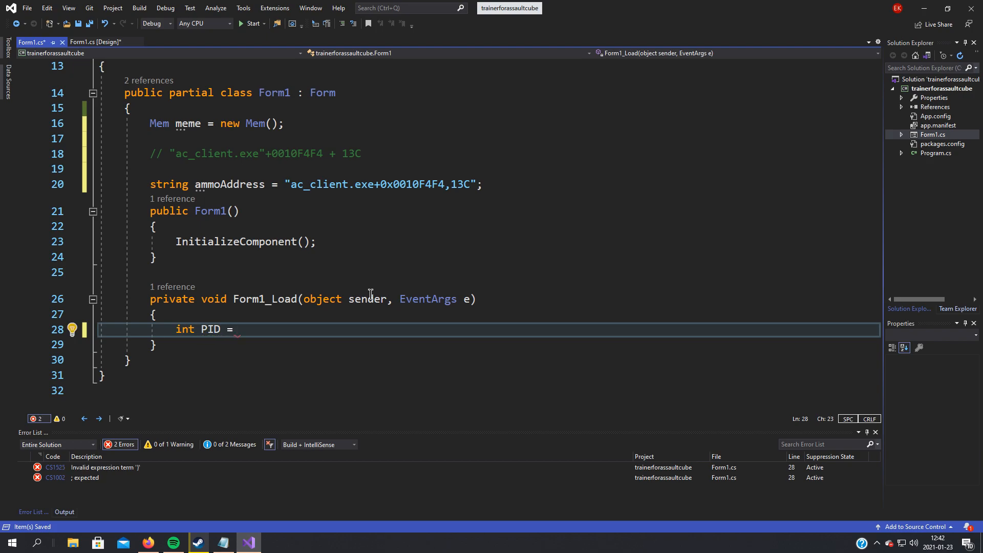
text(meme.G)
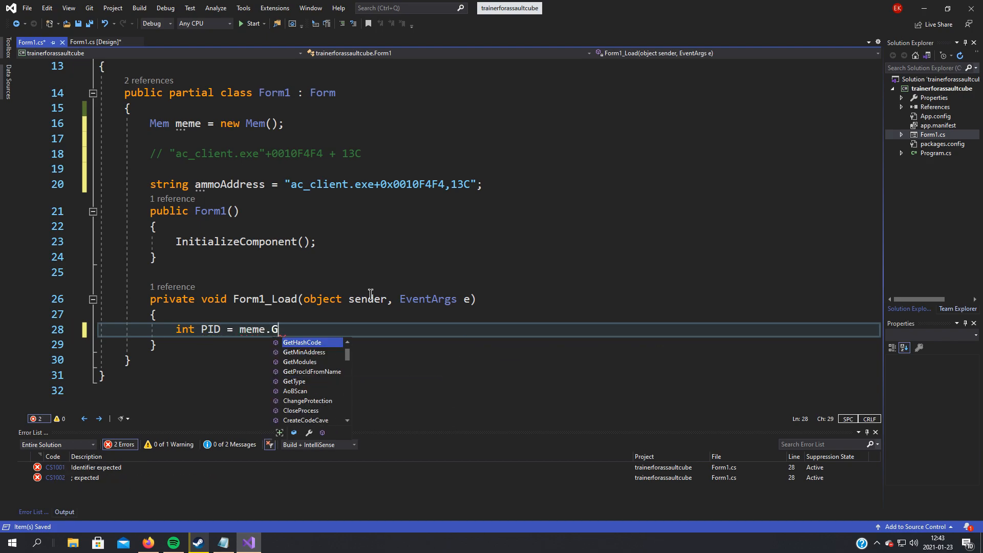
text(etProcIdFromName(")
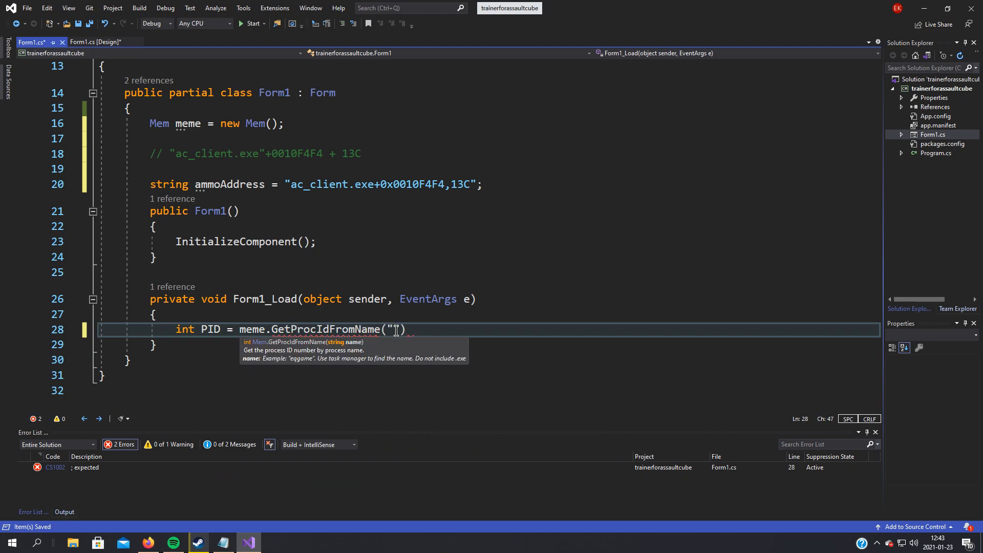
text(")
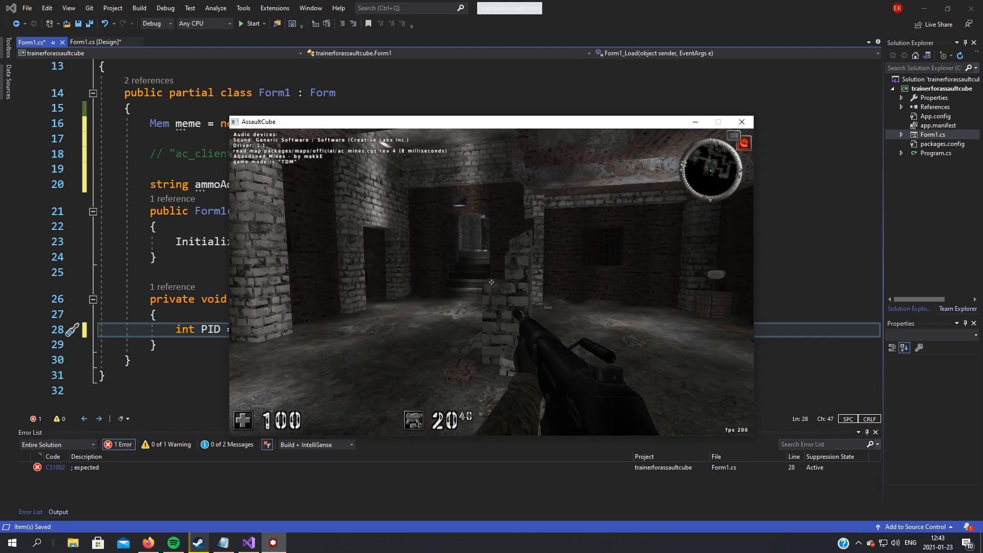
Confirm ac_client.exe in Task Manager's Details list and pass "ac_client" to GetProcIdFromName.
click(39, 543)
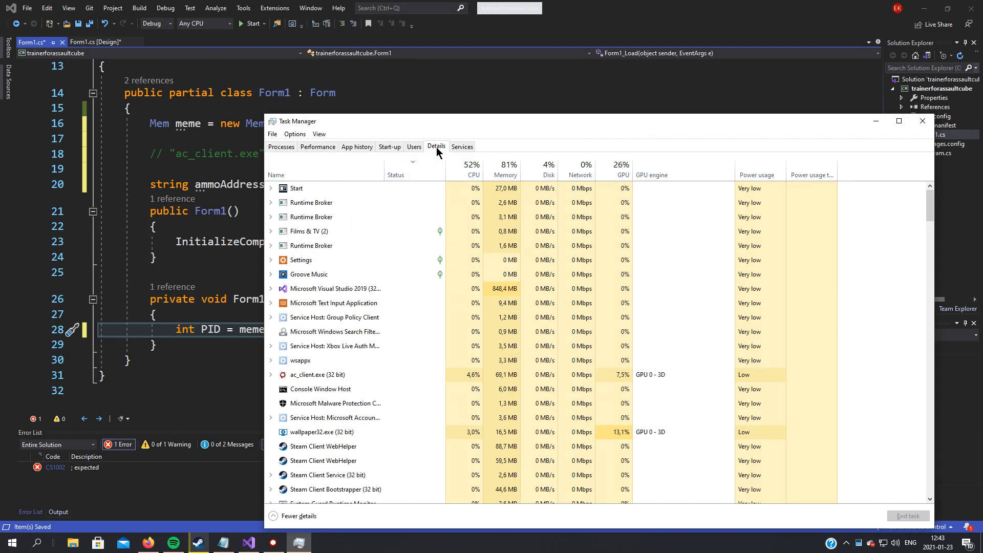
click(436, 147)
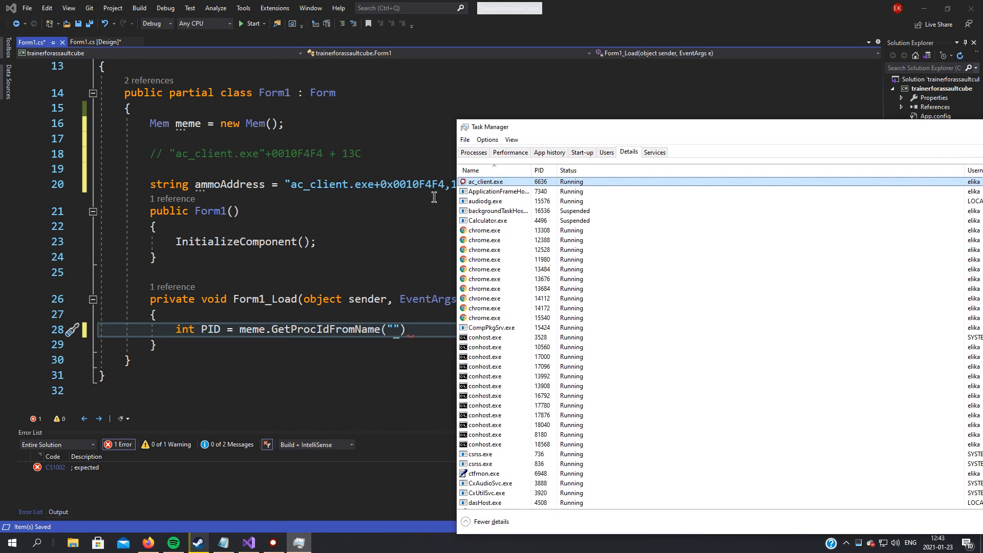
text(ac_c)
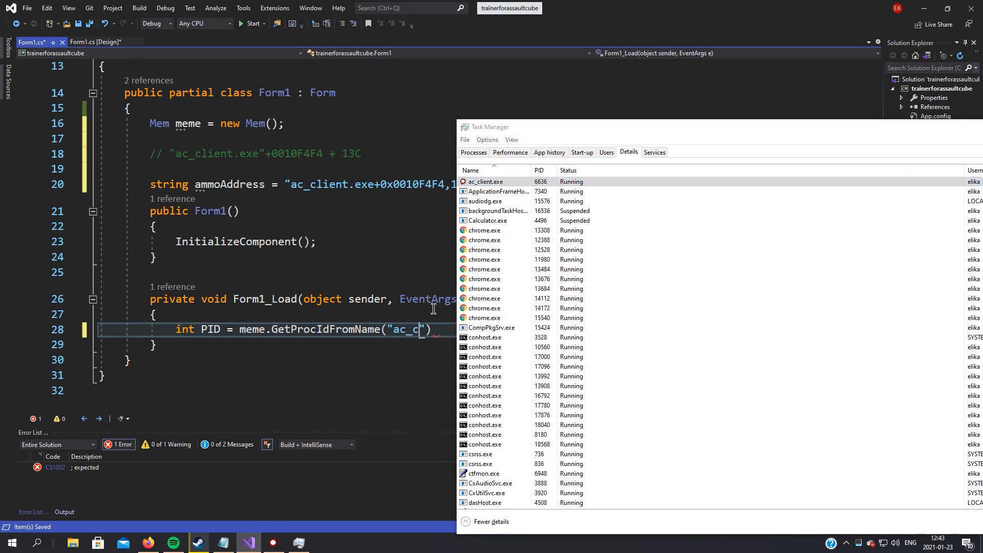
text(lient)
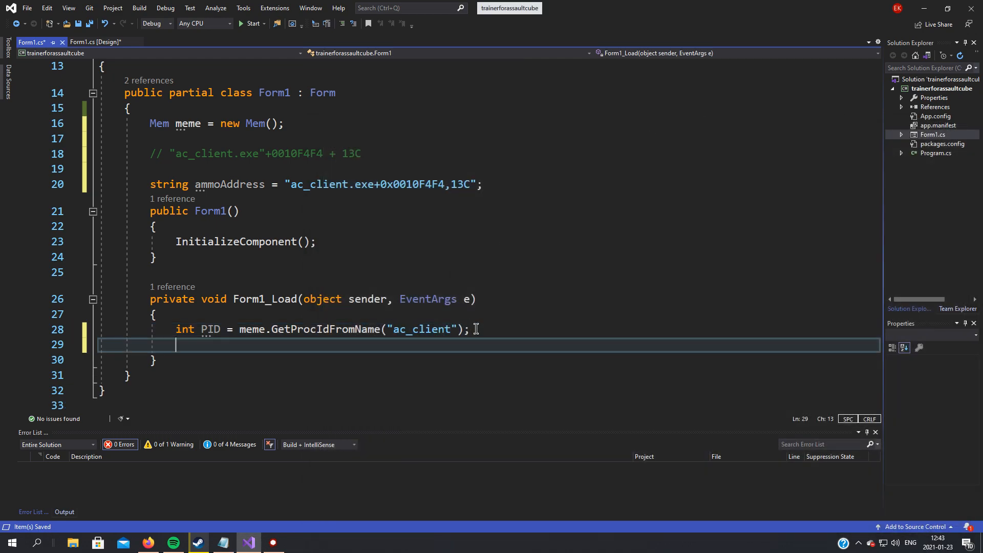
Add if (PID > 0) { meme.OpenProcess(PID); } after the PID lookup in Form1_Load.
text(mem)
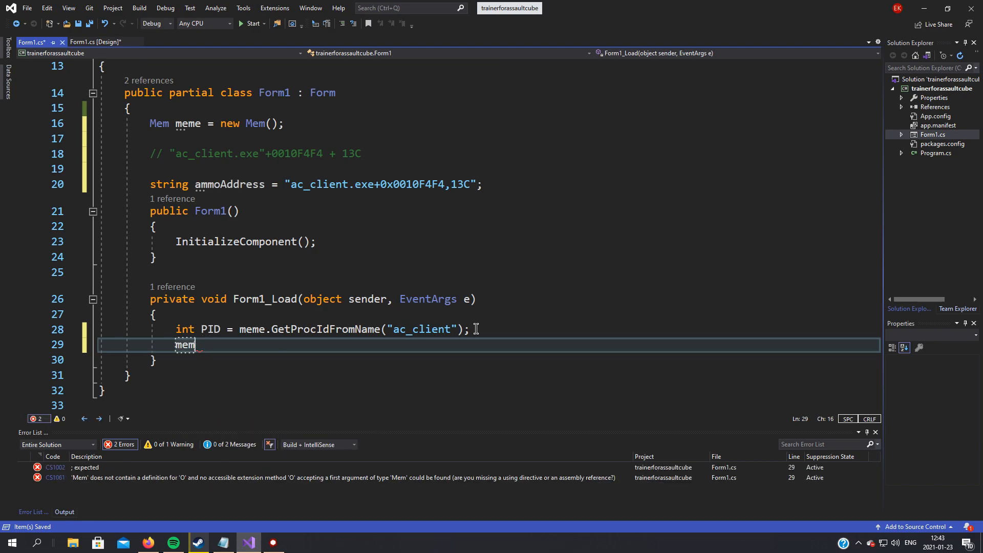
text(if (P)
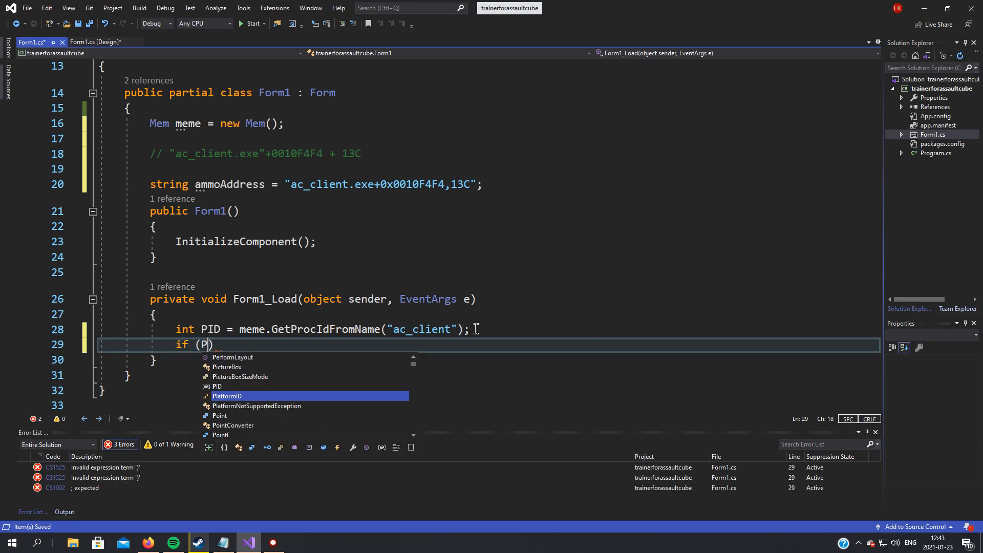
text(ID > 0)
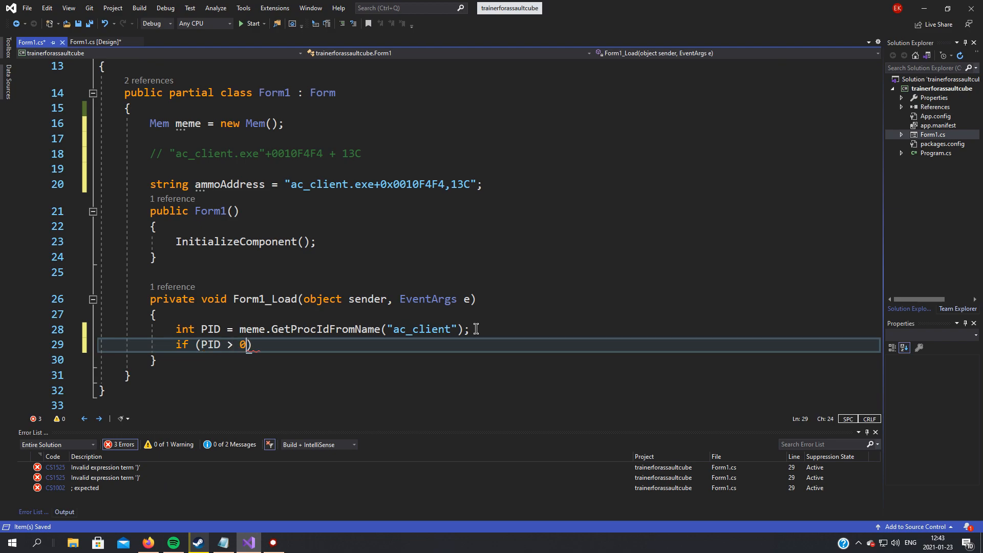
text({)
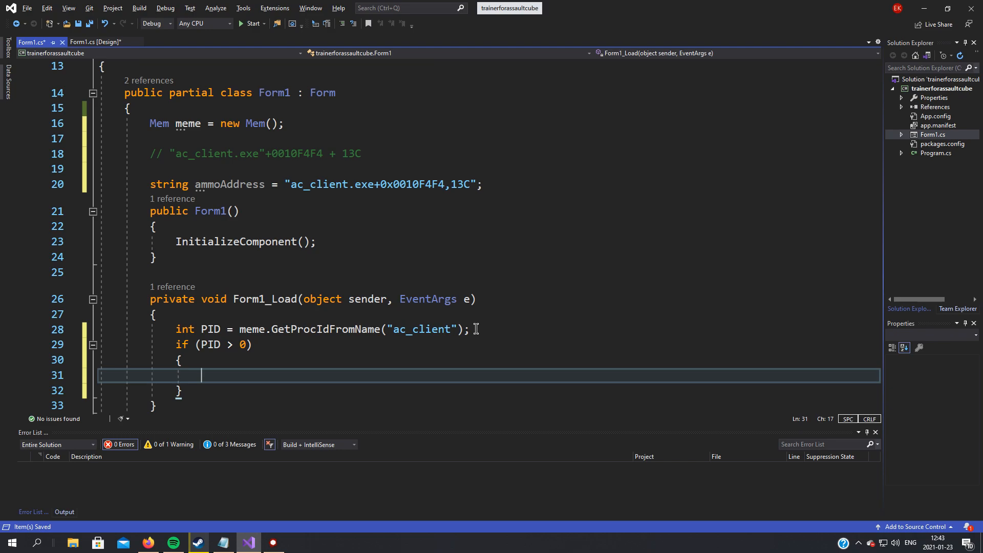
text(meme.OO)
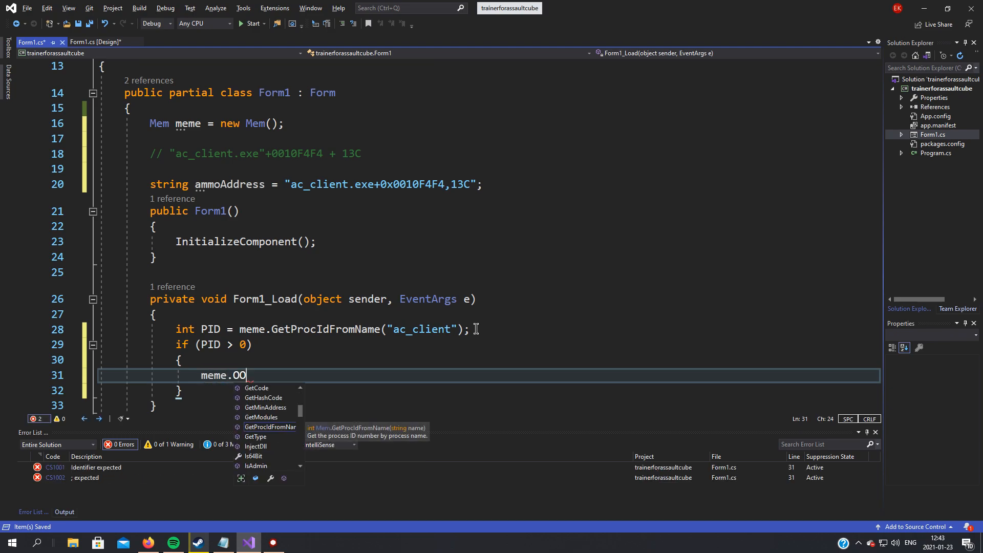
text(p)
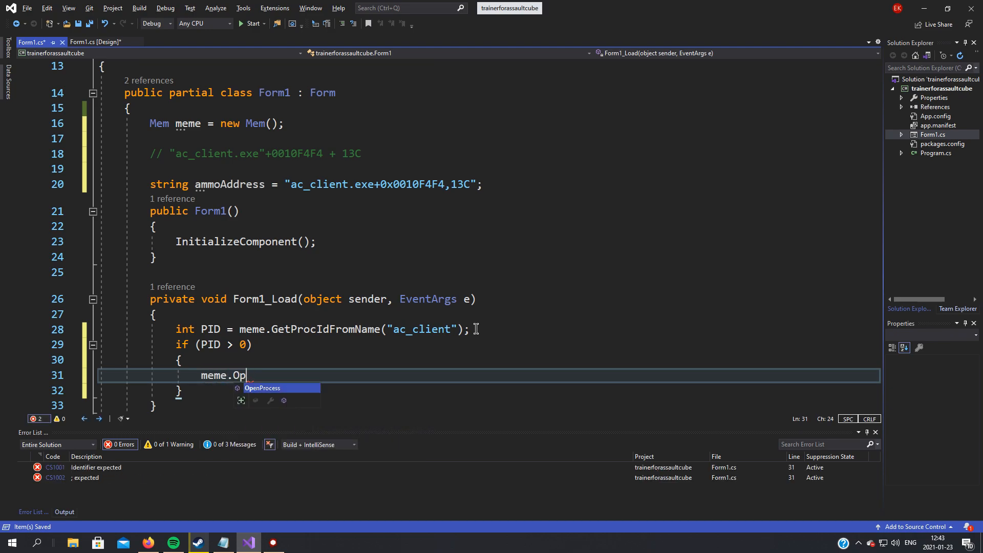
text(enProcess()
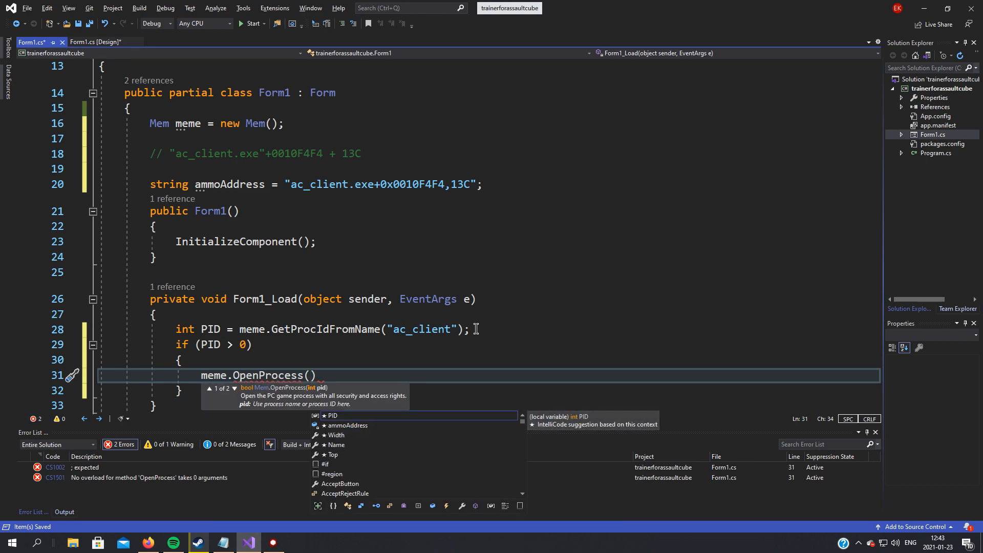
text(PID)
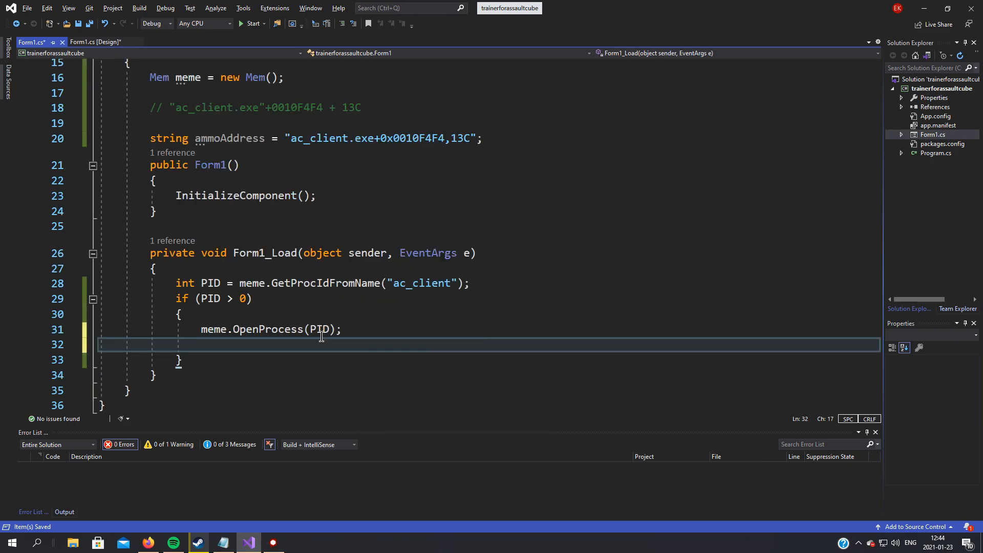
mouse_move(351, 328)
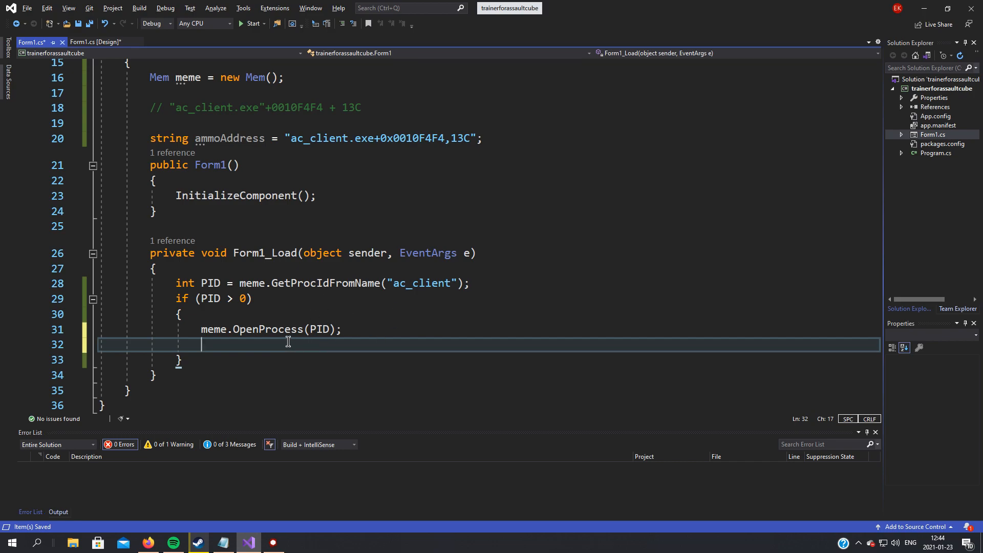
mouse_move(400, 355)
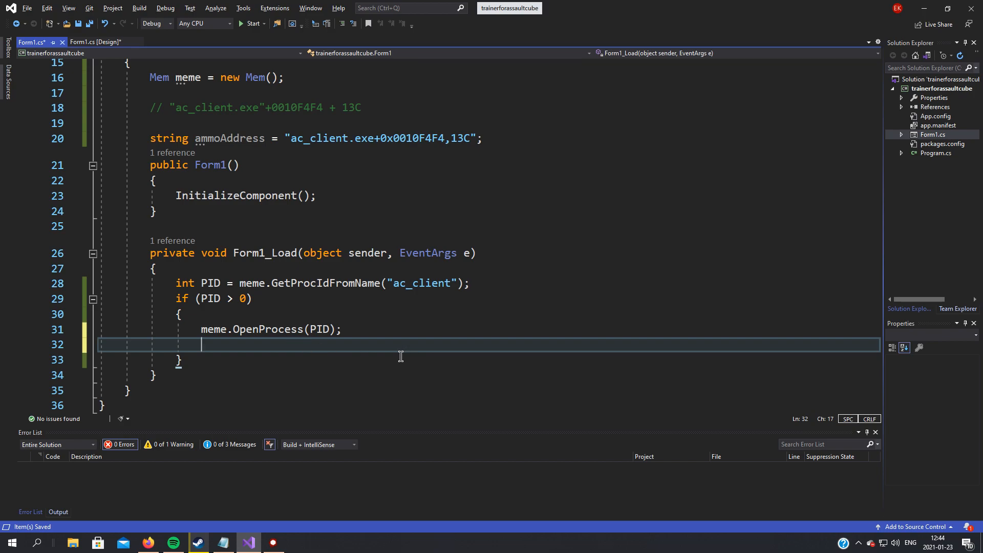
mouse_move(393, 316)
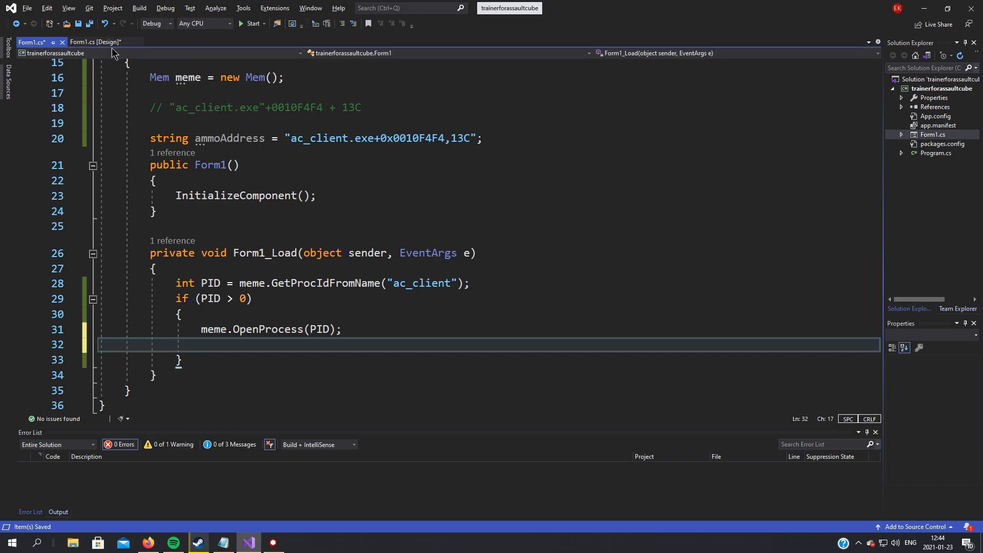
Generate an empty timer1_Tick handler from the timer1 component in the form designer.
click(96, 41)
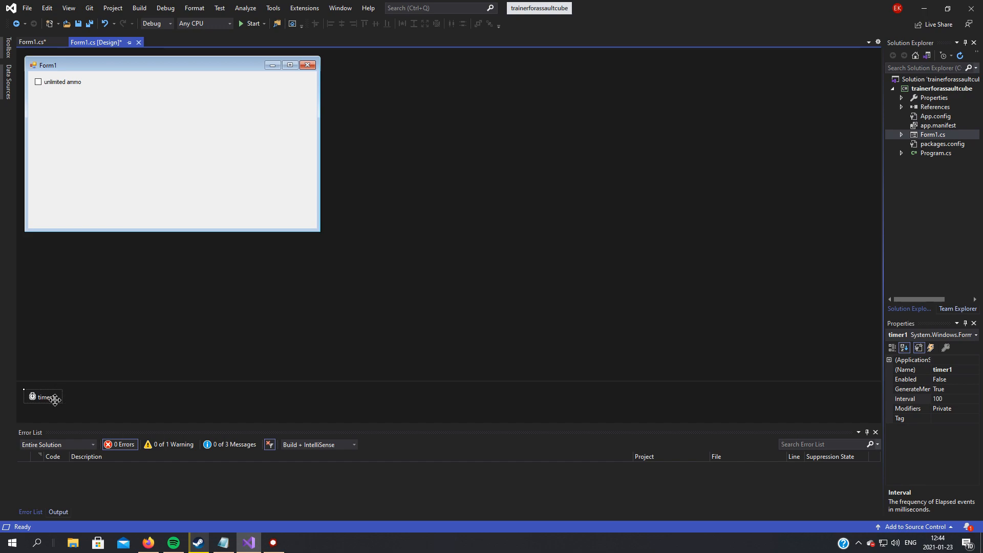
click(934, 398)
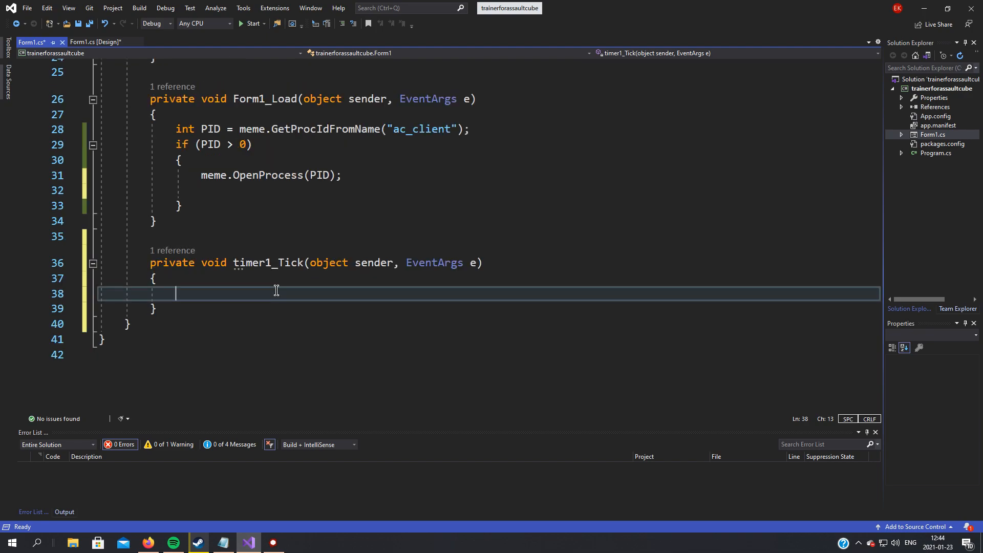
Make timer1_Tick call meme.WriteMemory(ammoAddress, "int", "9999999"); and save.
text(m)
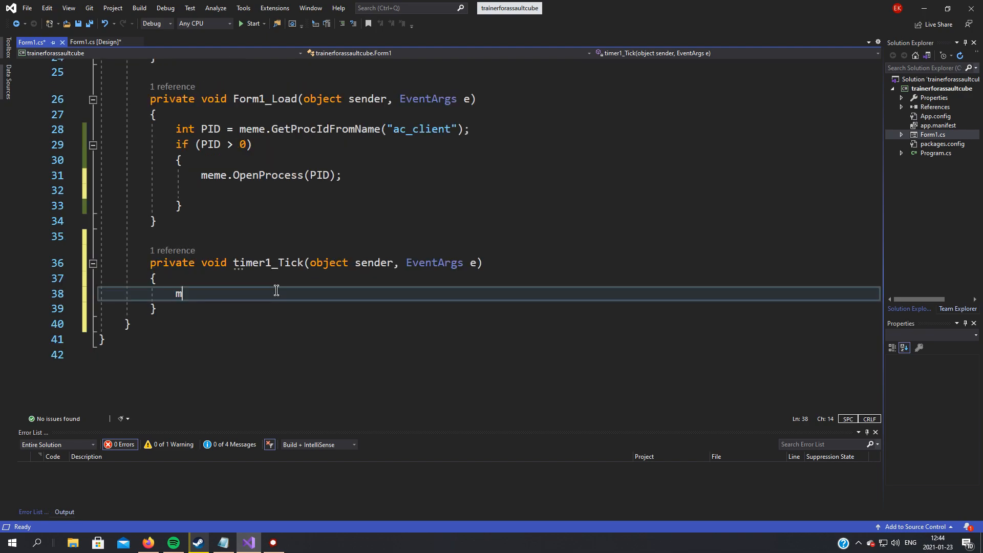
text(eme.WriteMemory(ammoAddress)
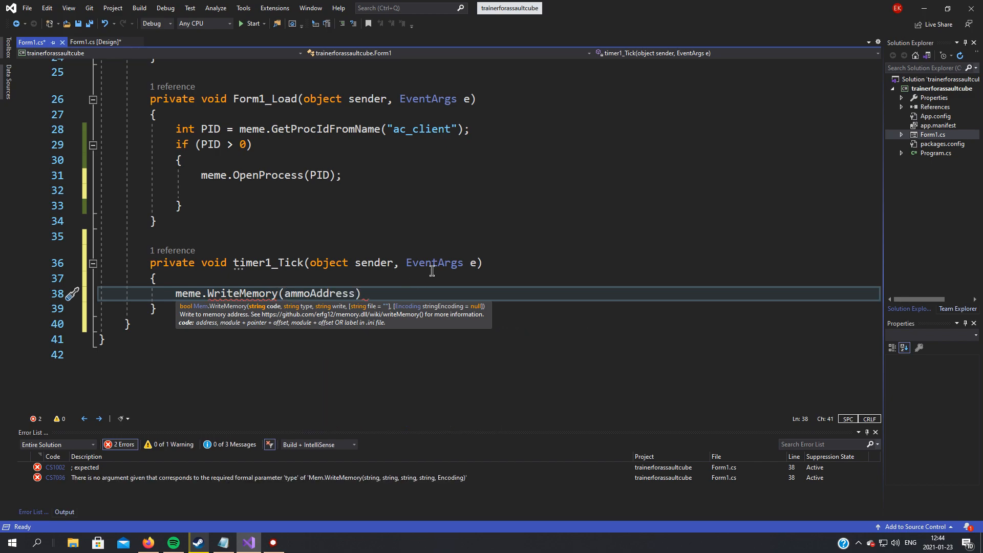
text(,)
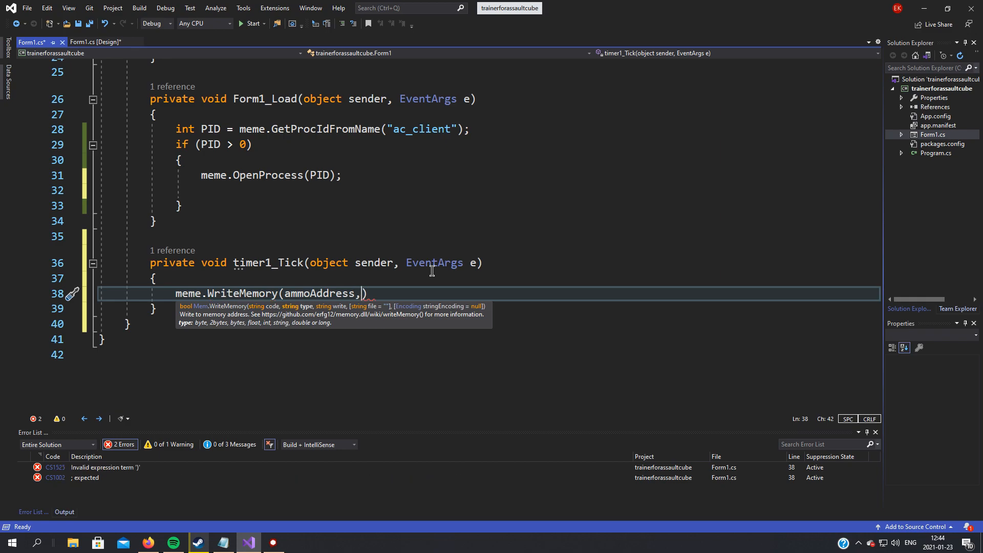
text("int")
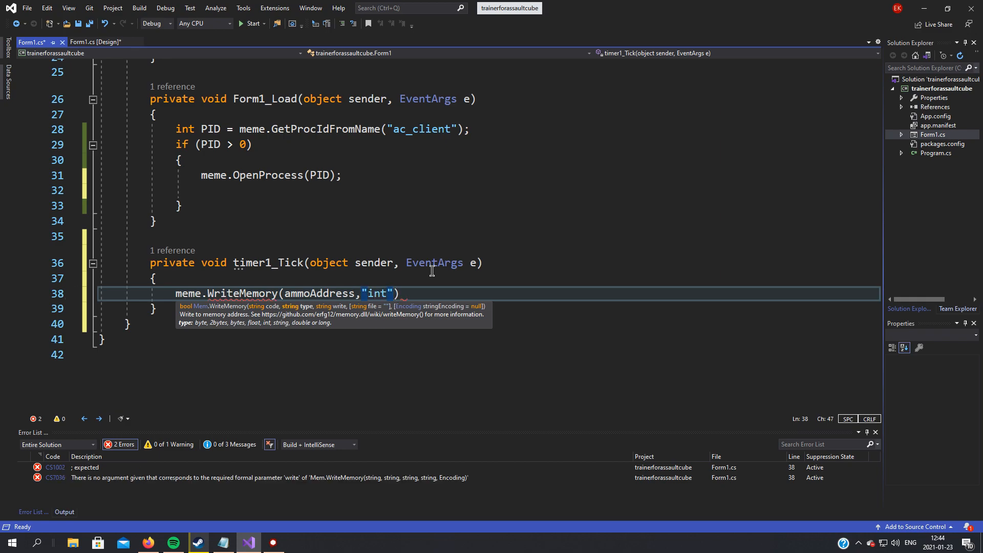
text(,)
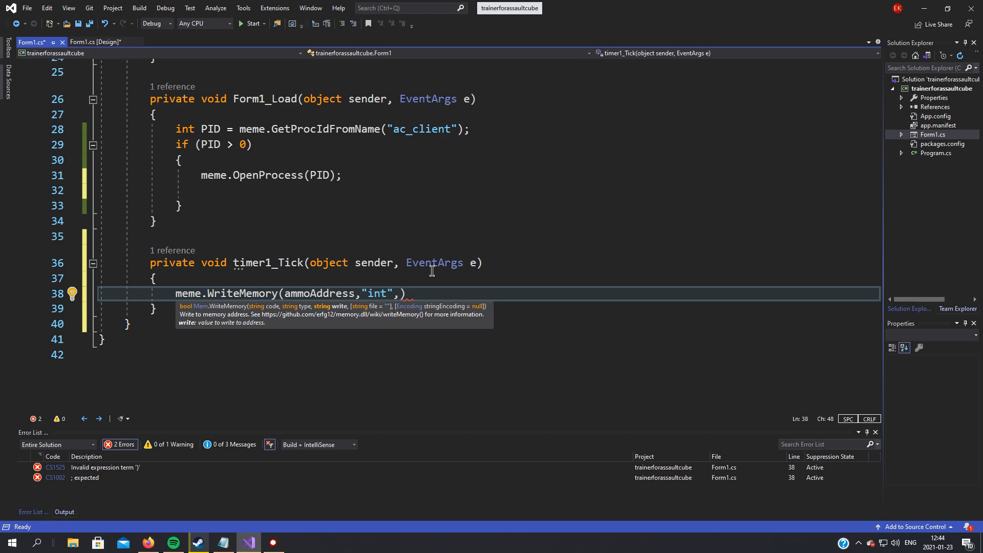
text("")
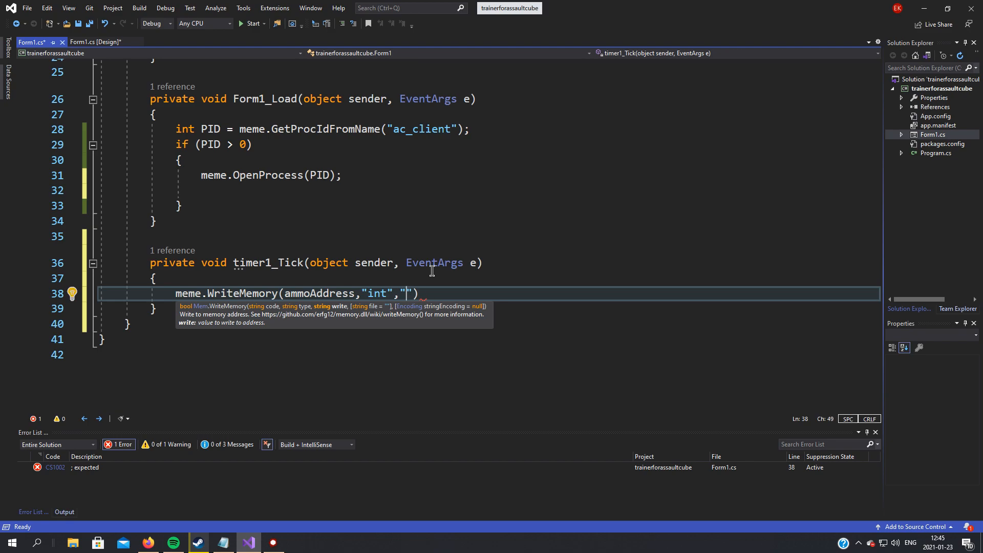
text(9999999)
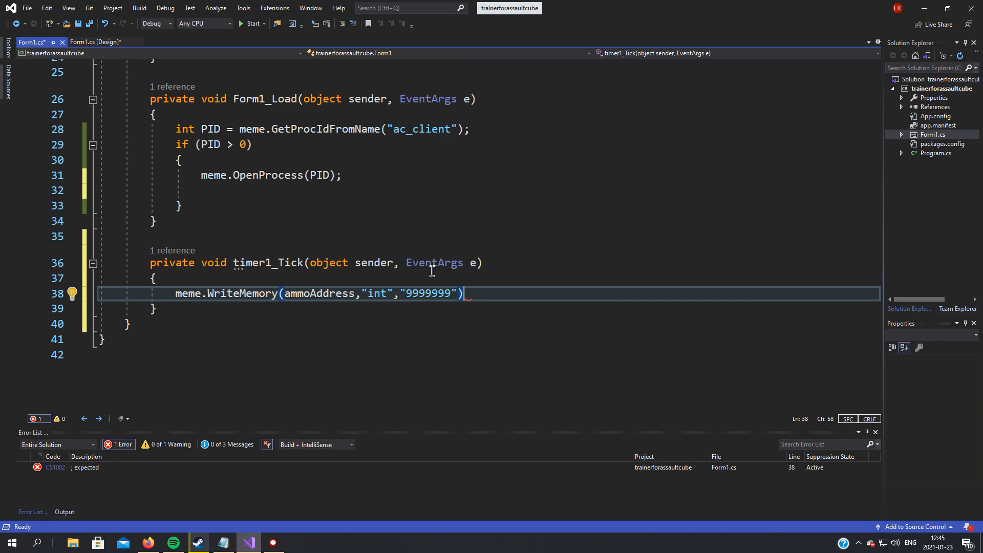
key(Ctrl+S)
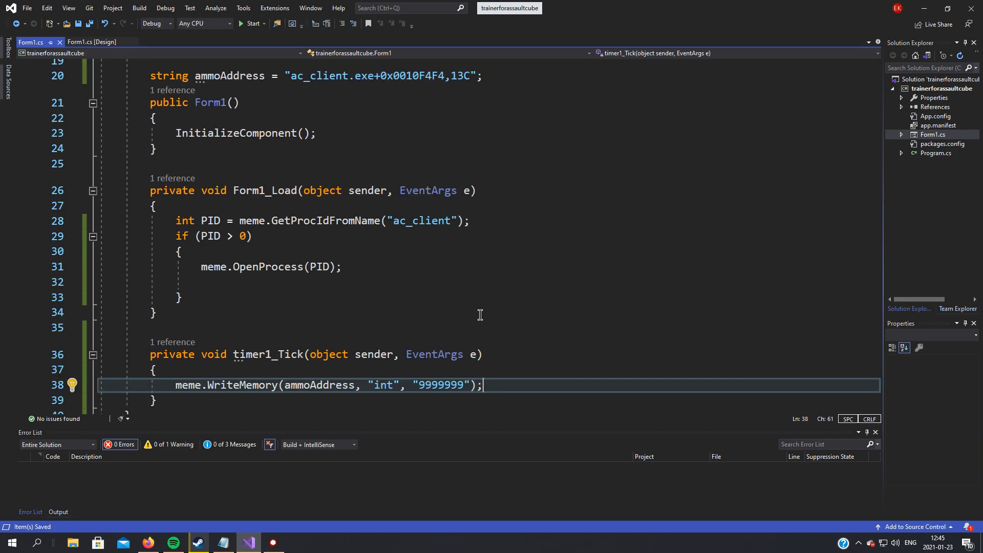
mouse_move(355, 297)
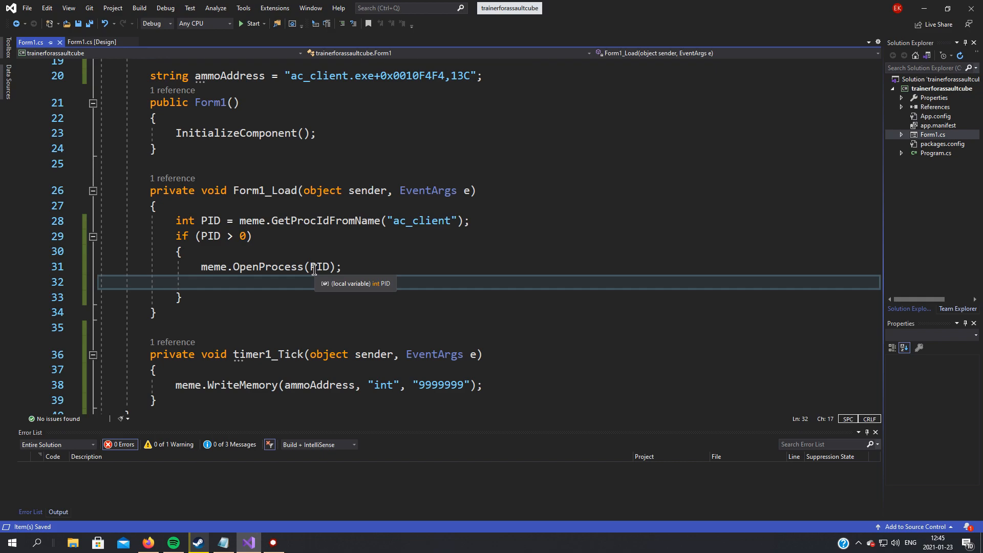
Add timer1.Start(); after OpenProcess in Form1_Load.
text(timer1.Start();)
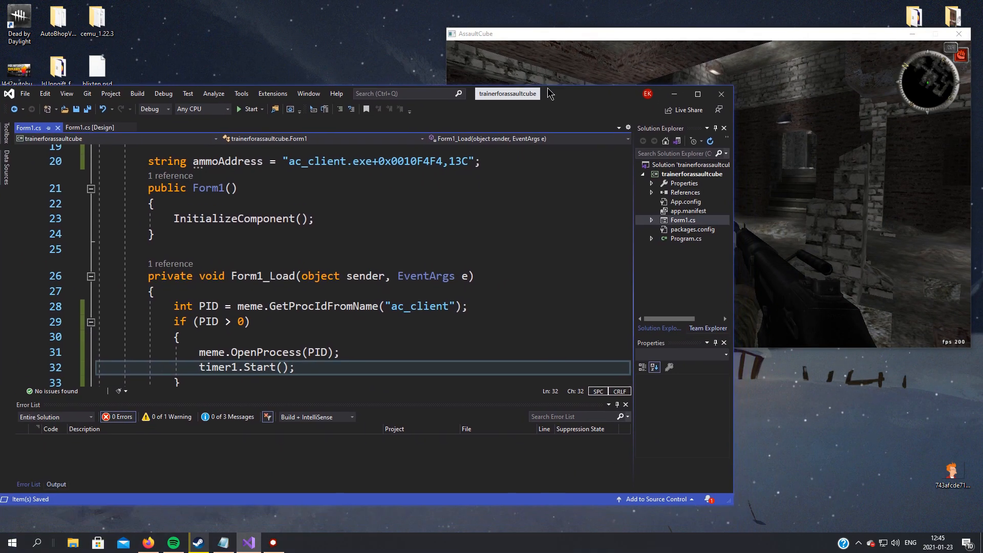
Run the trainer from Visual Studio and watch AssaultCube's ammo jump to 9999999.
click(252, 85)
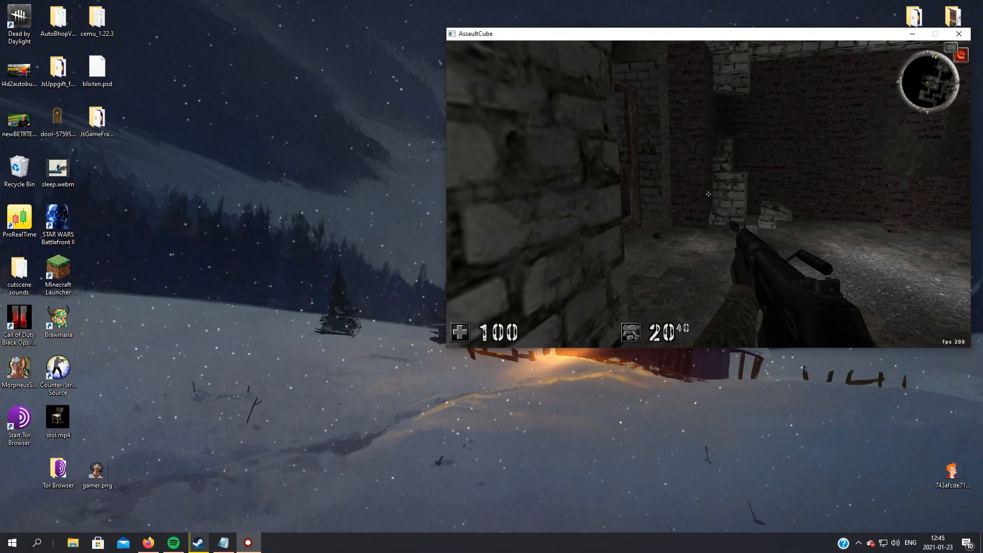
click(273, 542)
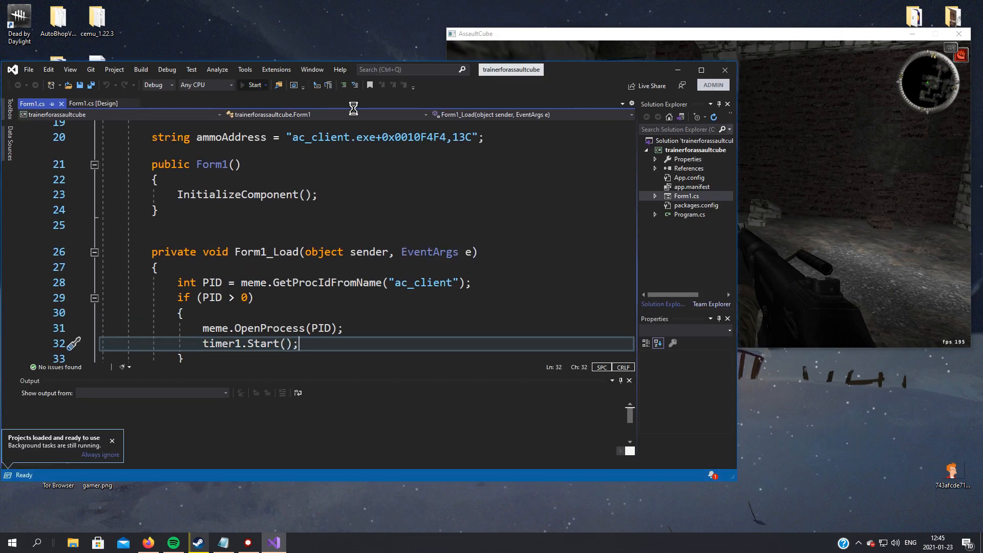
click(254, 85)
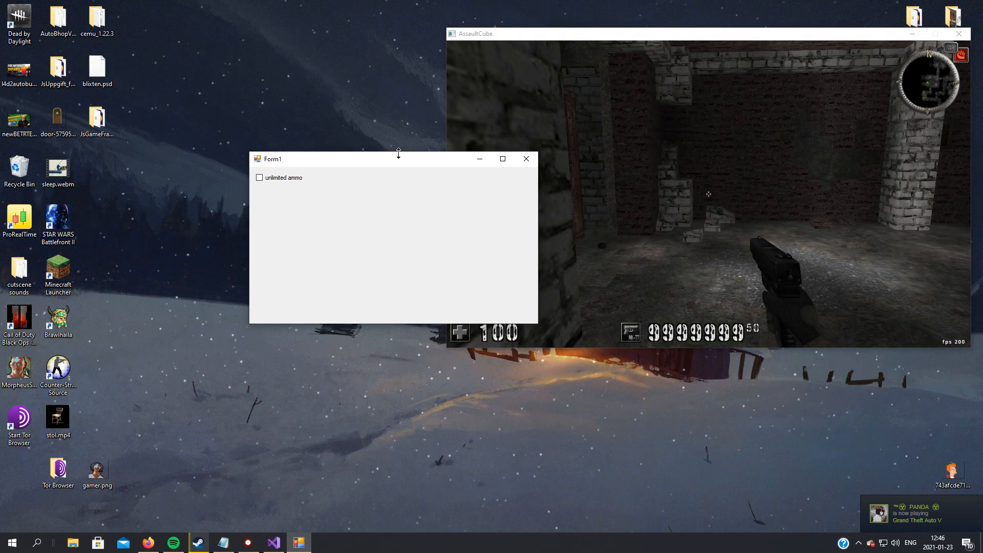
drag(376, 159, 268, 116)
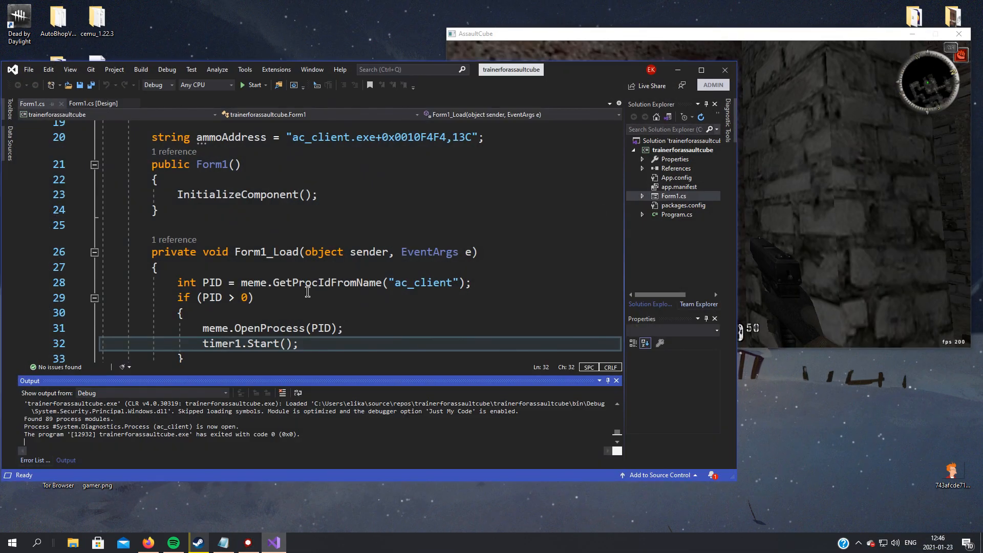
Wrap the WriteMemory call in if (checkBox1.Checked) { ... }.
scroll(down, 3)
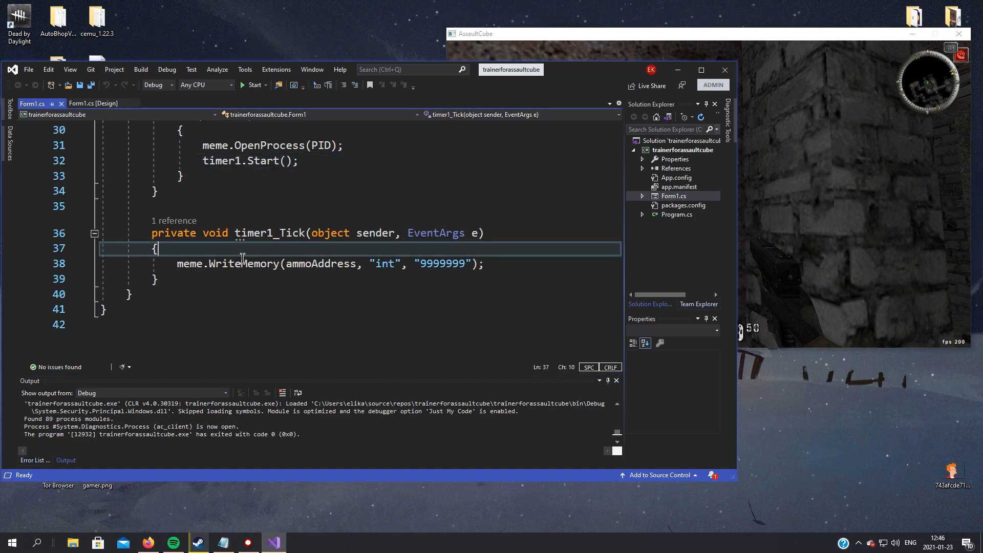
text(if)
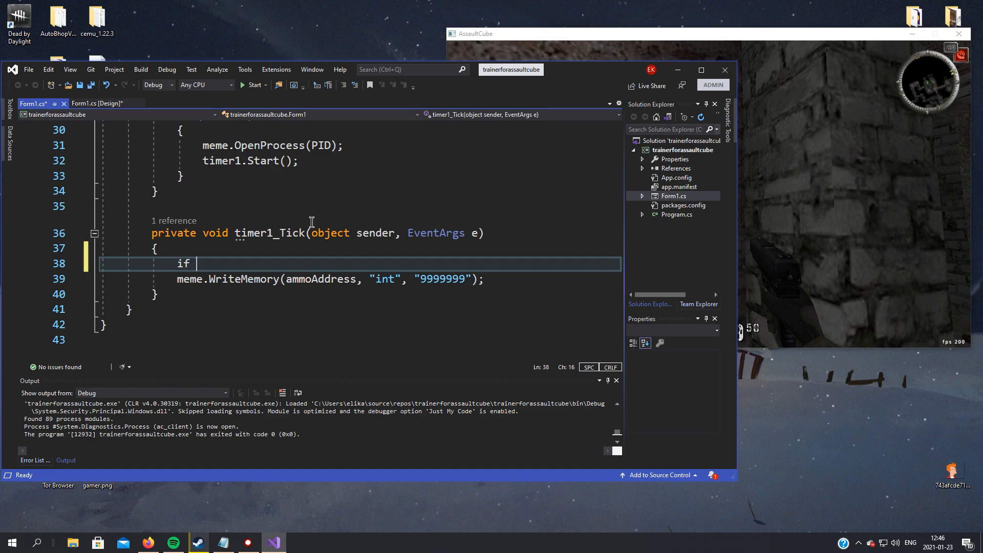
text((checkBOx1))
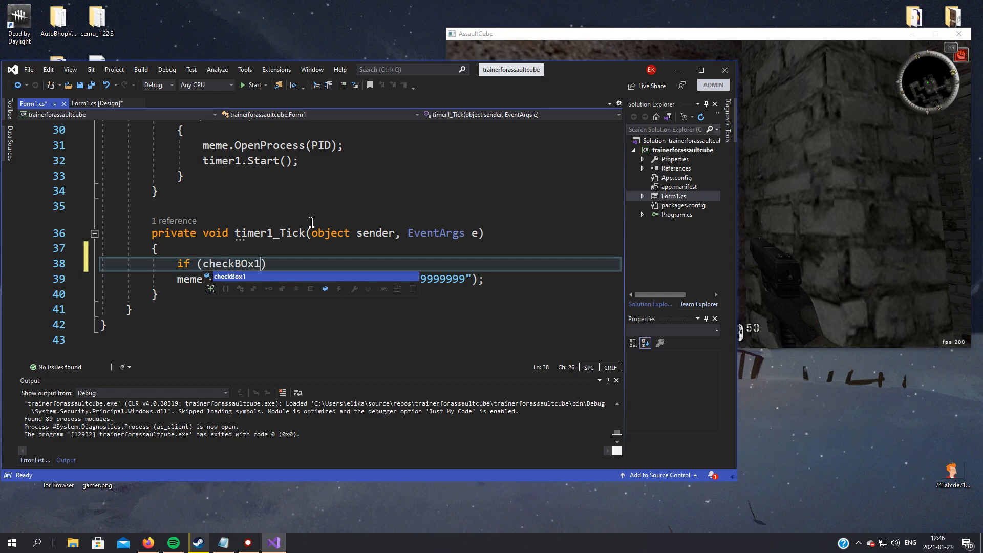
text(.Checked)
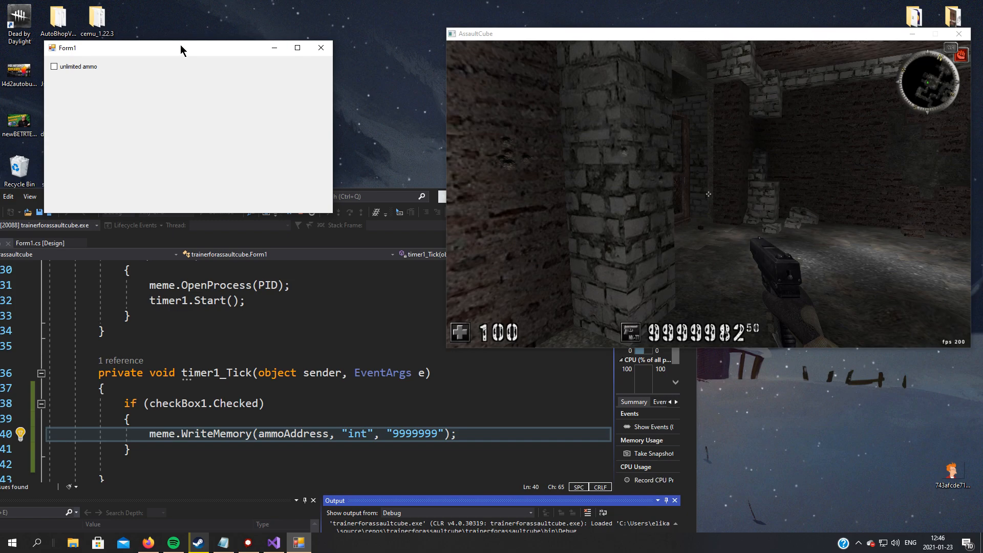
Check the unlimited ammo box so AssaultCube's ammo holds at 9999999.
click(54, 65)
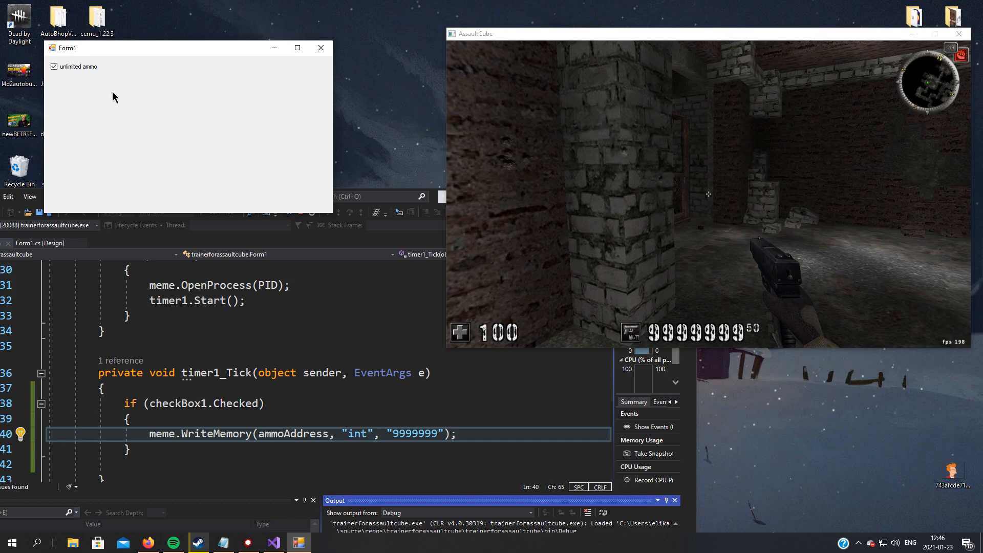